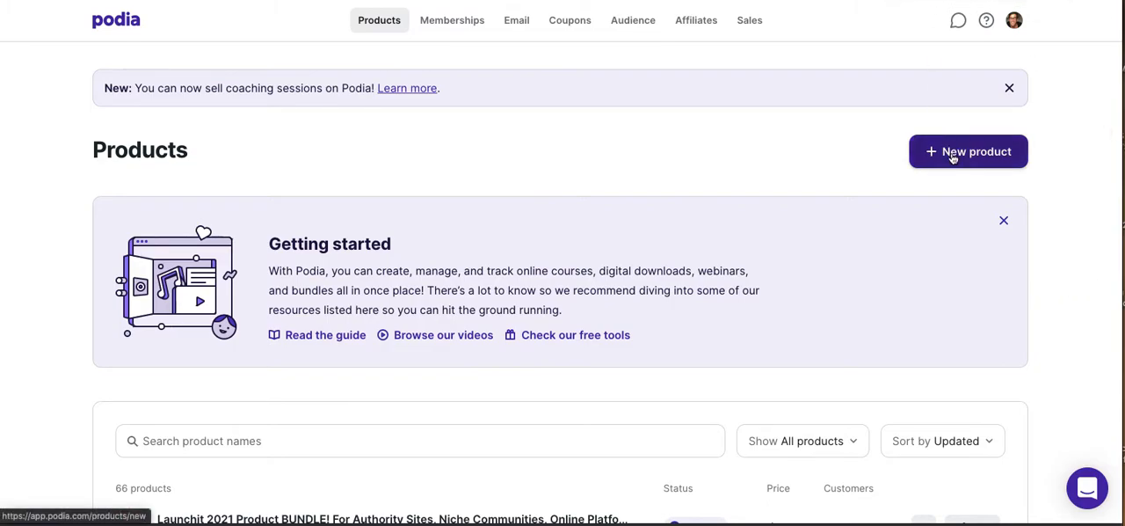
mouse_move(847, 197)
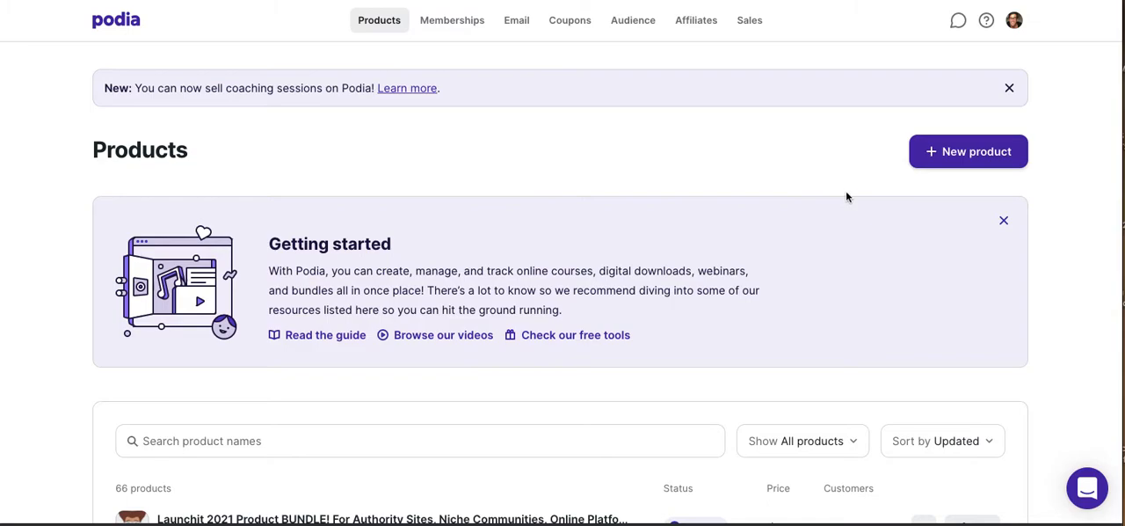
mouse_move(824, 173)
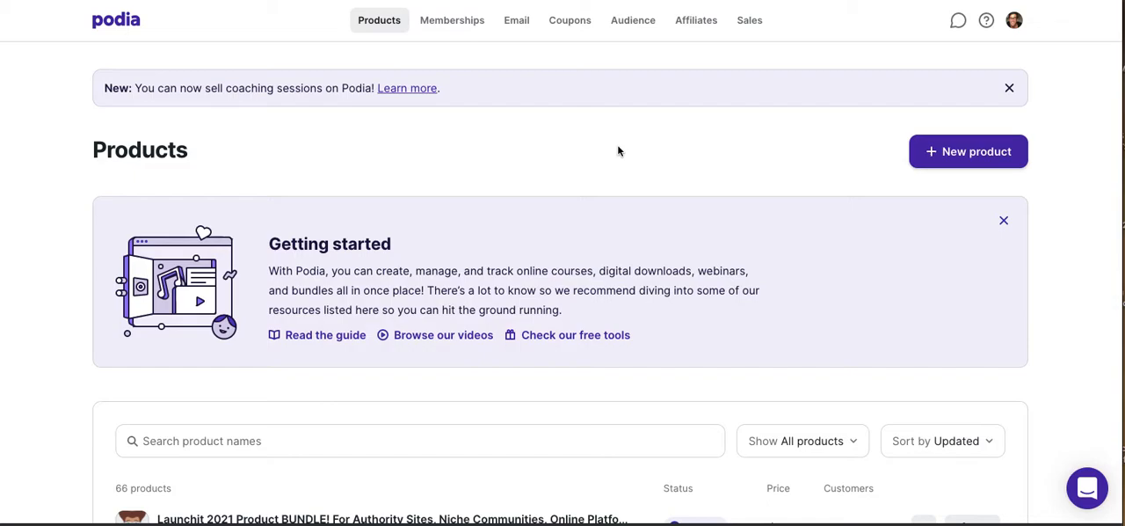
mouse_move(750, 124)
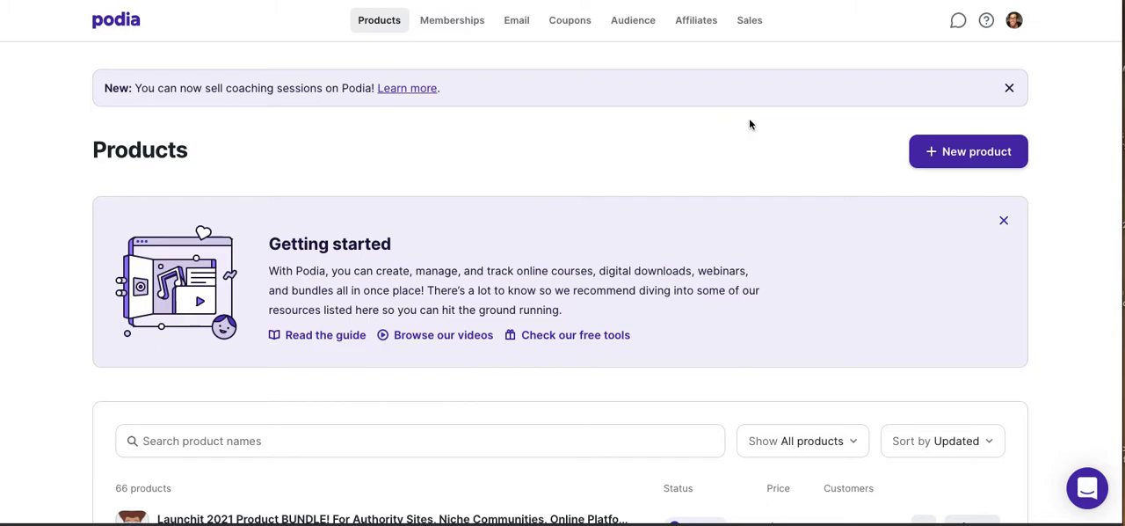
mouse_move(374, 210)
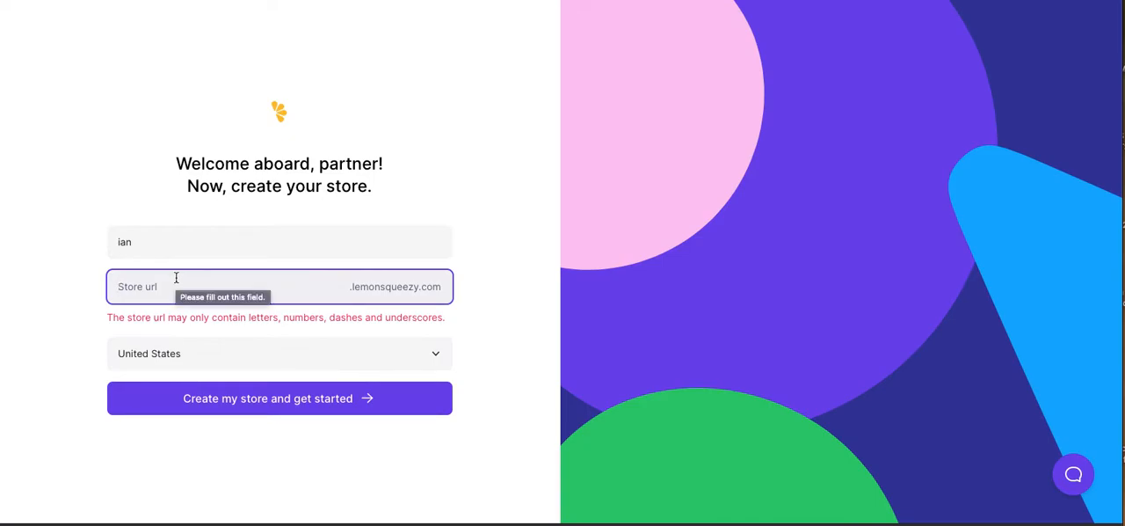
- Enter 'blurt' as the store URL and create the store
text(g)
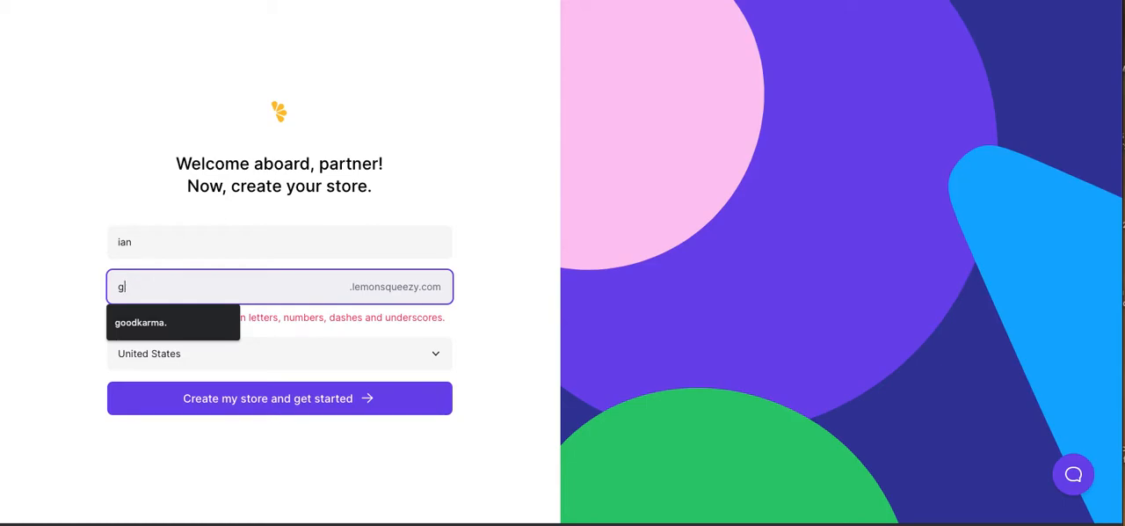
text(blurt)
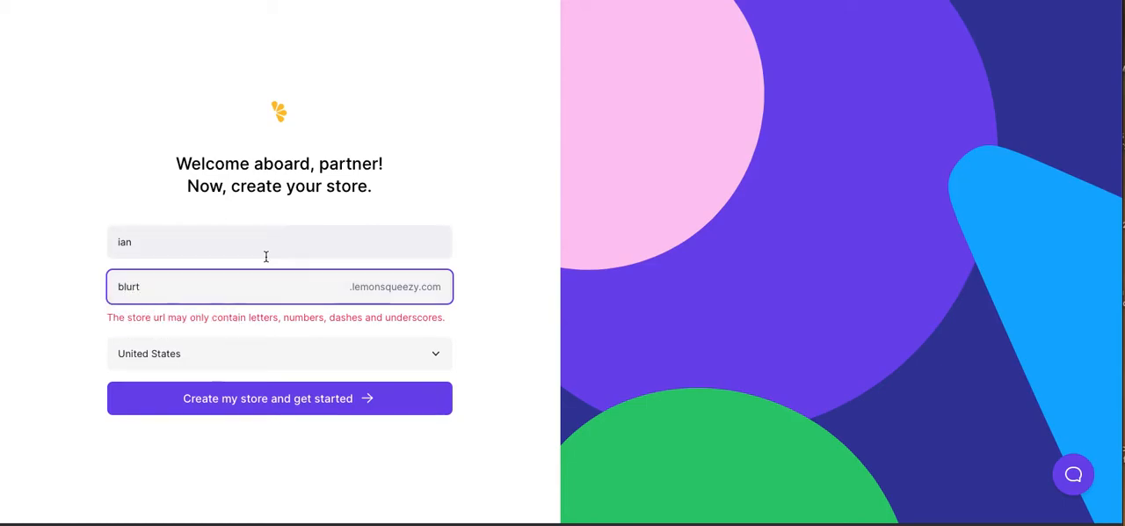
mouse_move(487, 236)
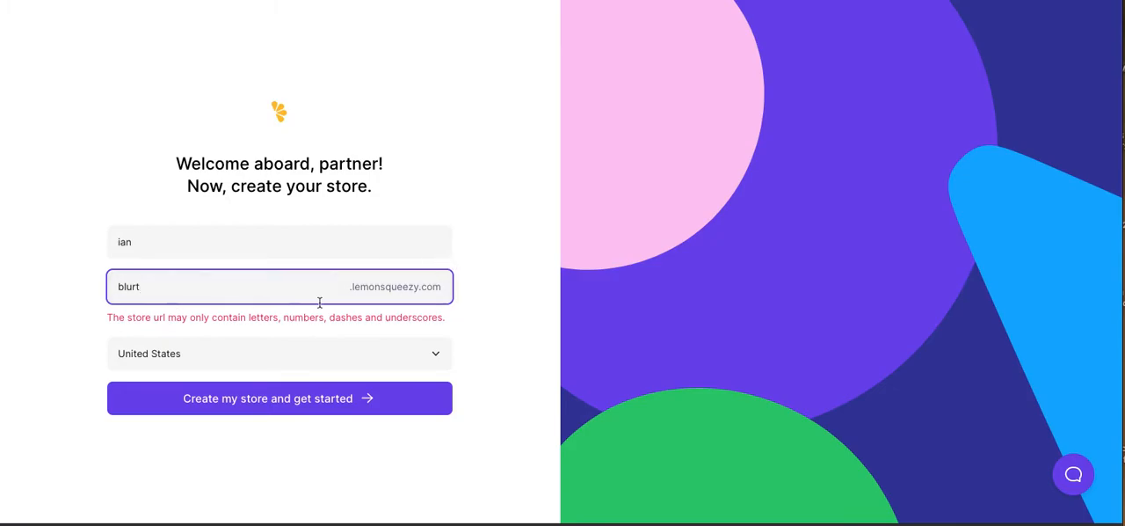
mouse_move(296, 398)
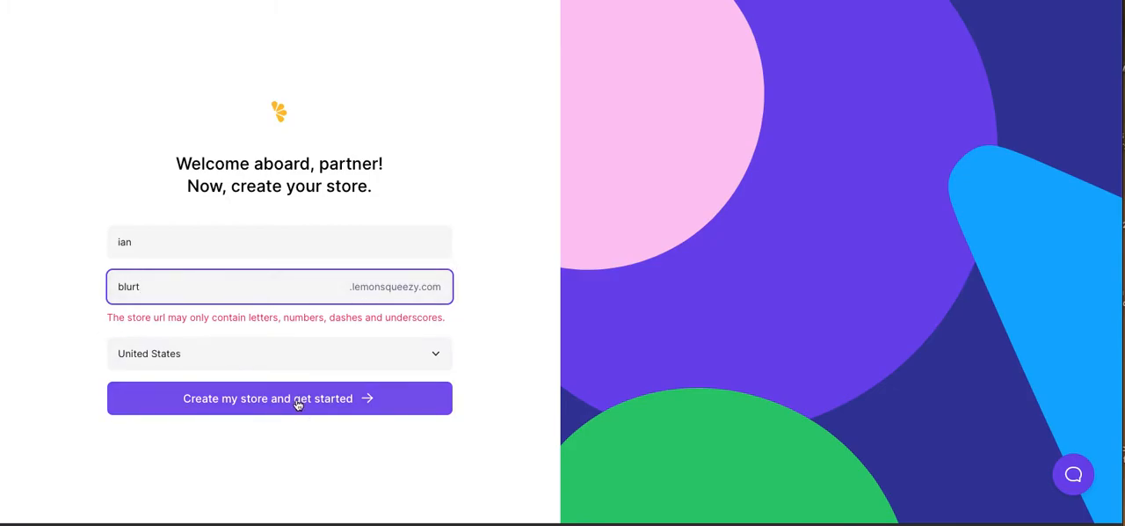
click(278, 398)
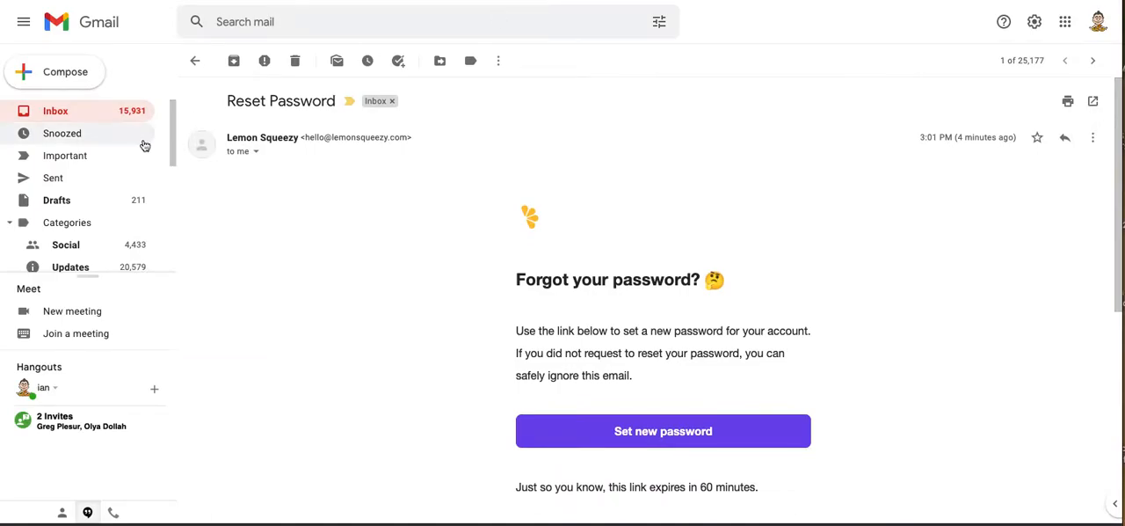
- Resend the Lemon Squeezy verification email, then verify the address from the email
click(194, 60)
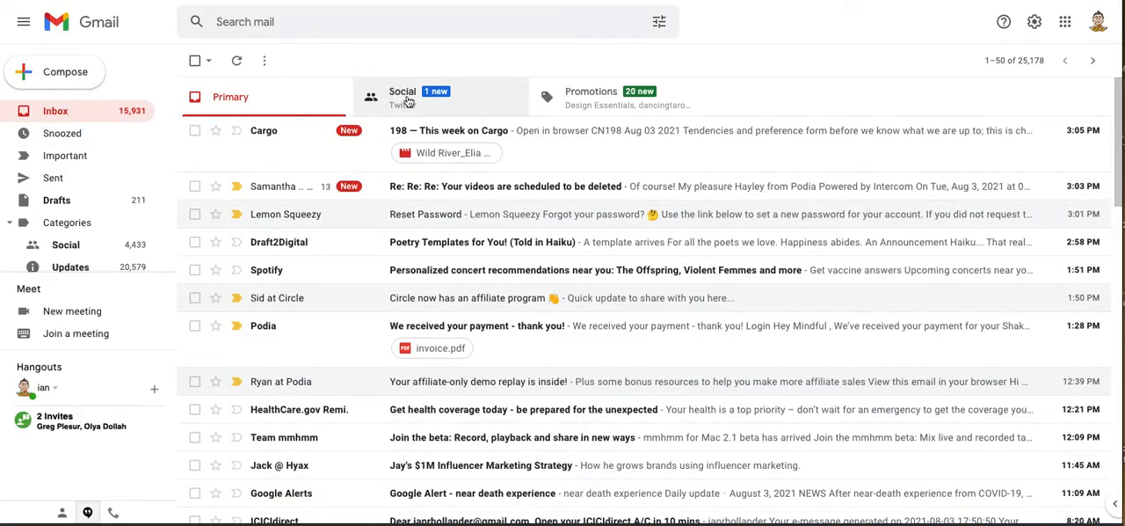
click(590, 96)
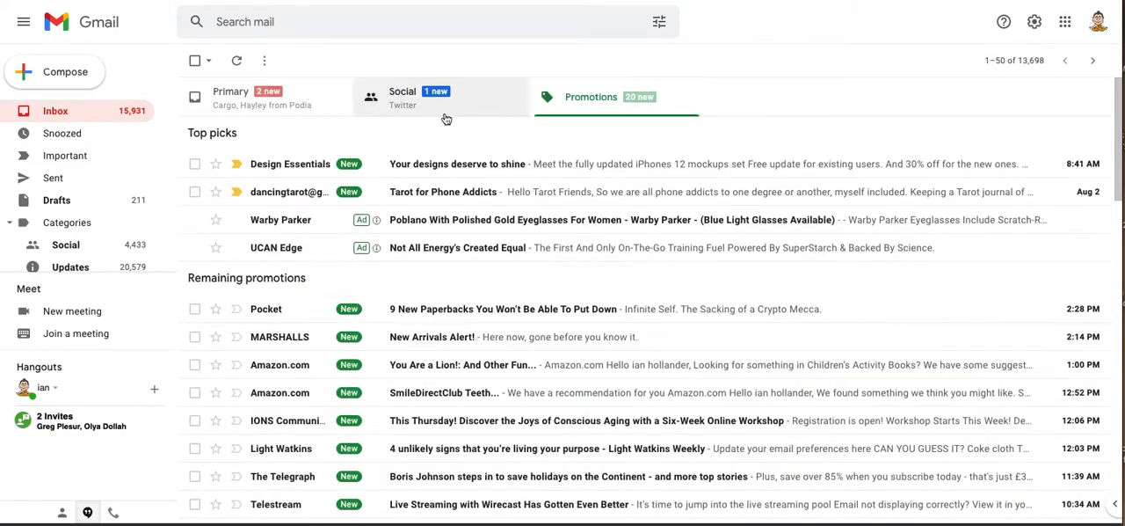
click(231, 96)
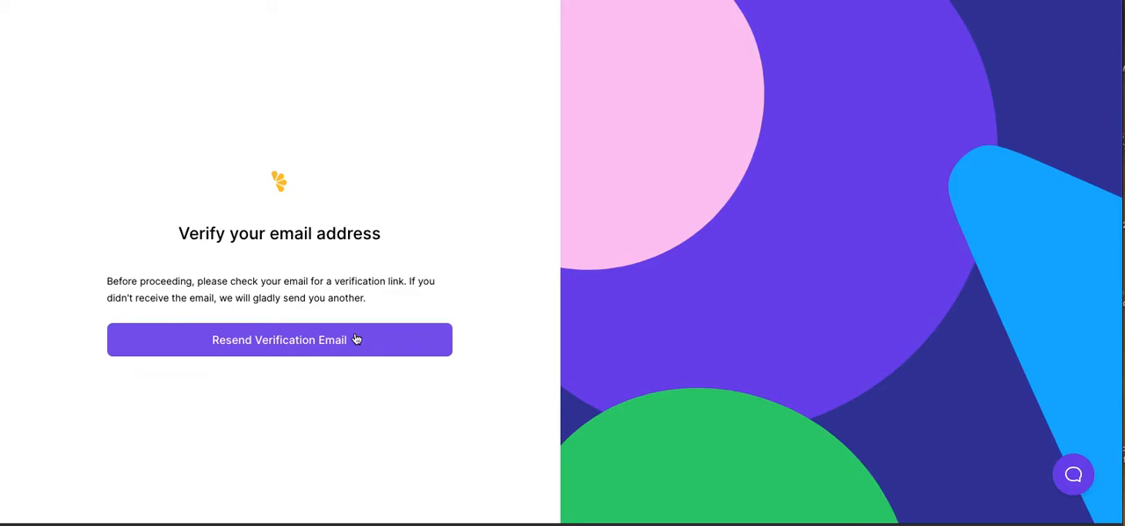
click(278, 339)
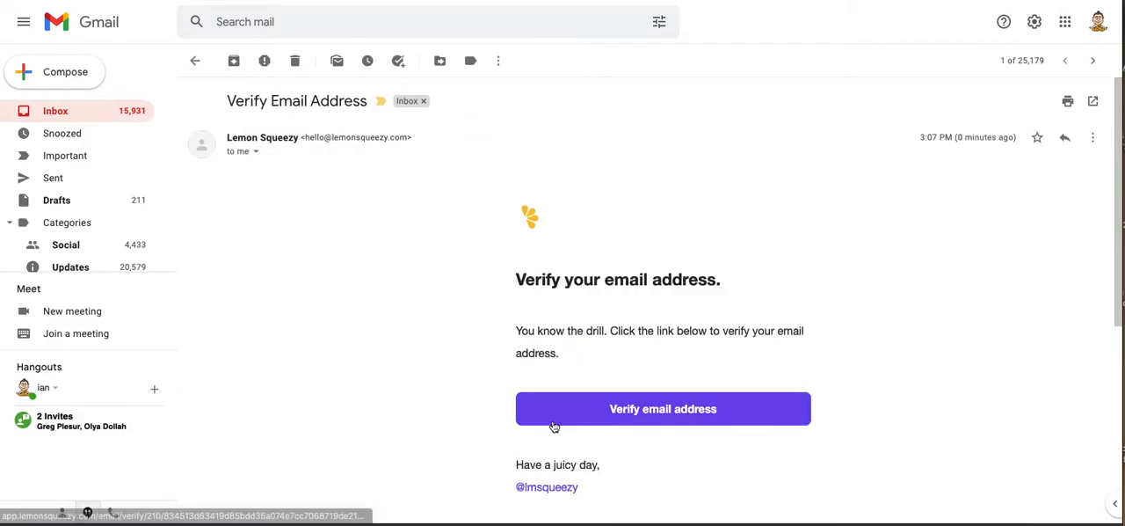
click(662, 408)
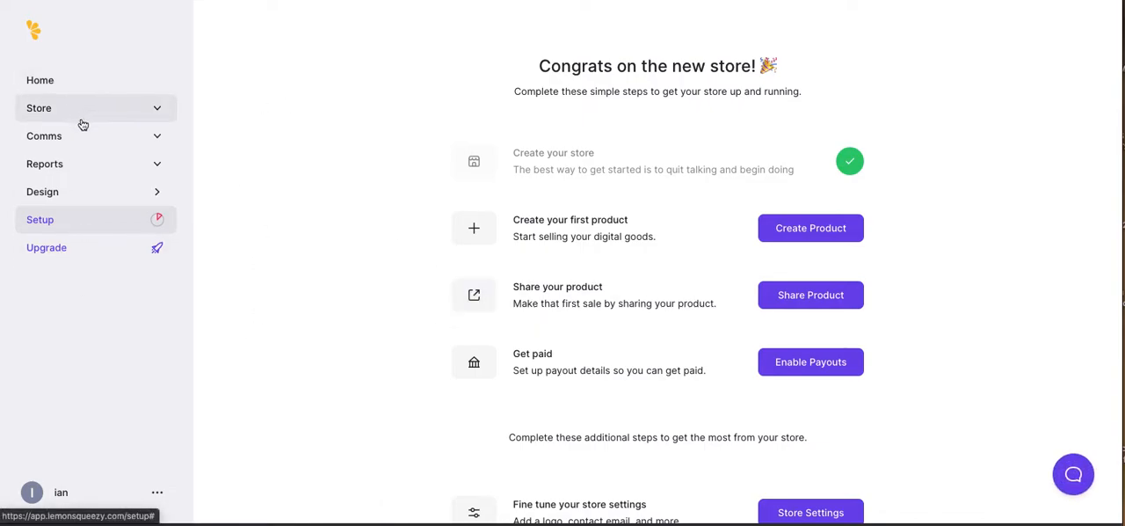
- Review the store's setup checklist and Store Settings, then close settings without saving
click(38, 107)
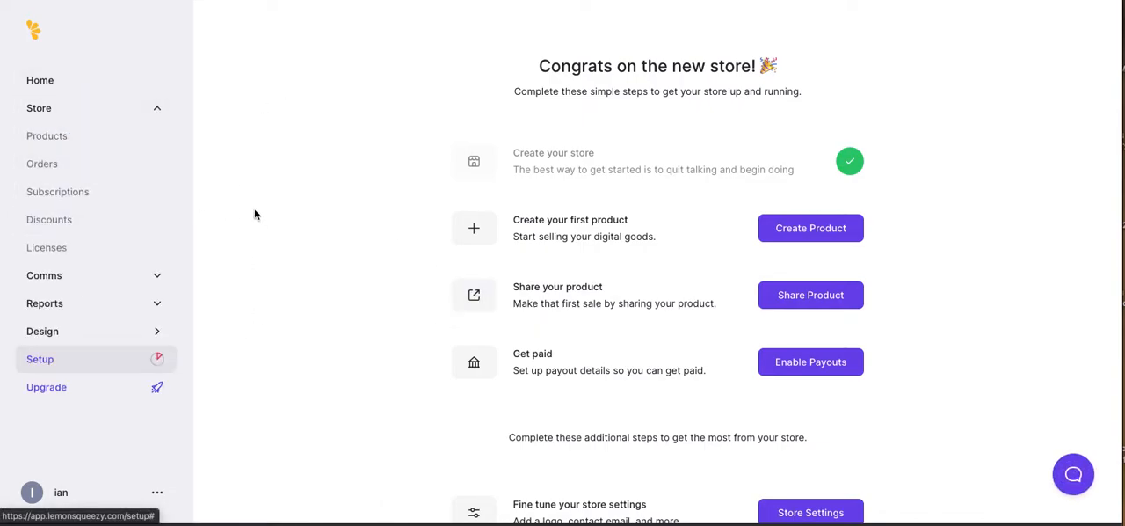
mouse_move(927, 275)
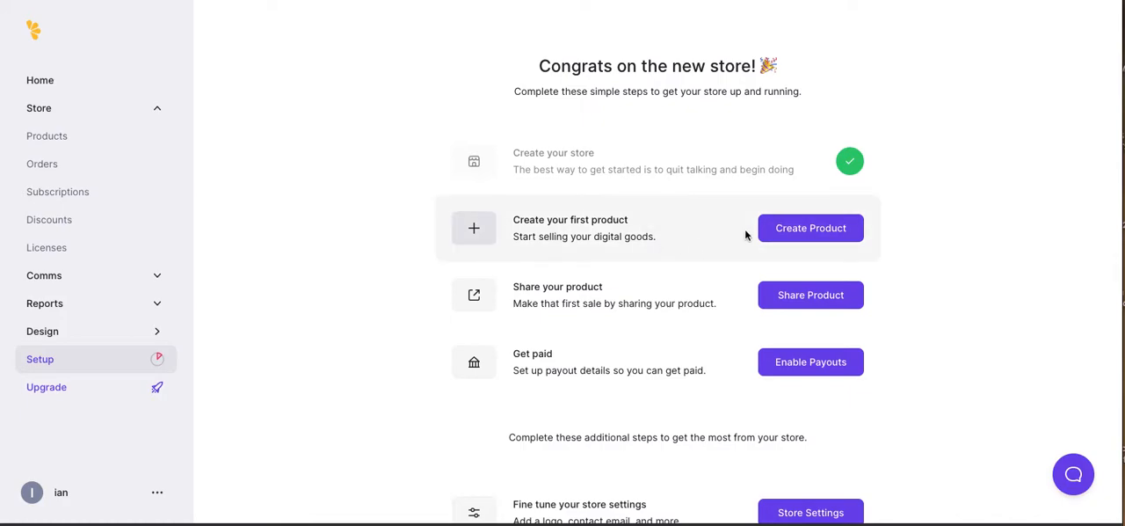
mouse_move(641, 296)
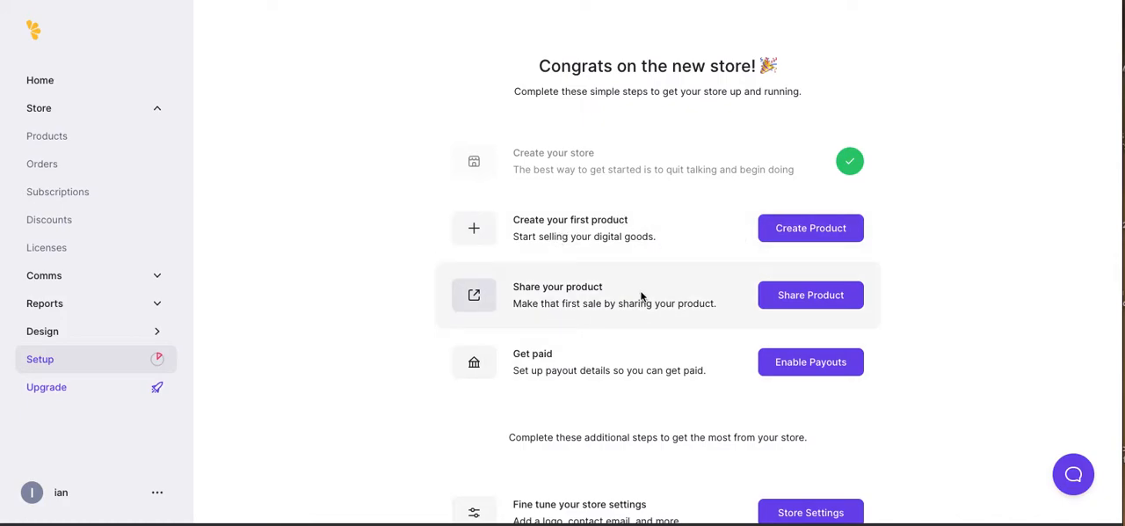
scroll(down, 3)
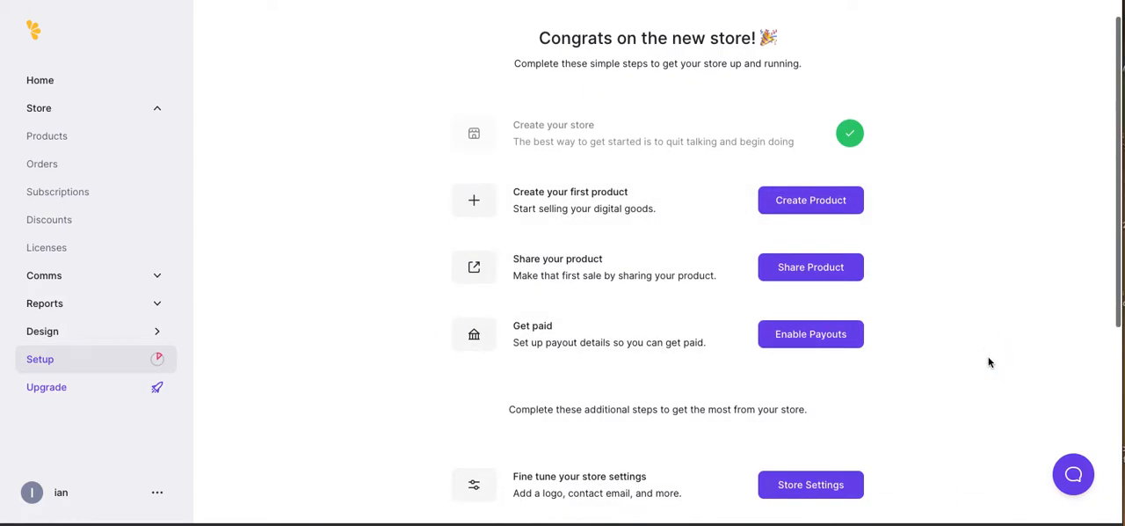
scroll(down, 3)
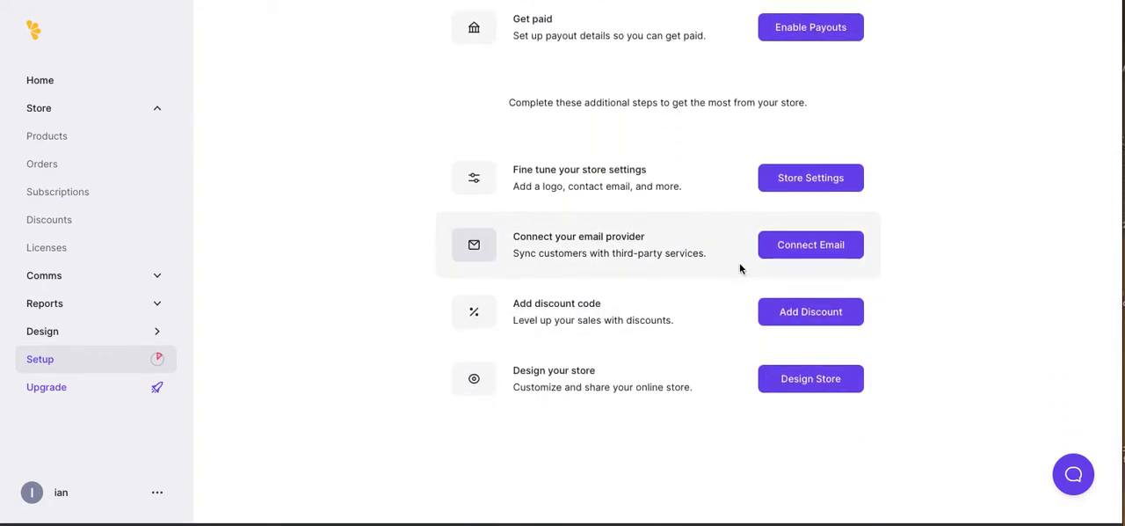
mouse_move(810, 244)
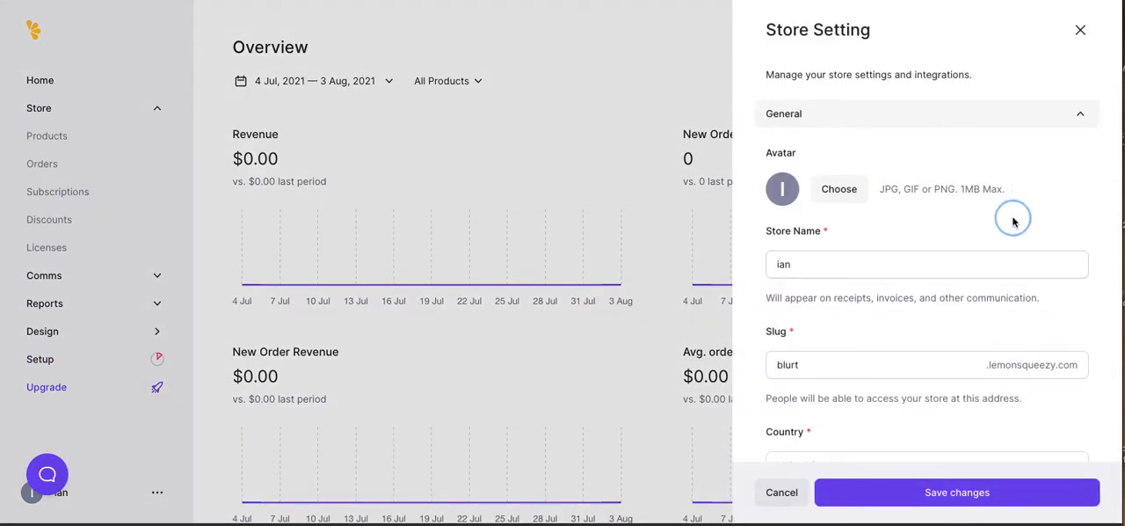
scroll(down, 3)
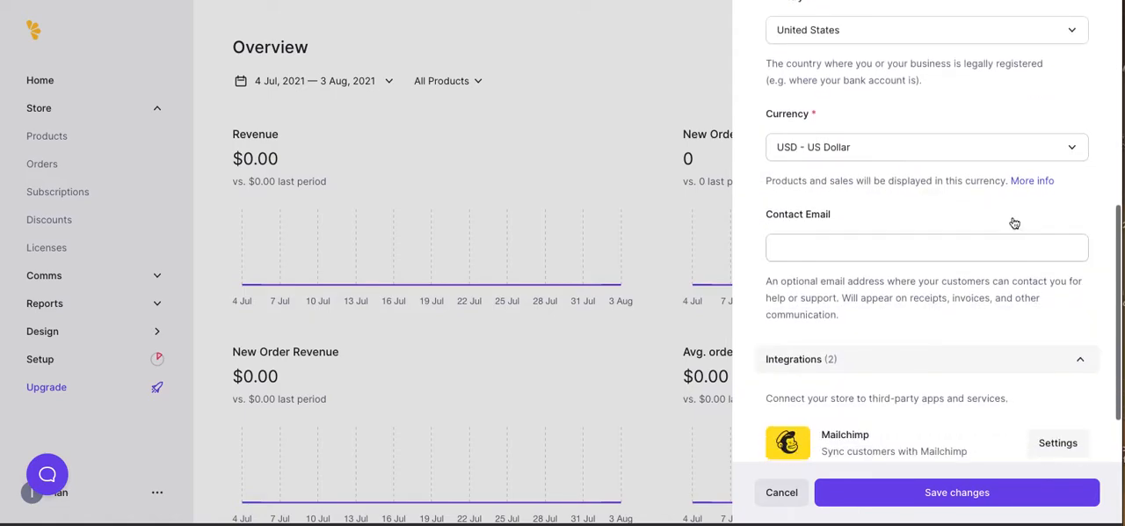
scroll(down, 3)
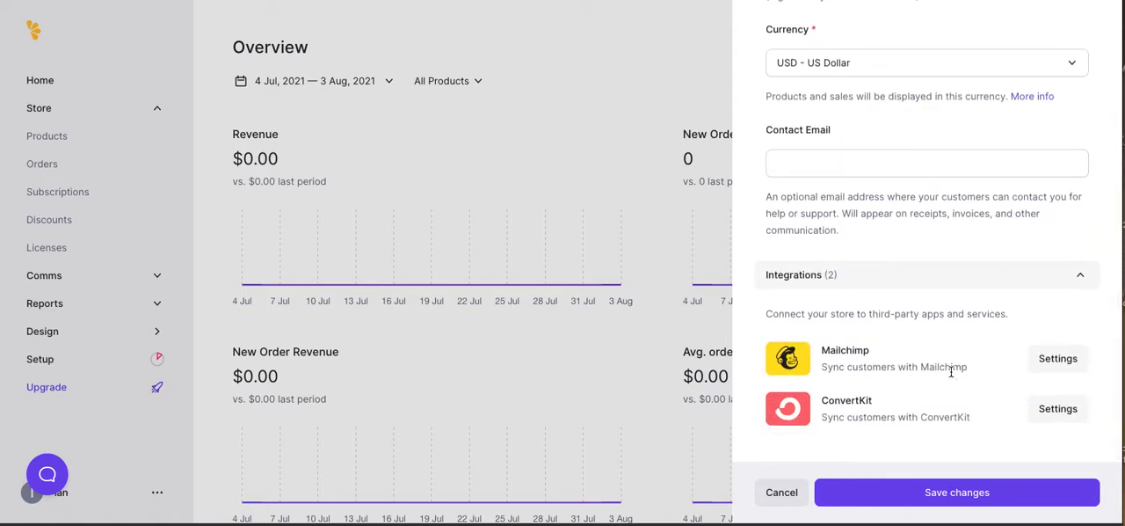
scroll(up, 3)
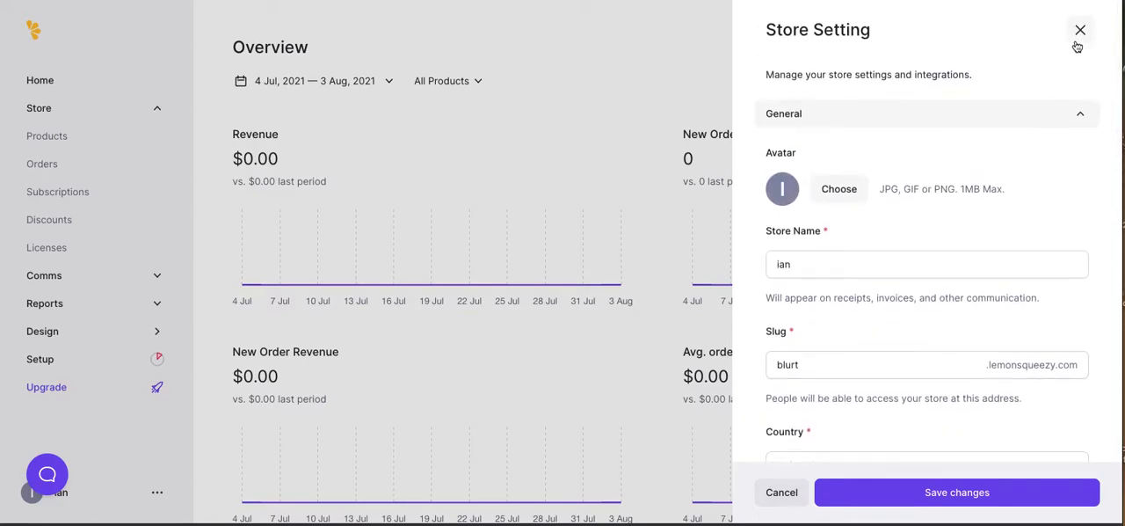
click(1080, 30)
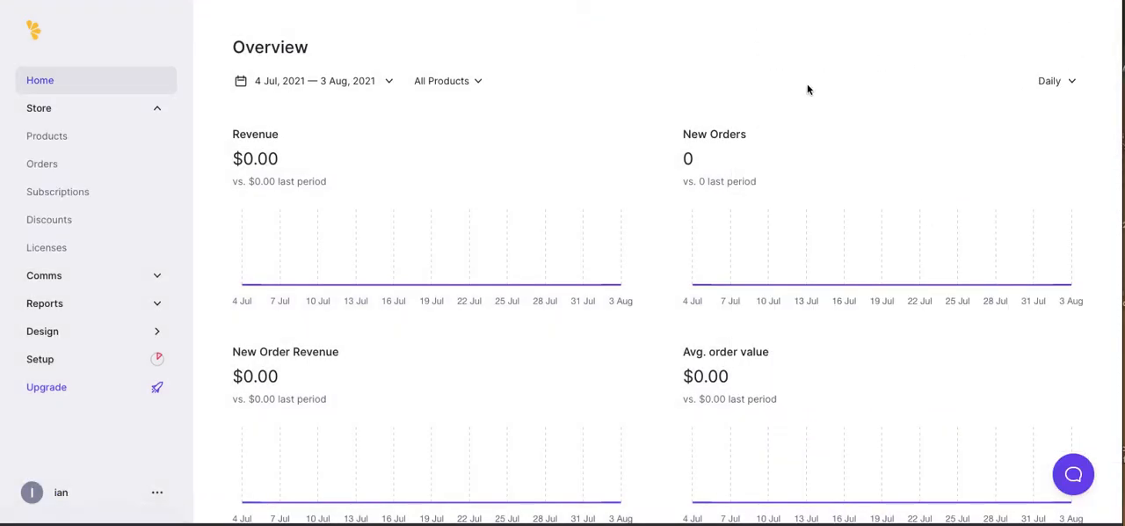
mouse_move(97, 247)
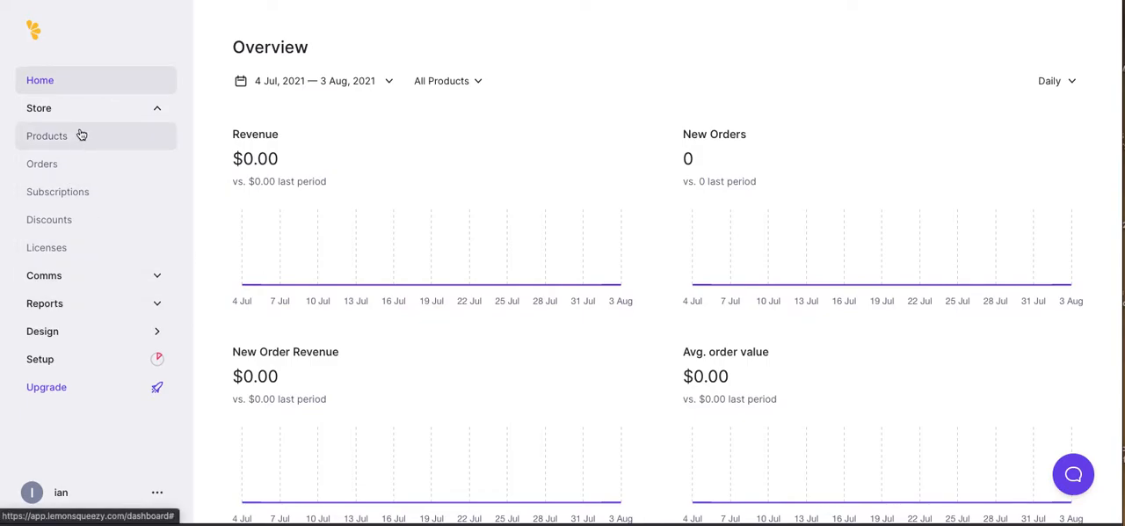
- Go to the store's Products and start creating the first product
click(47, 135)
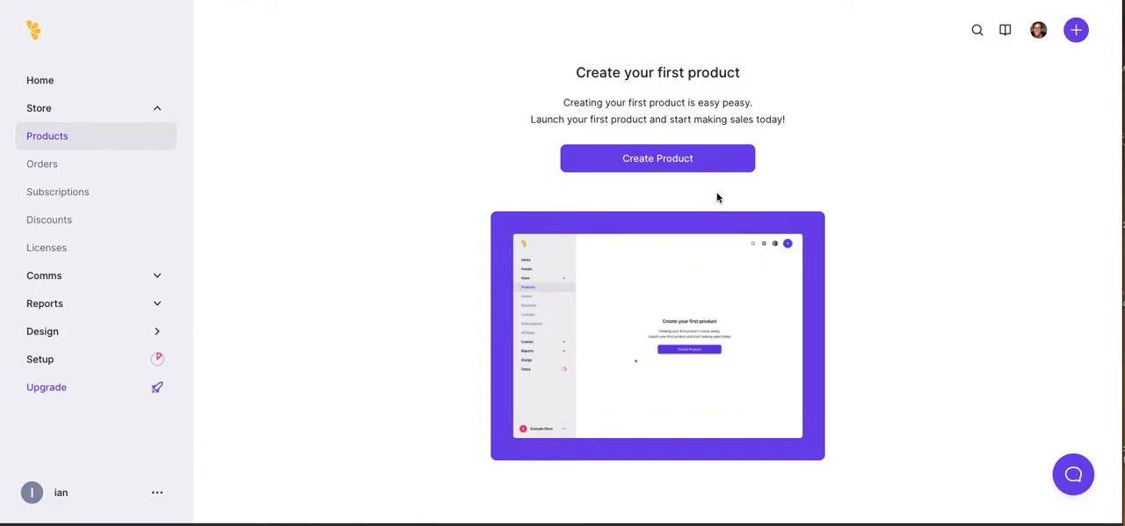
click(656, 158)
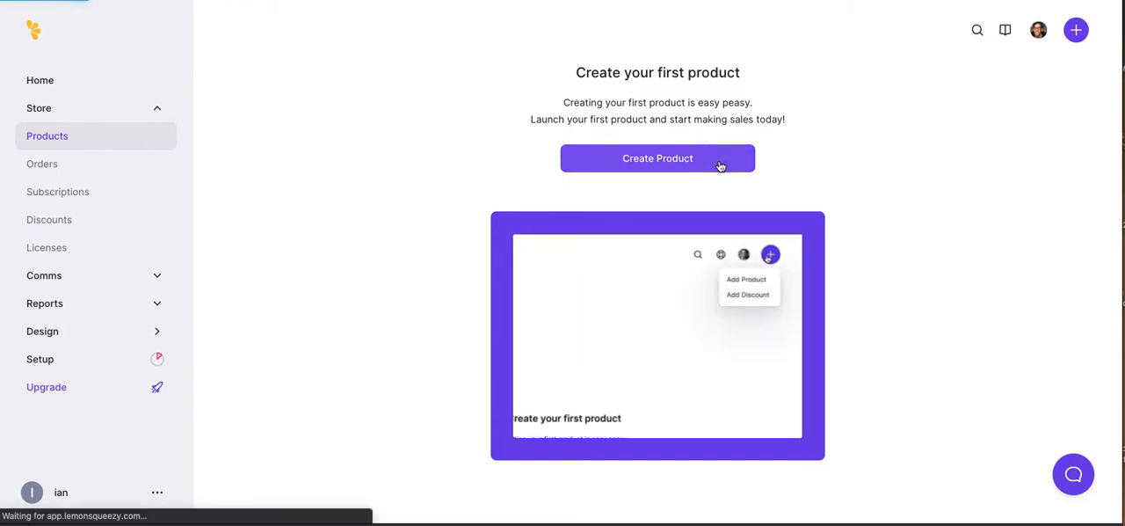
click(657, 158)
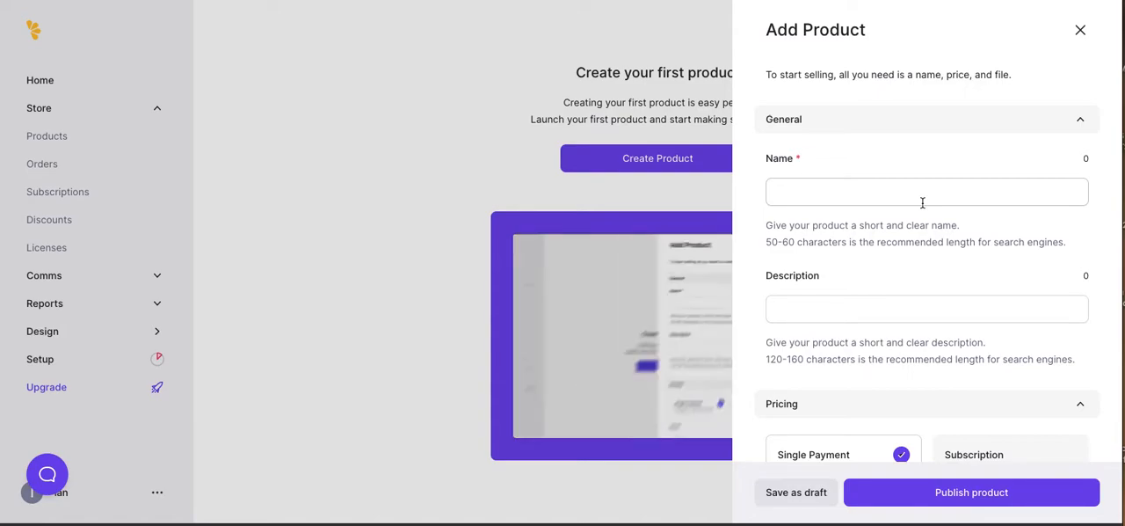
- Name it 'A brand new product for our blurt platform' with a free YouTube demo description
click(926, 192)
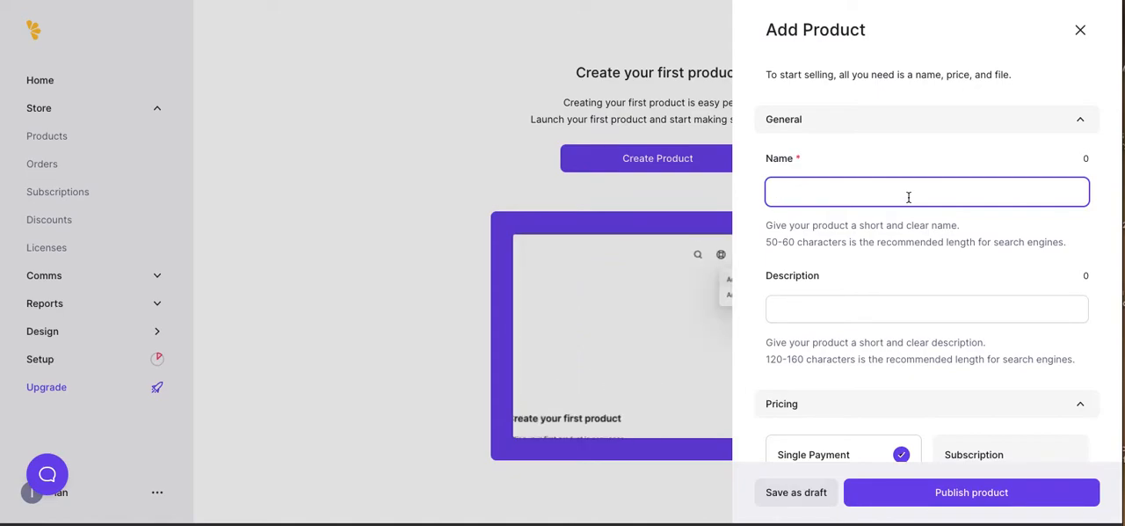
text(A brand new product for our blurt)
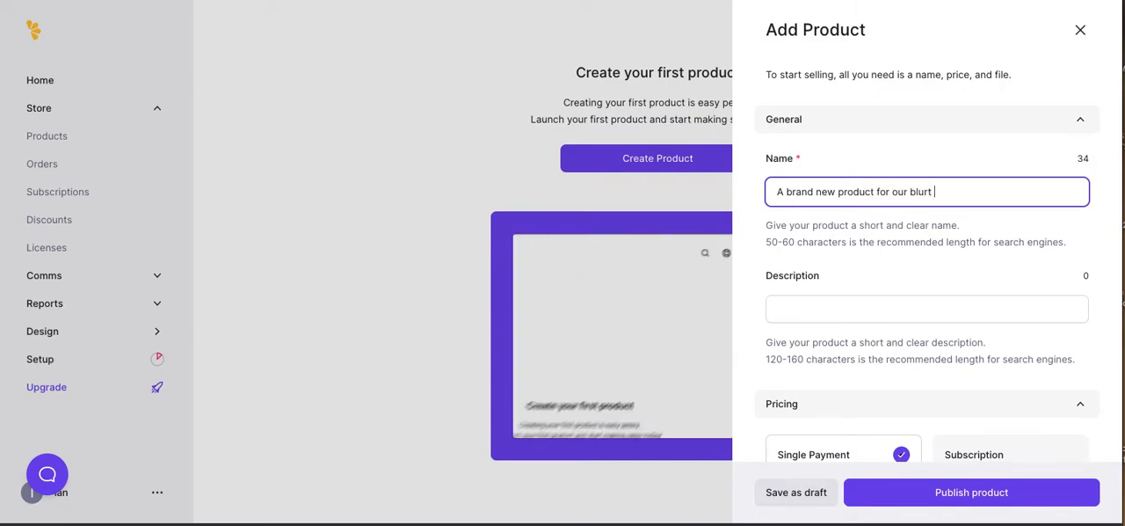
text(platform)
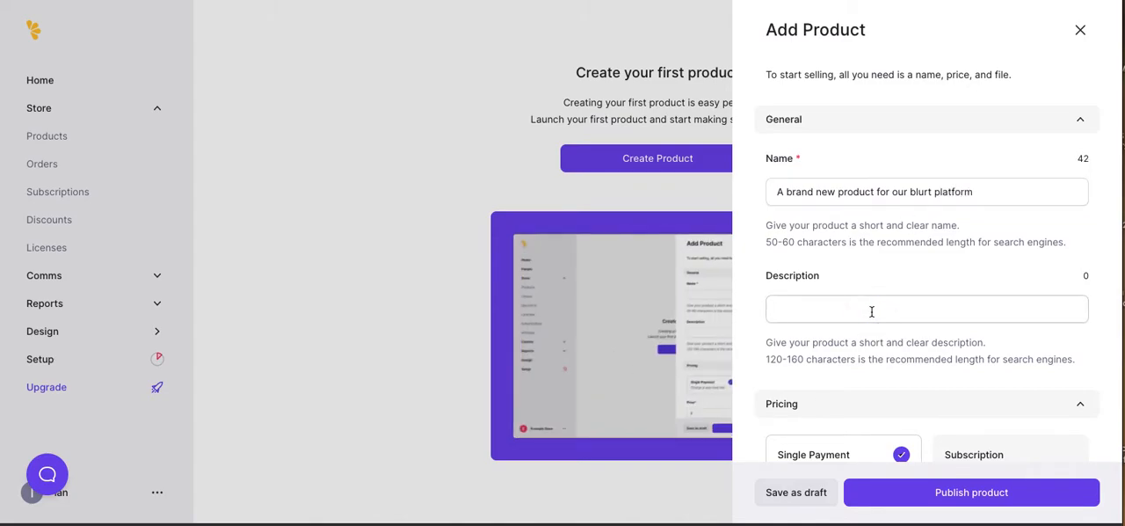
text(I want this)
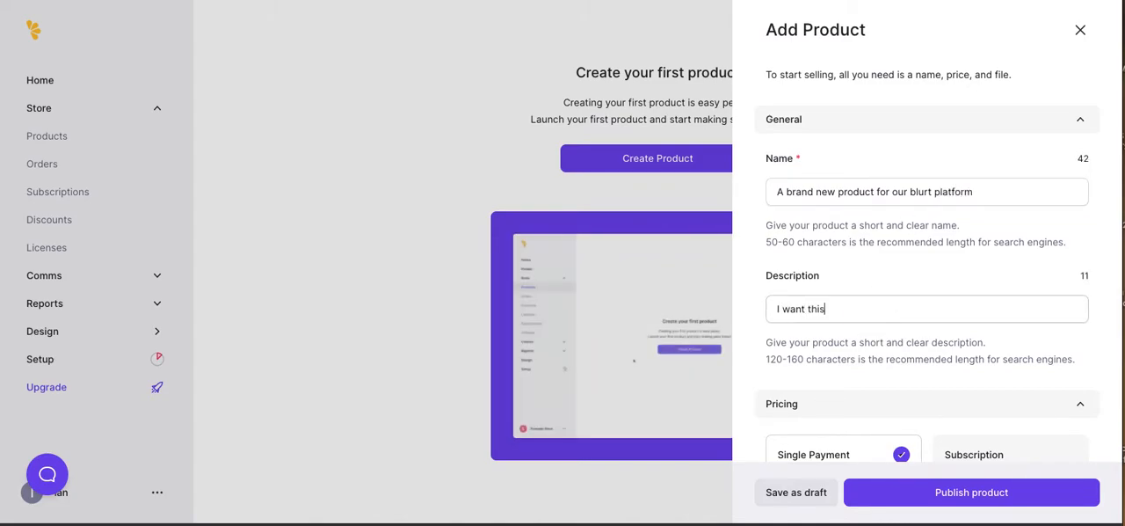
text(to be a free product I can demo for y)
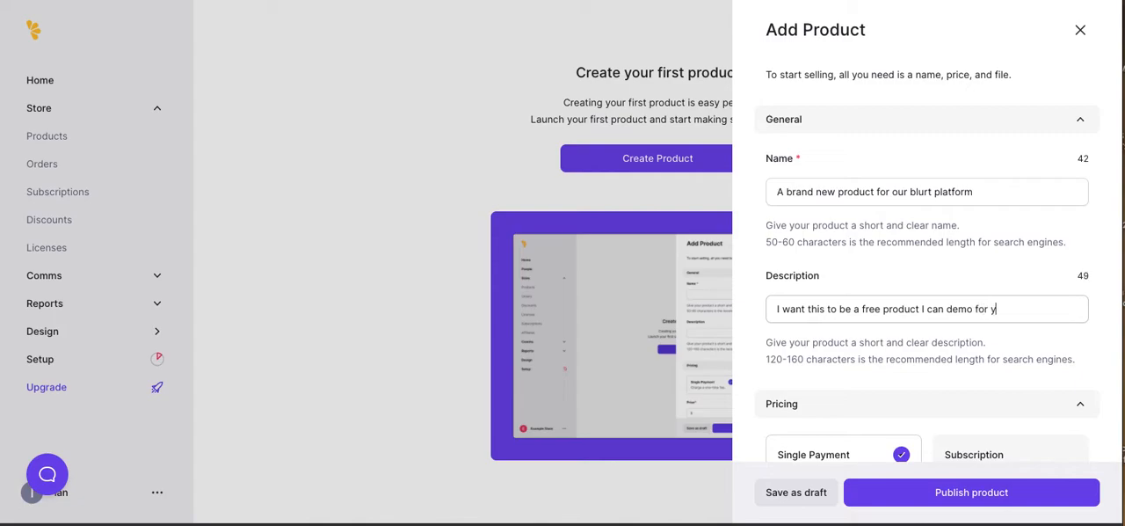
text(outube)
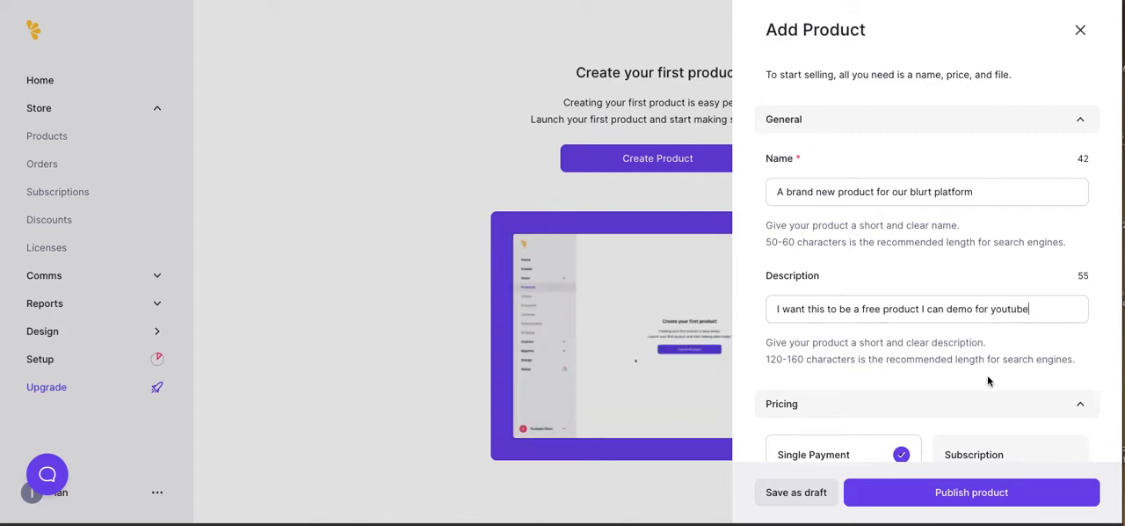
- Keep a $0.00 single payment price, toggling pay-what-you-want on and back off
scroll(down, 3)
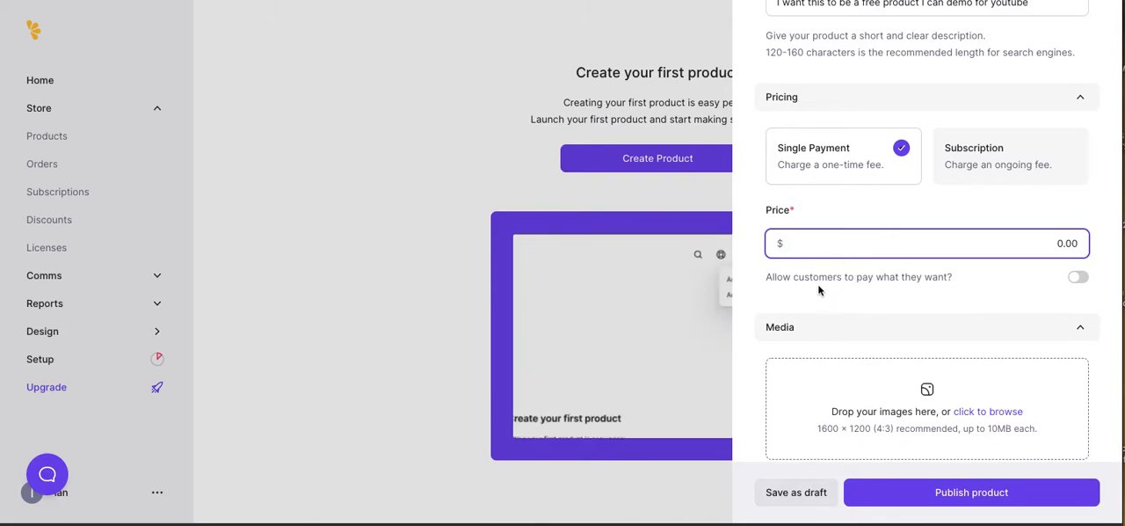
click(1076, 277)
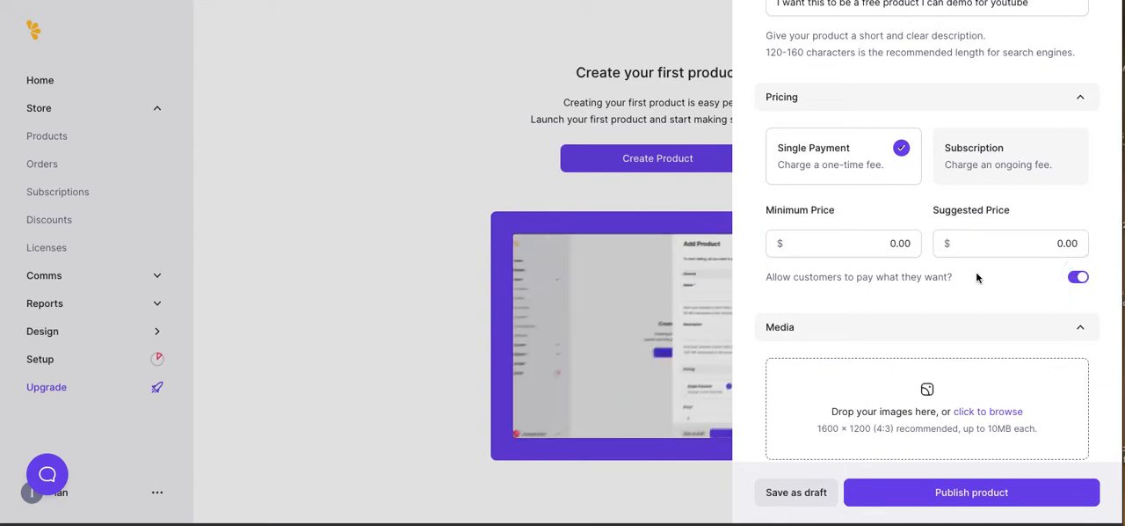
click(1077, 276)
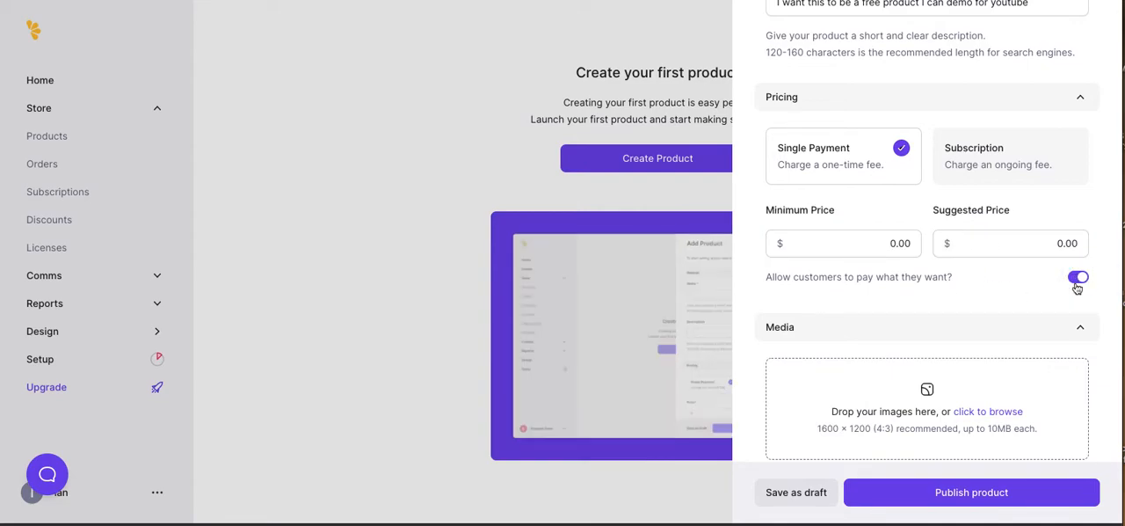
click(1075, 277)
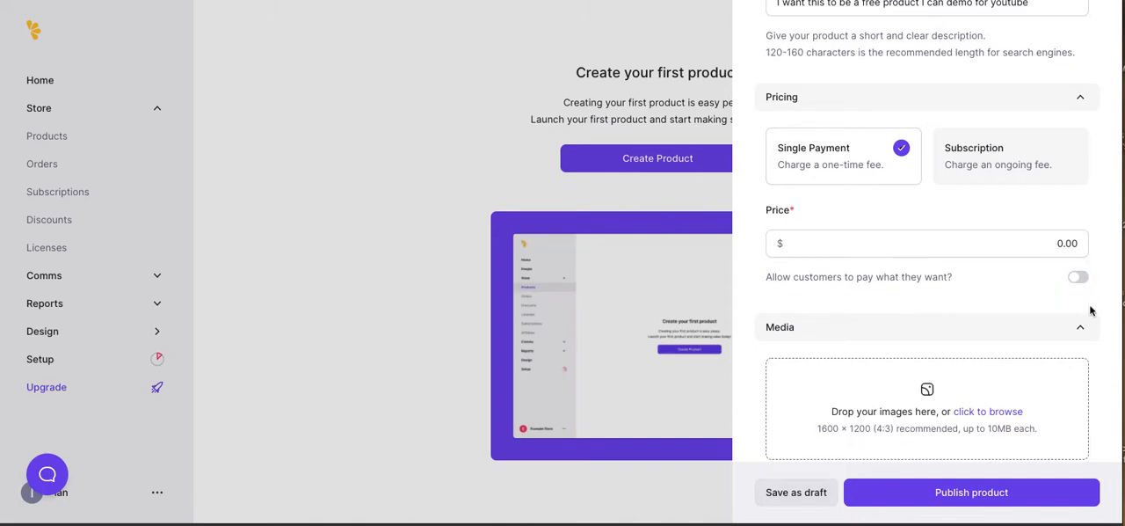
scroll(down, 3)
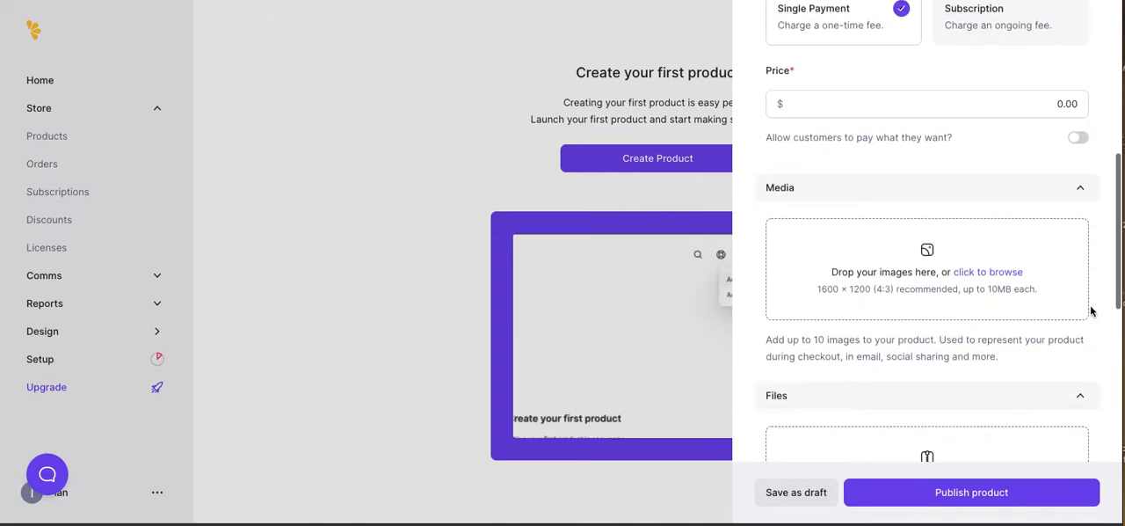
scroll(down, 3)
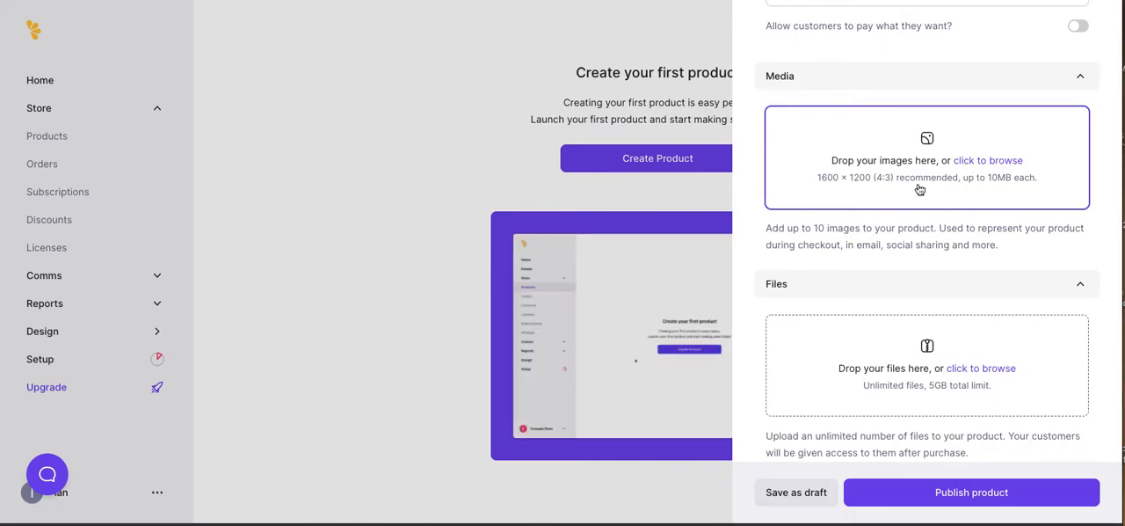
- Upload Colored TV, Standing (8), Danger Zone (6) and Standing (5) as product media
click(987, 160)
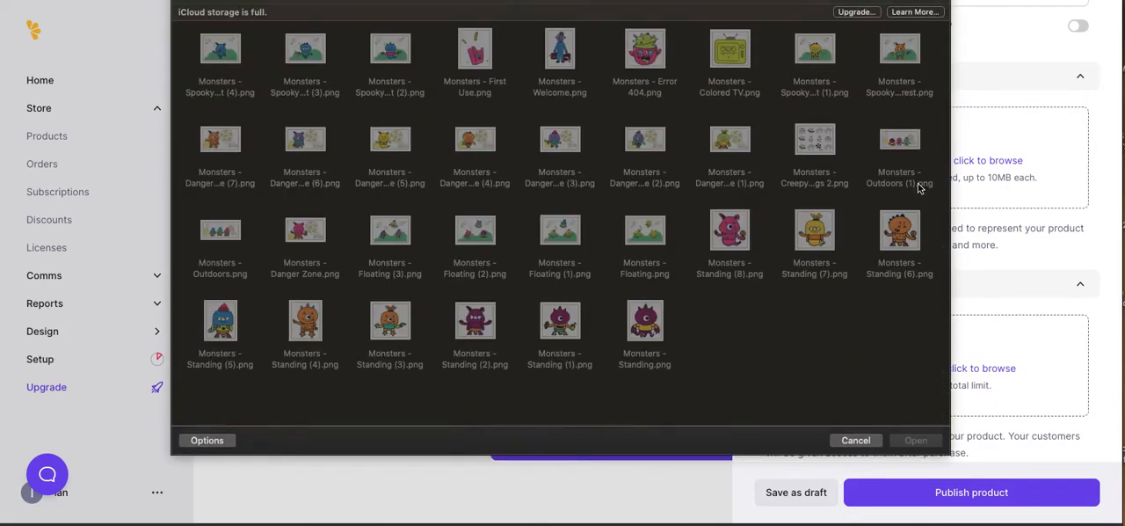
click(728, 48)
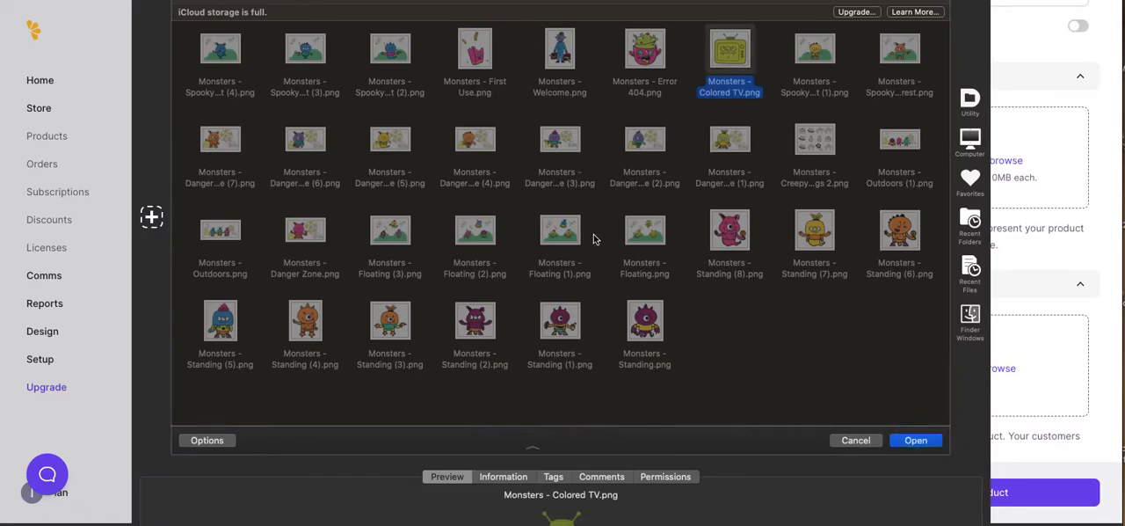
mouse_move(727, 242)
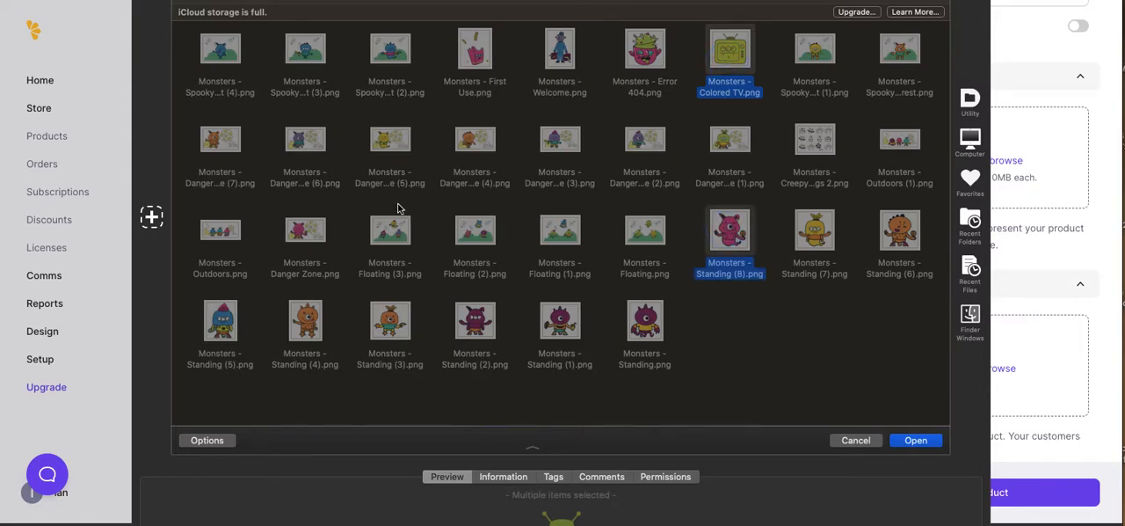
click(220, 321)
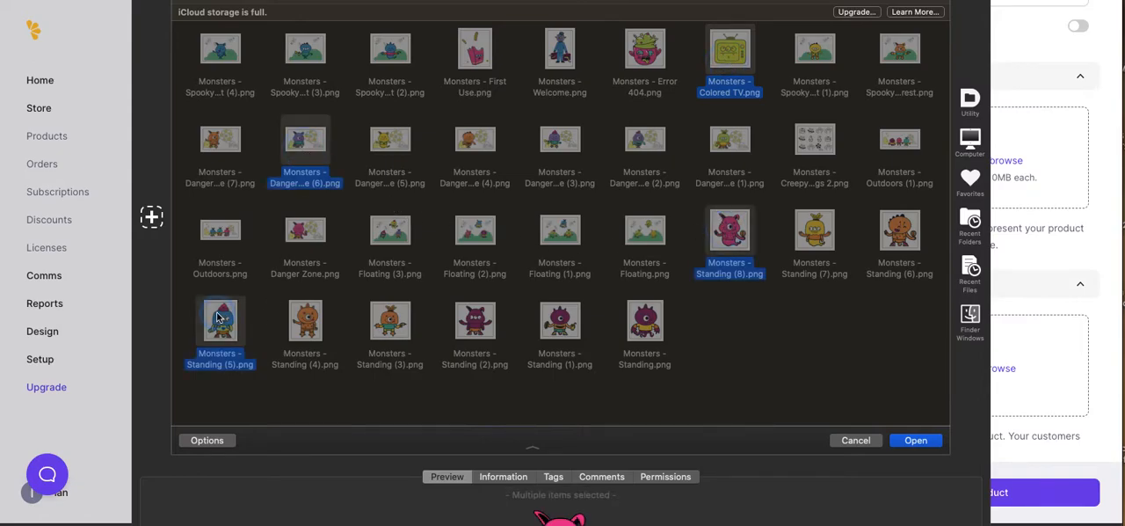
click(915, 439)
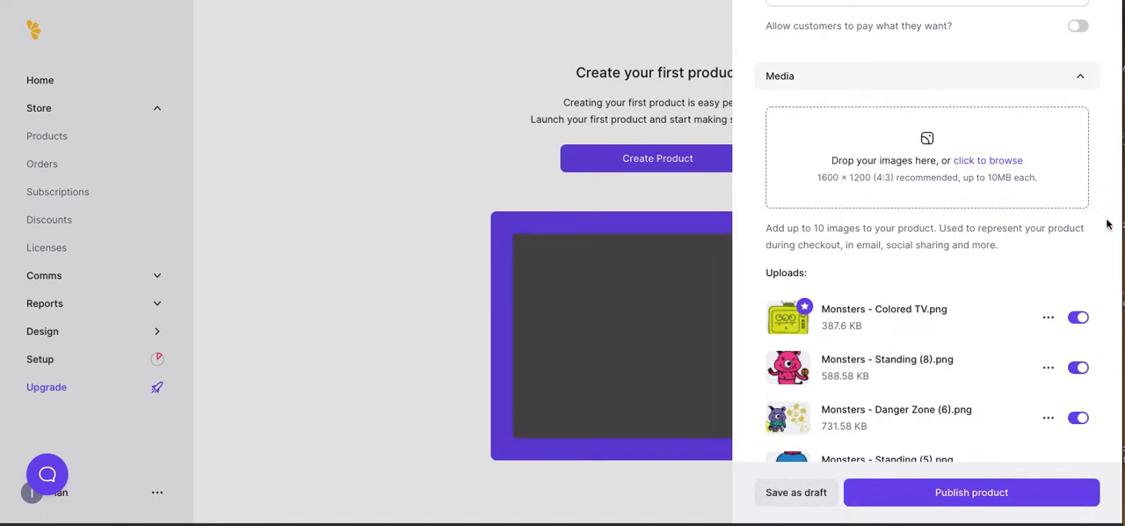
- Attach Danger Zone (3), Standing (8) and Standing (7) as downloadable files
scroll(down, 3)
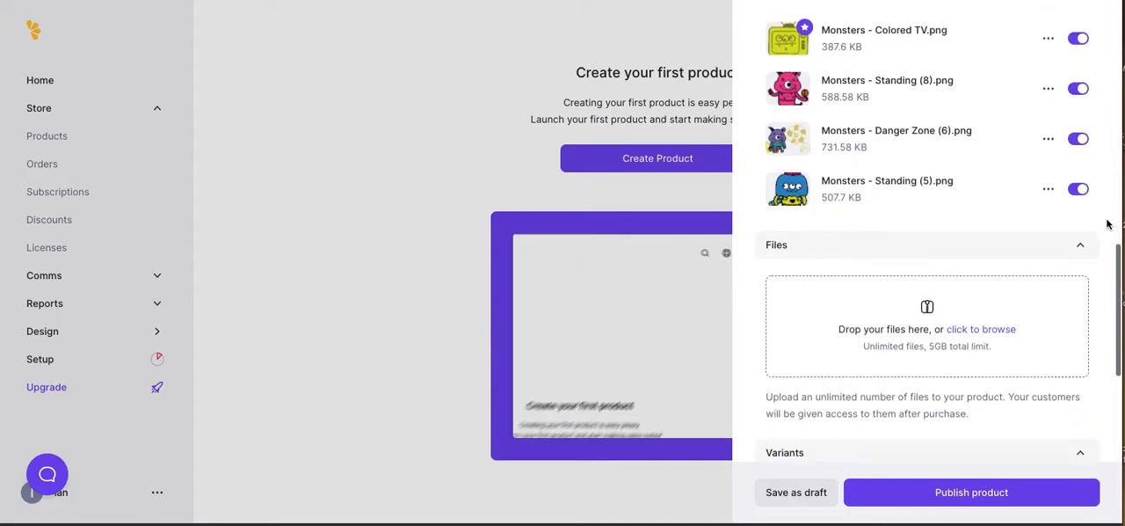
scroll(down, 3)
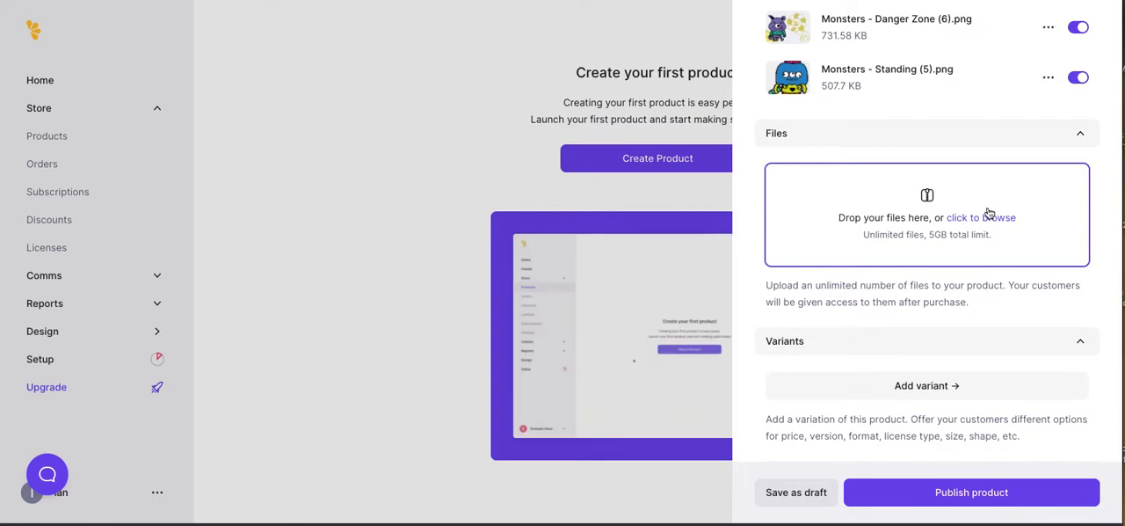
click(980, 217)
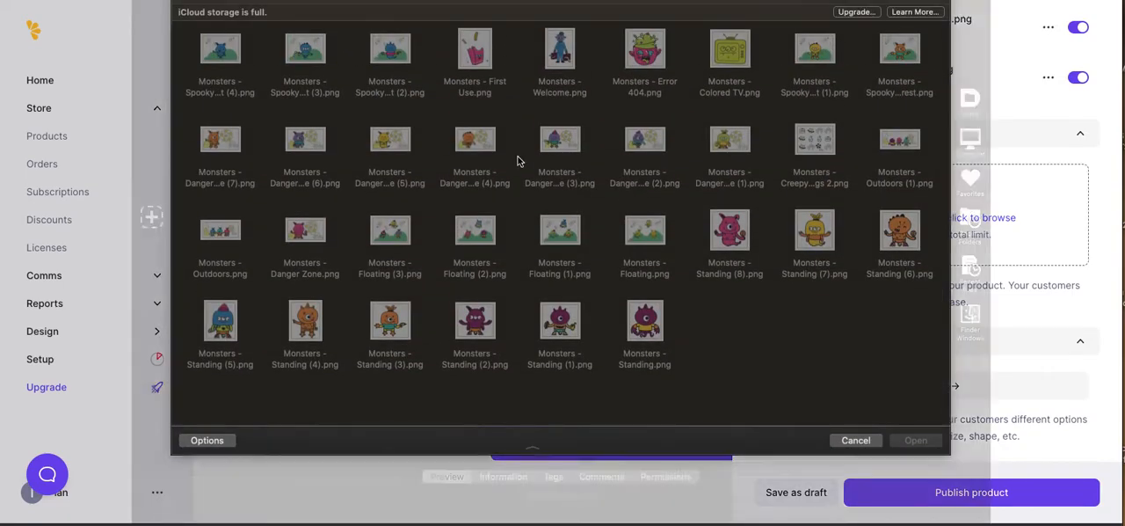
click(560, 141)
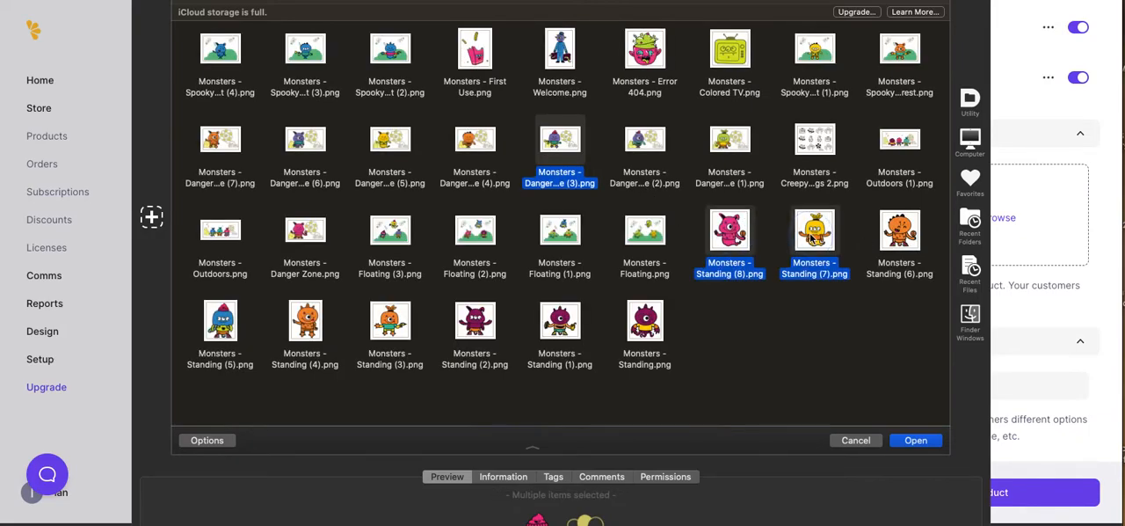
click(915, 439)
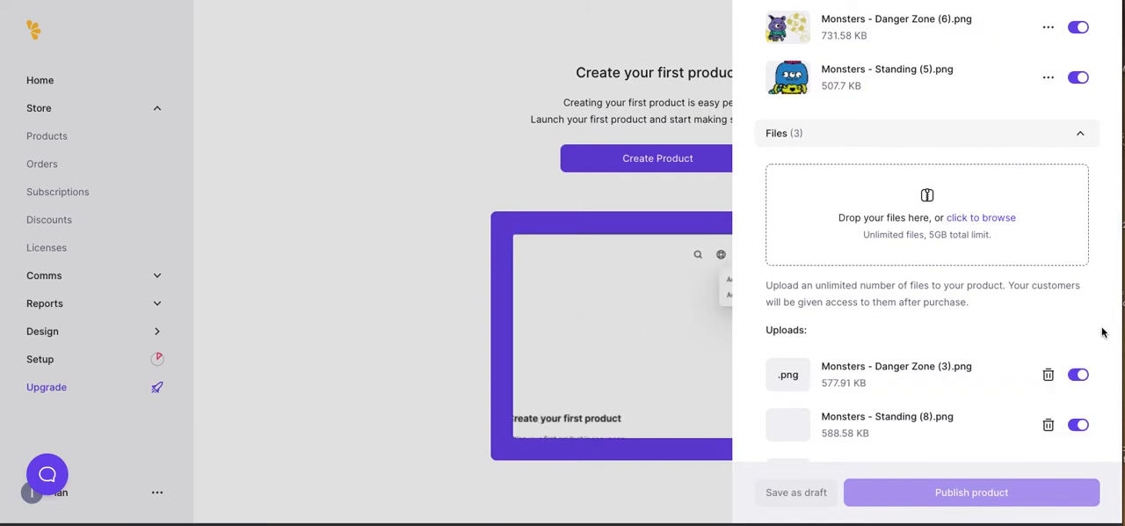
scroll(down, 3)
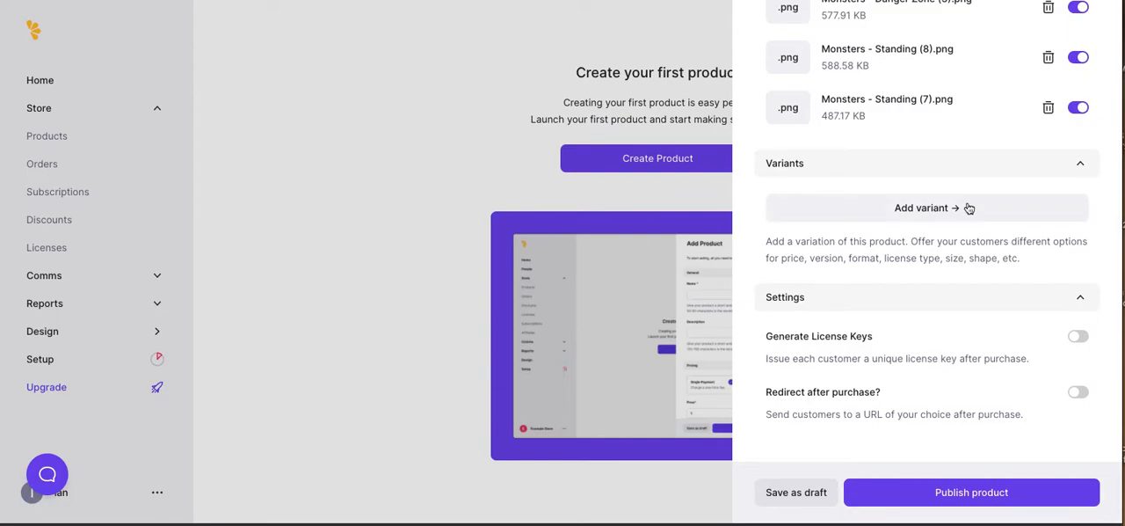
- Add variant 'Something a little different', described 'This is a variant!', priced $5.00
click(927, 208)
text(D)
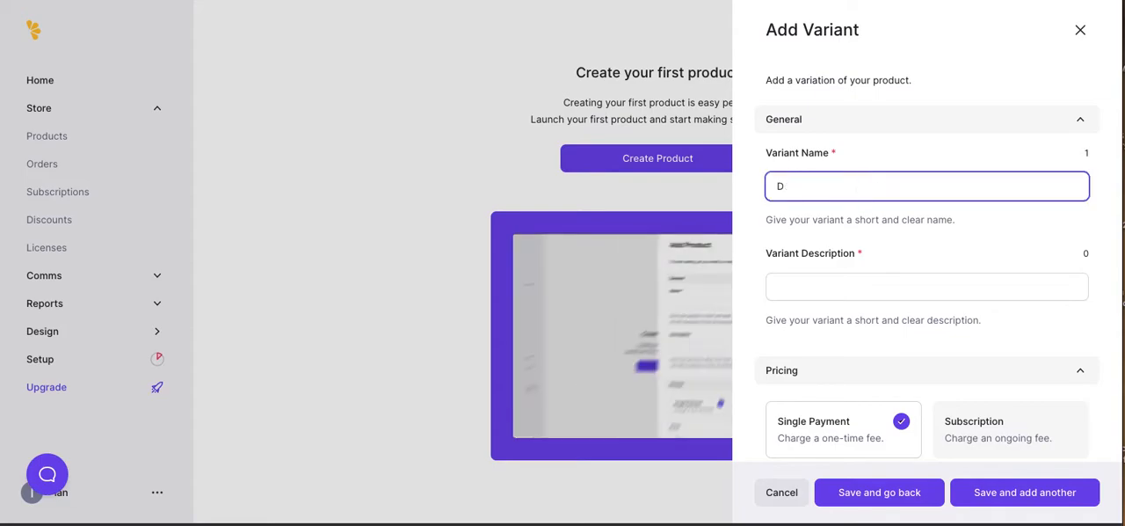
text(Something a little different)
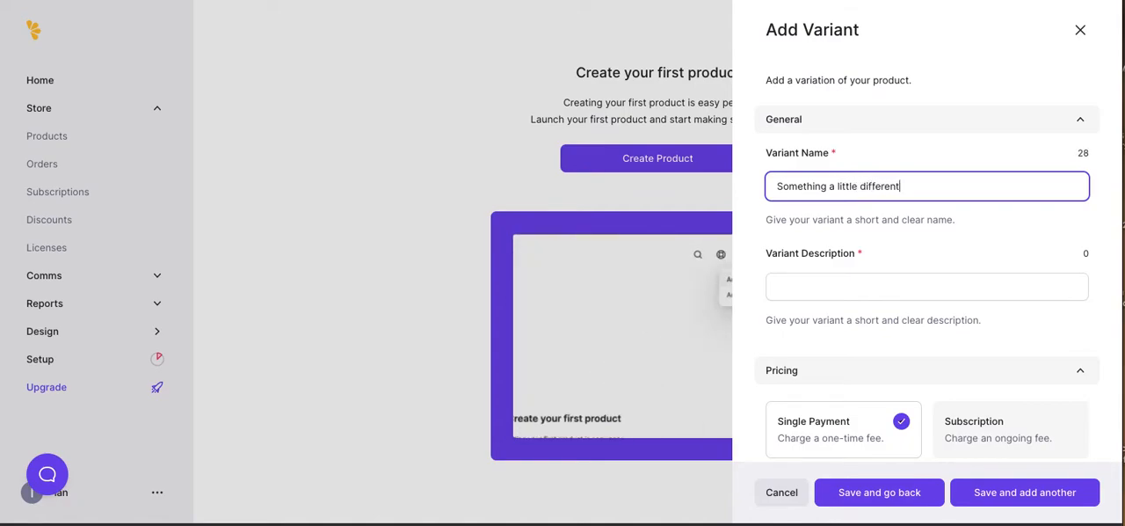
text(This is a variant)
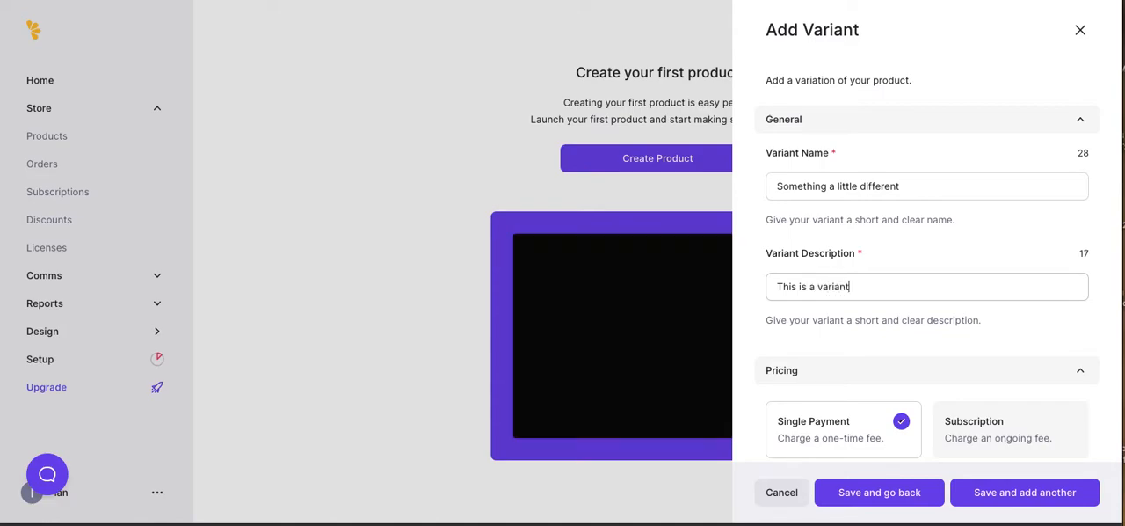
text(, yo)
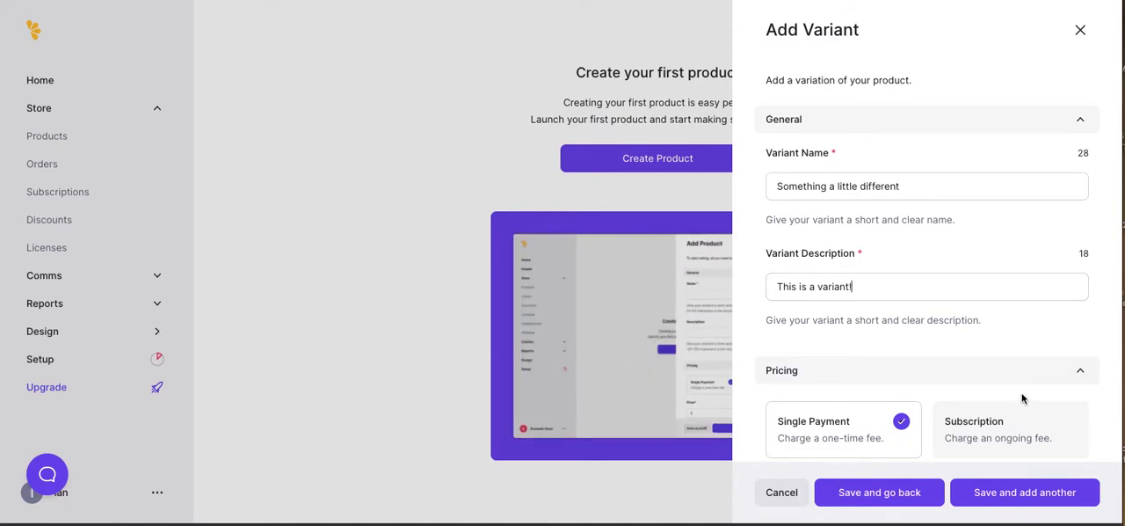
scroll(down, 3)
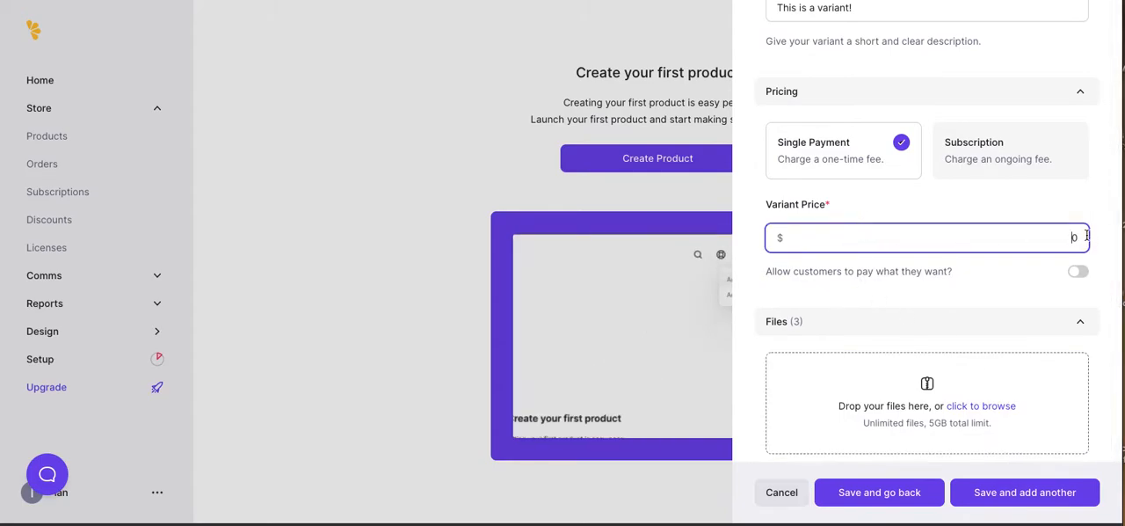
text(50)
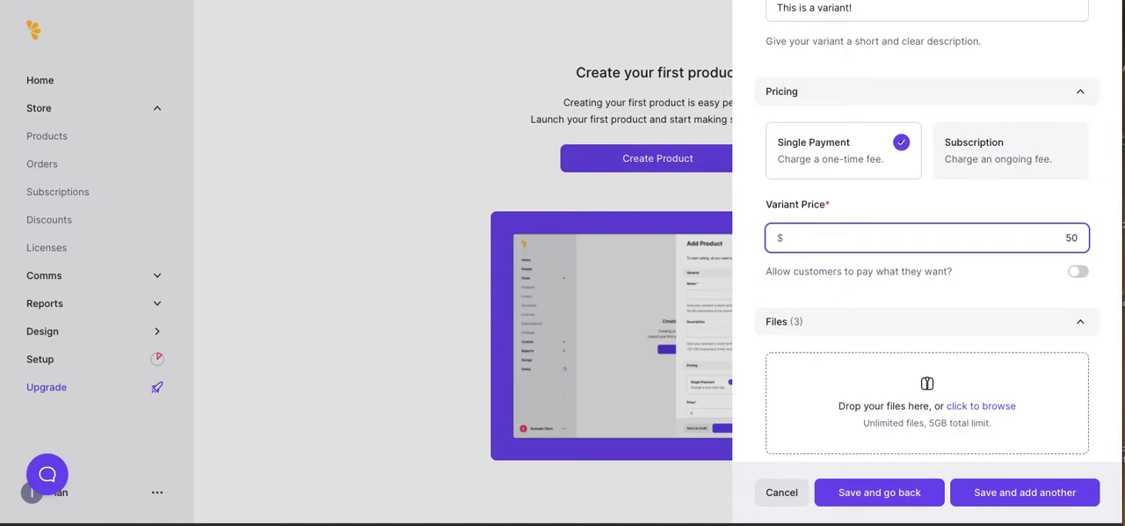
key(Backspace)
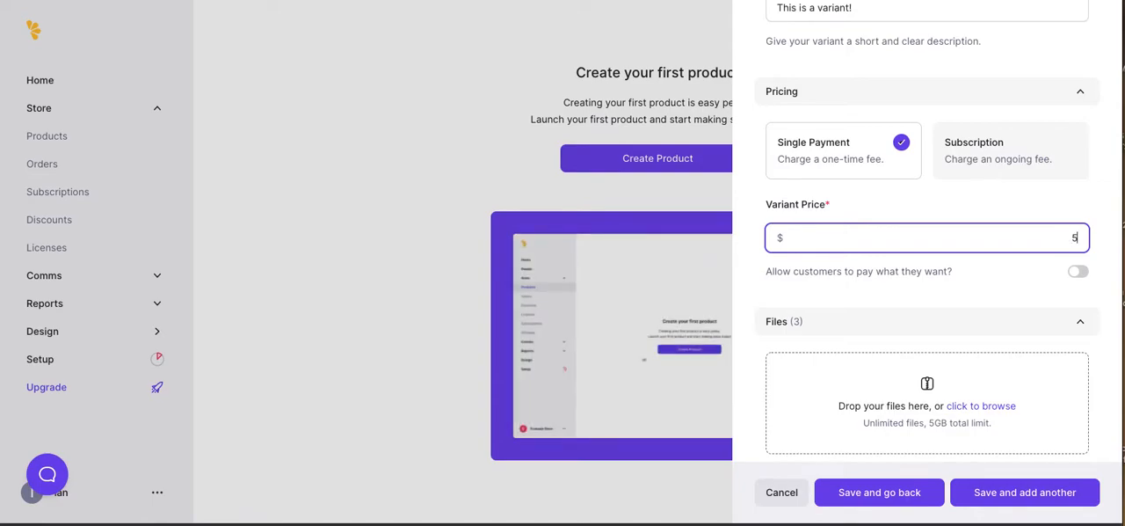
text(5.00)
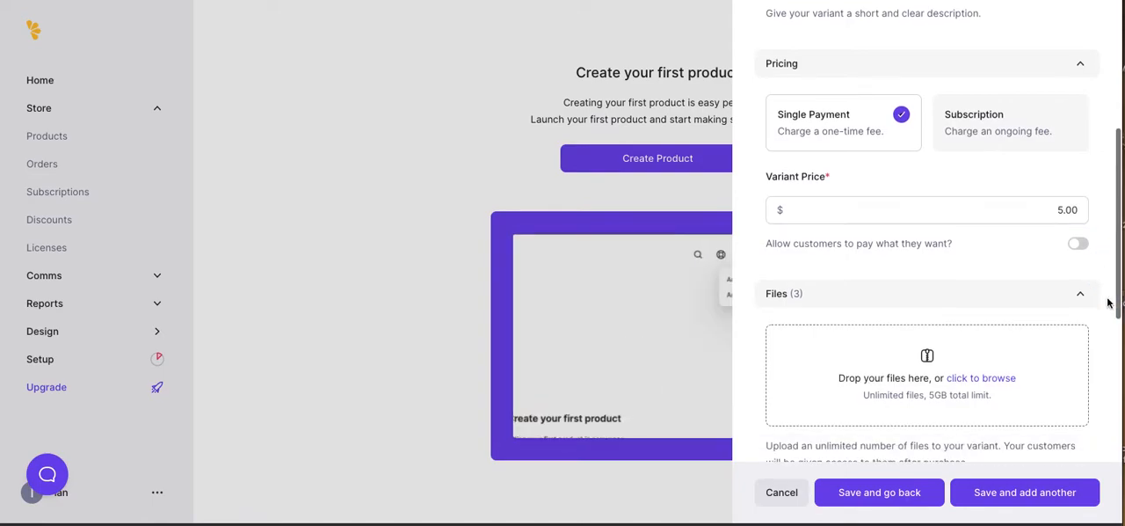
- Upload Monsters - Creepy Things 2.png as the variant's fourth download file
scroll(down, 3)
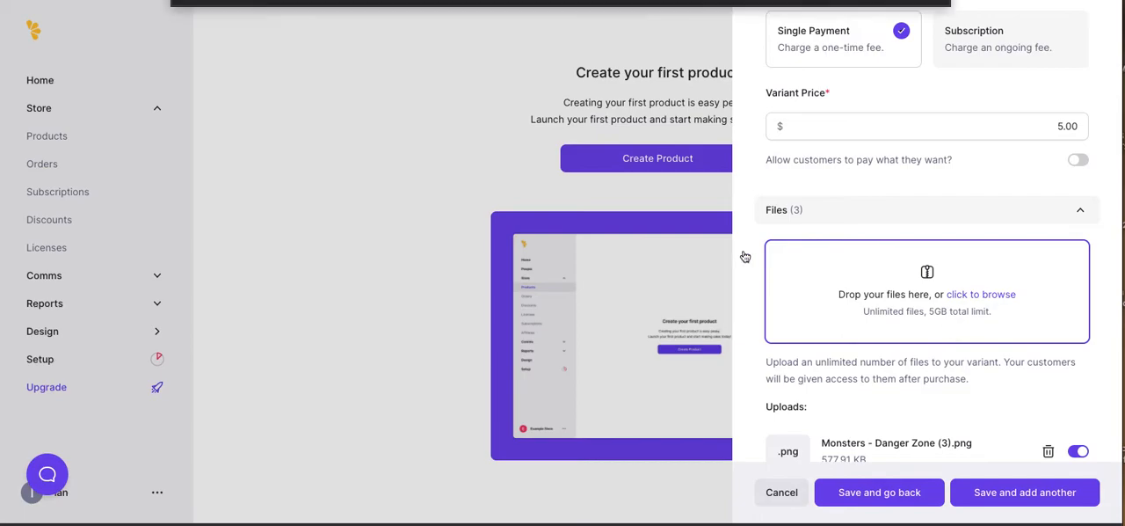
click(980, 294)
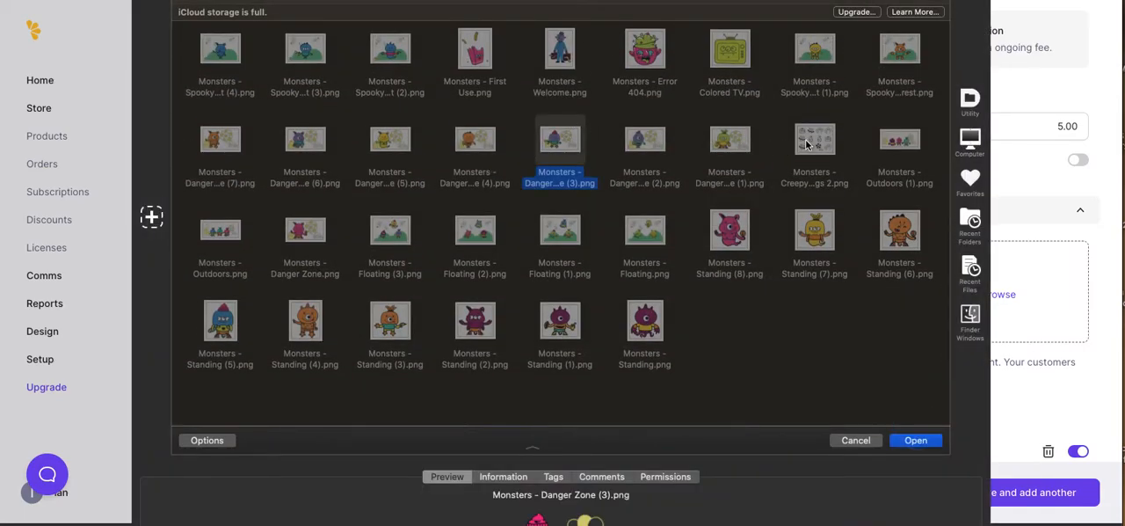
click(914, 439)
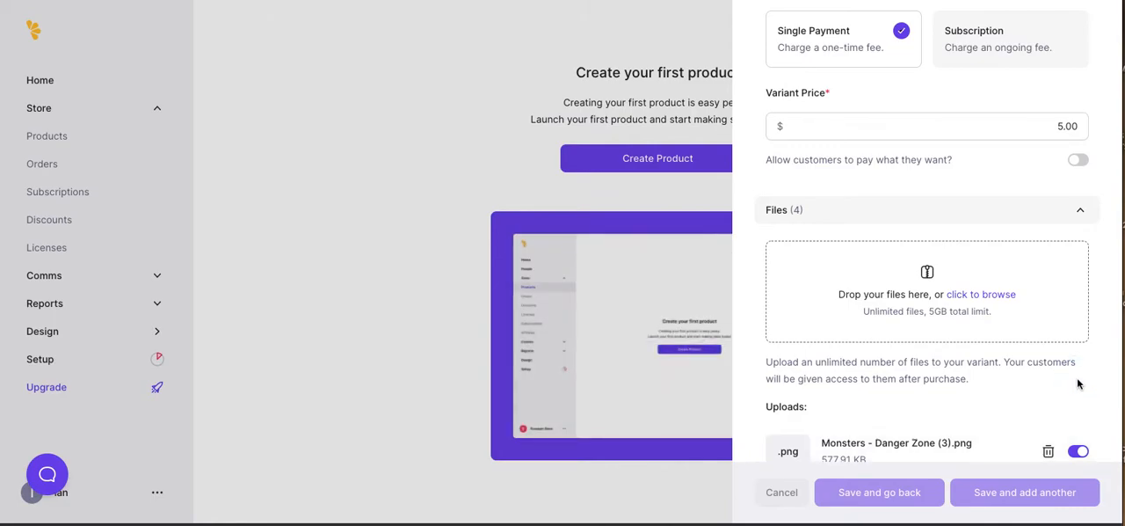
scroll(down, 3)
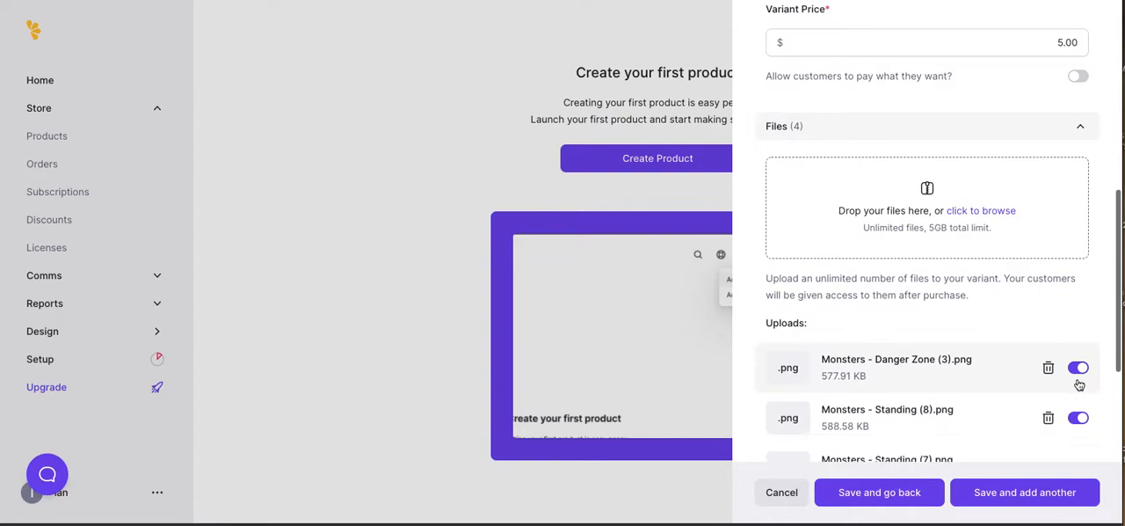
scroll(down, 3)
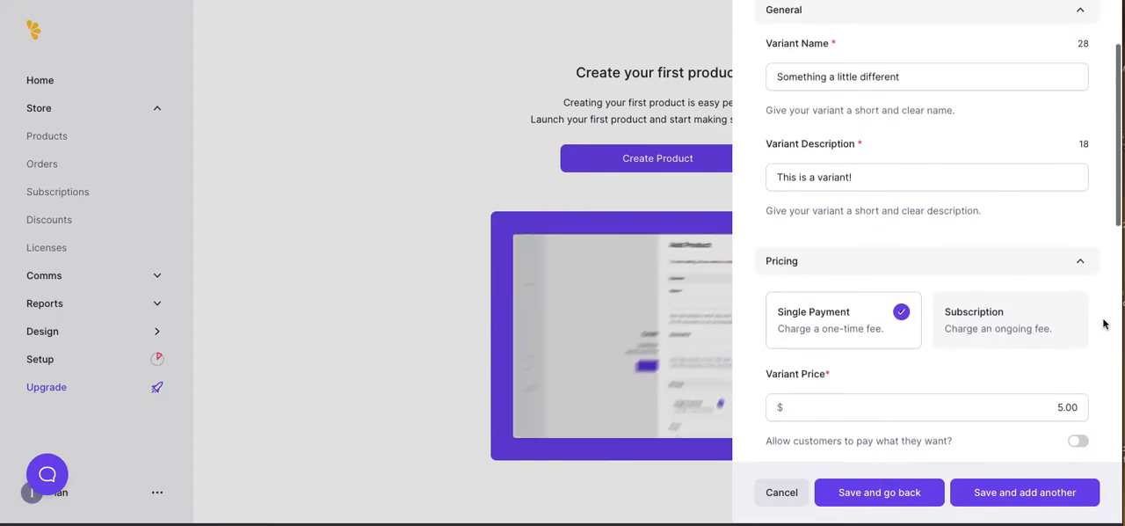
- Save the $5.00 variant and then the $9.99 variant, returning to the product
scroll(down, 3)
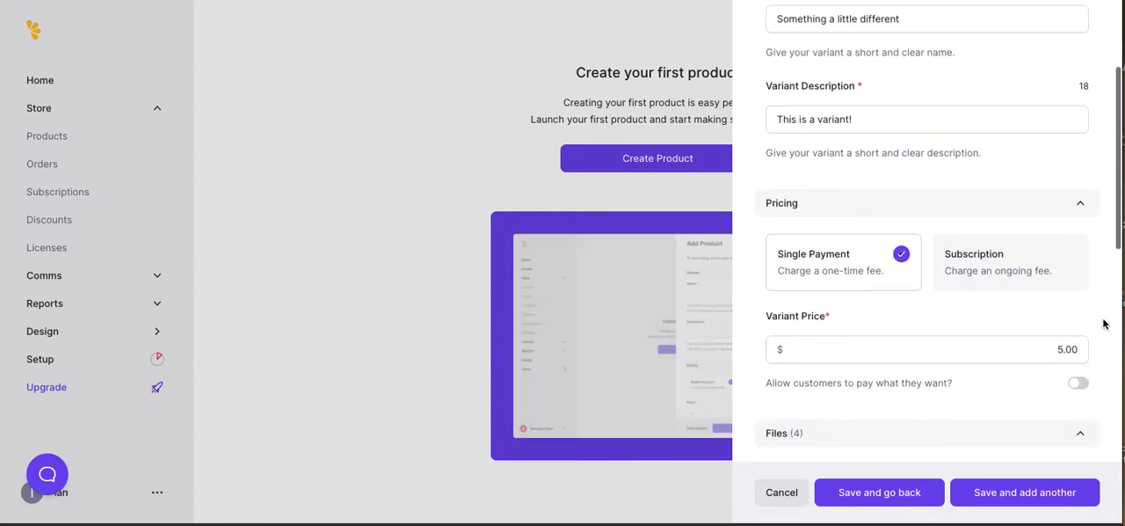
scroll(down, 3)
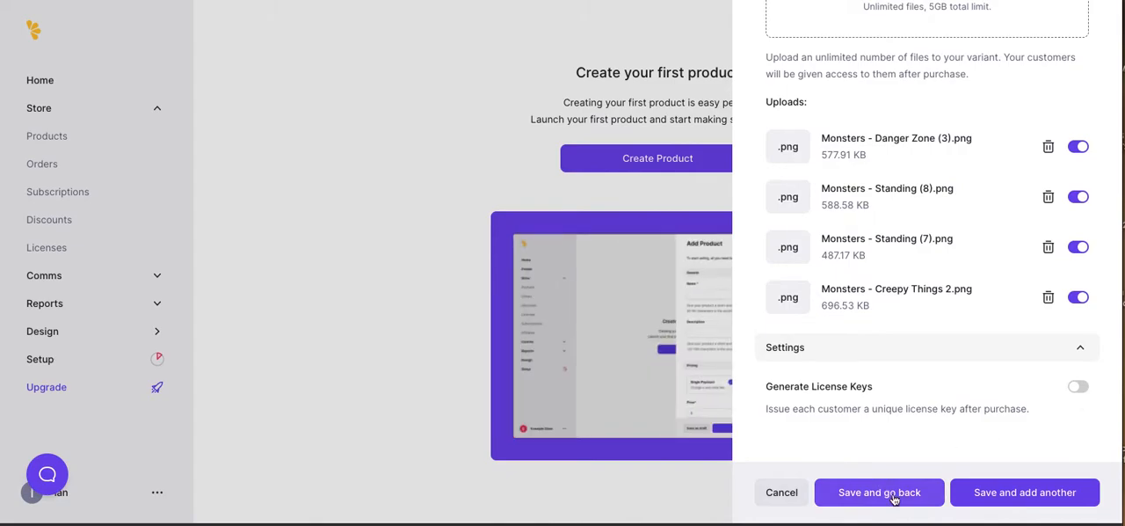
click(878, 492)
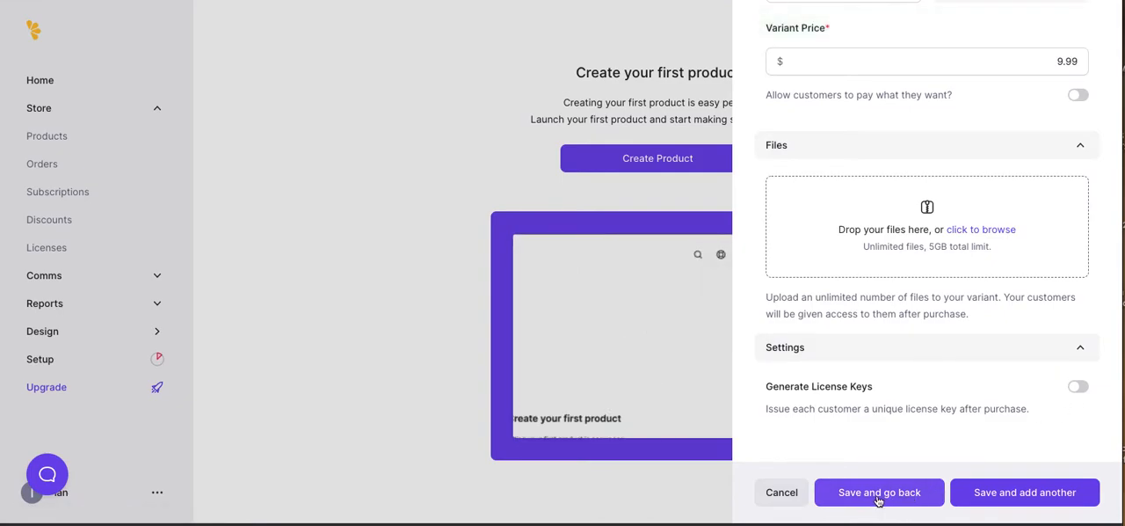
click(878, 491)
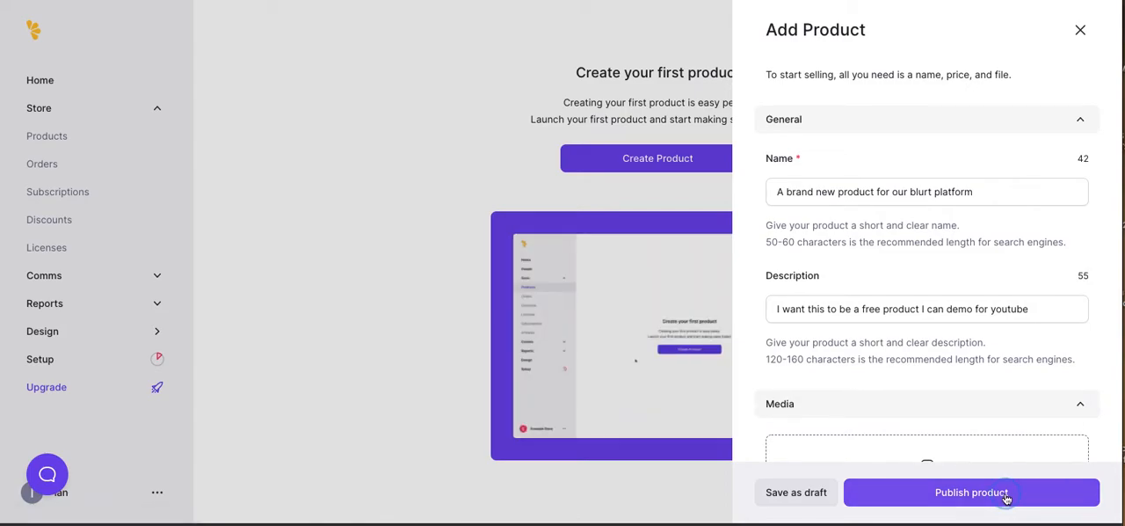
- Publish the Blurt product and open its Share panel with the checkout link preview
click(971, 491)
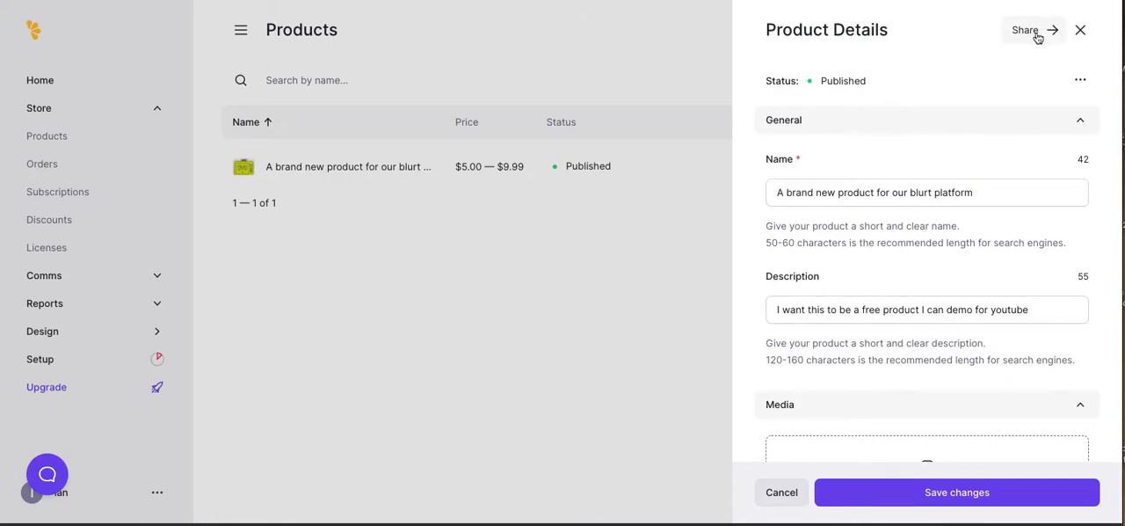
click(1024, 30)
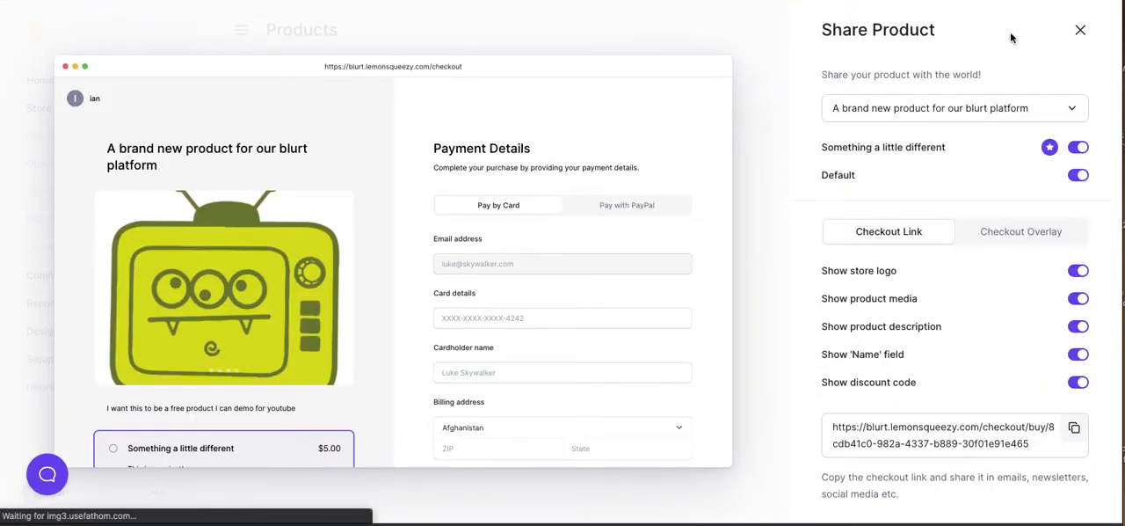
mouse_move(174, 133)
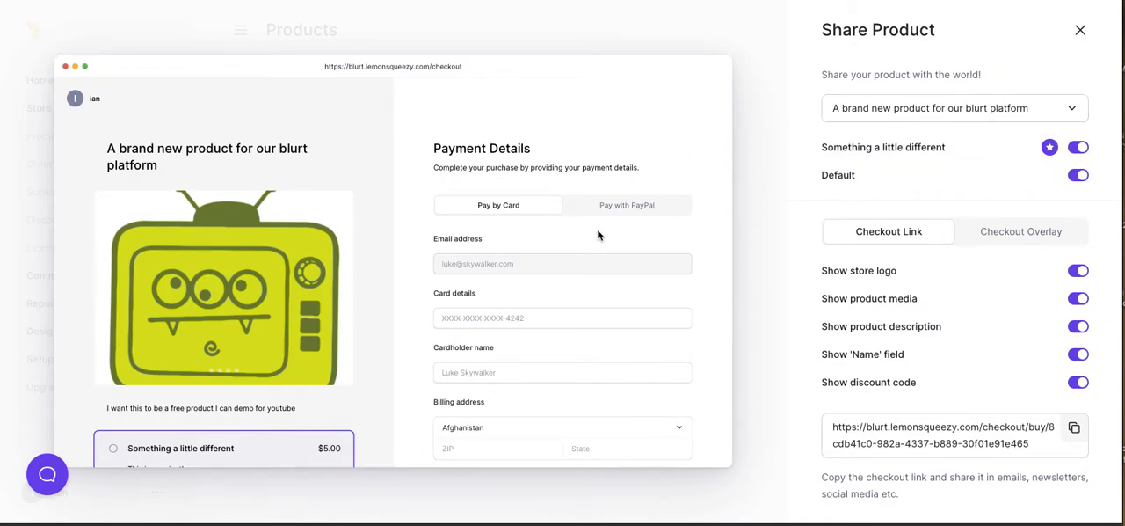
mouse_move(747, 258)
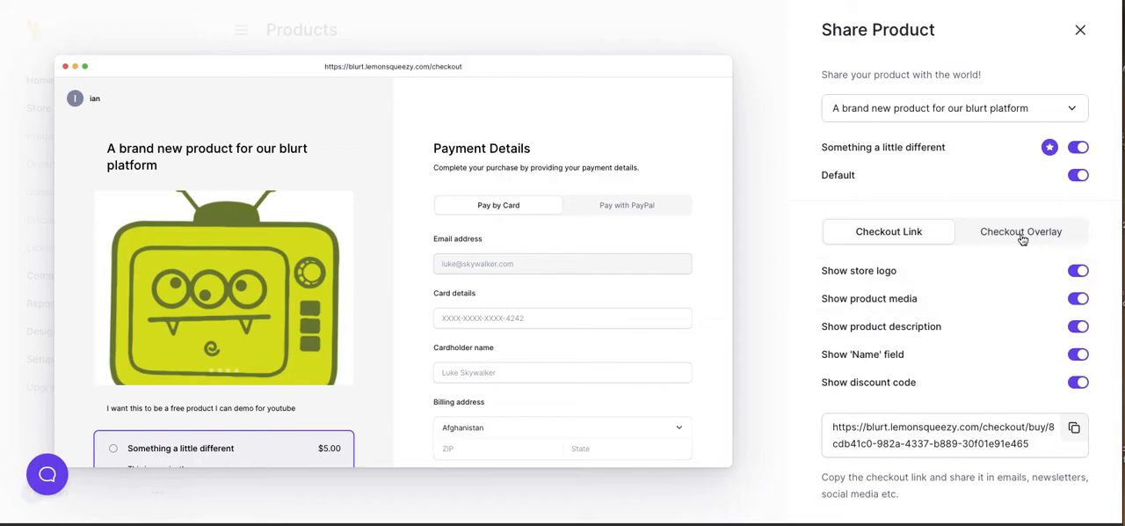
mouse_move(1020, 237)
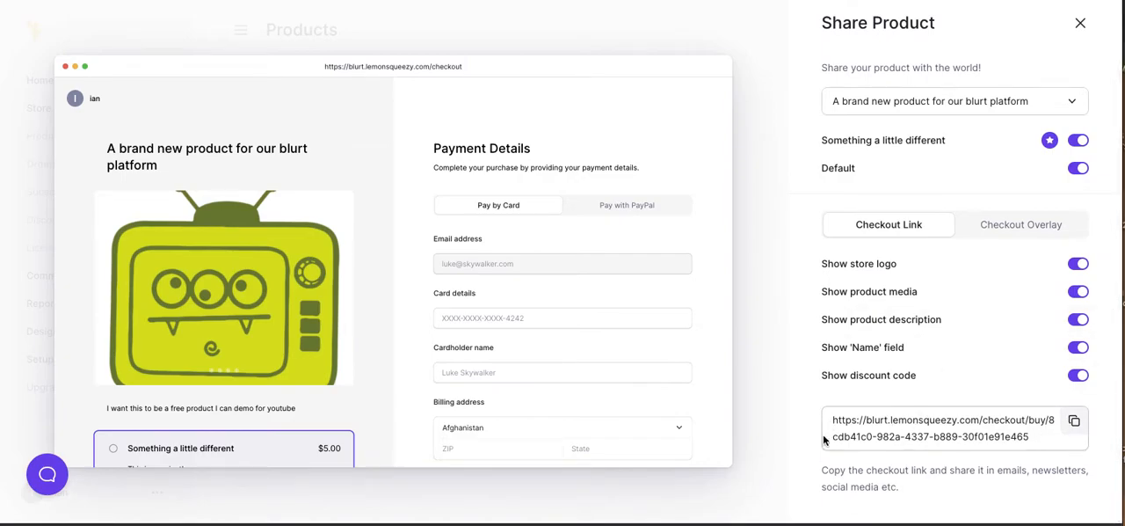
mouse_move(1030, 434)
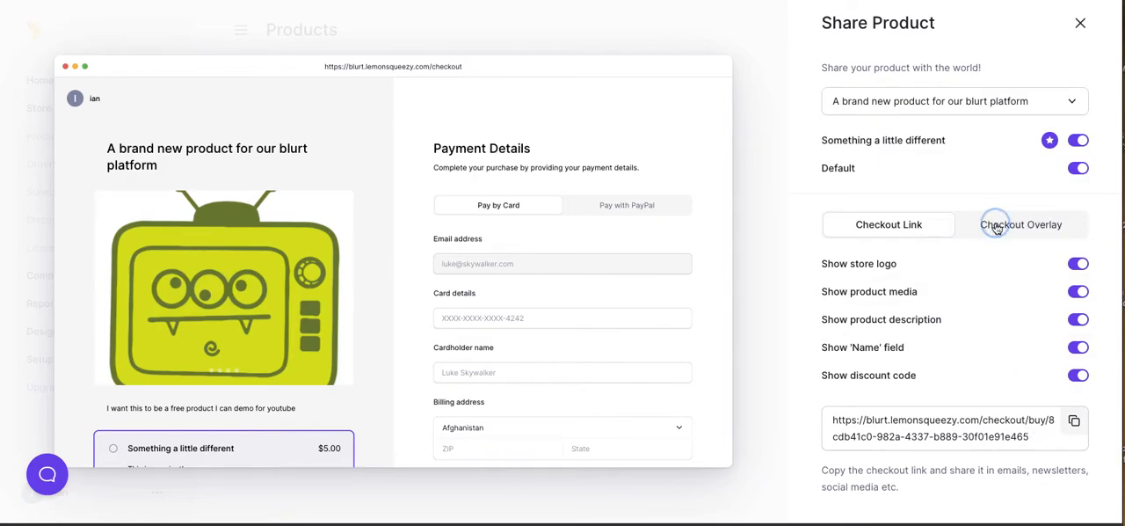
- Switch the share preview to Checkout Overlay and scroll to its embeddable button code
click(1022, 224)
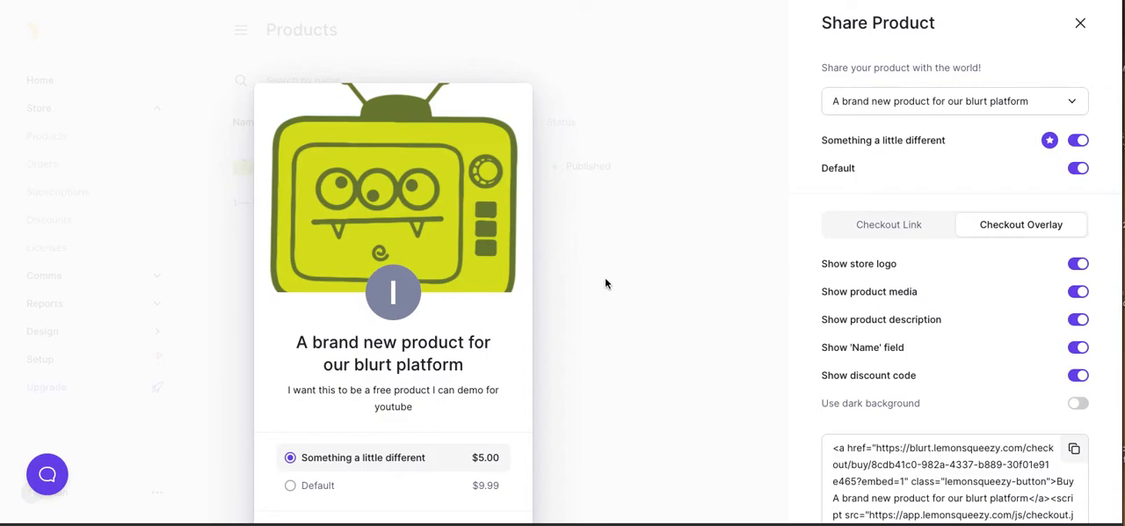
scroll(down, 3)
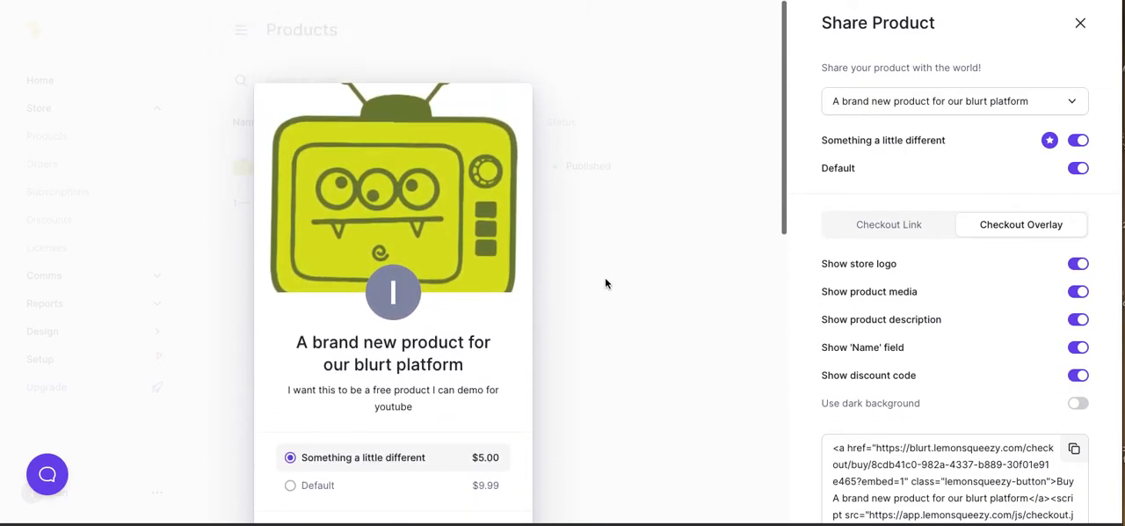
mouse_move(888, 224)
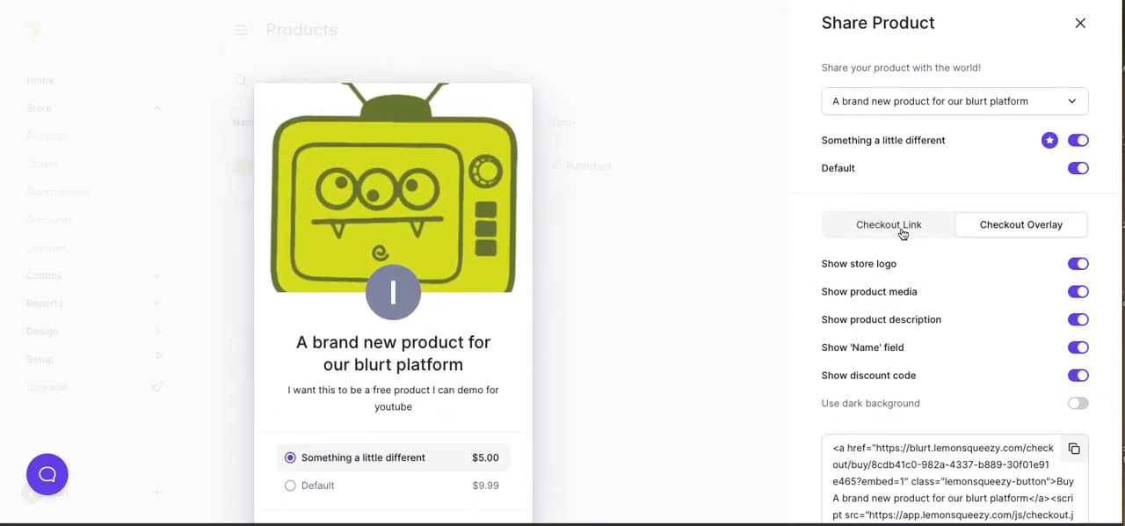
- Switch the Share Product panel back to the Checkout Link full-page preview
click(888, 224)
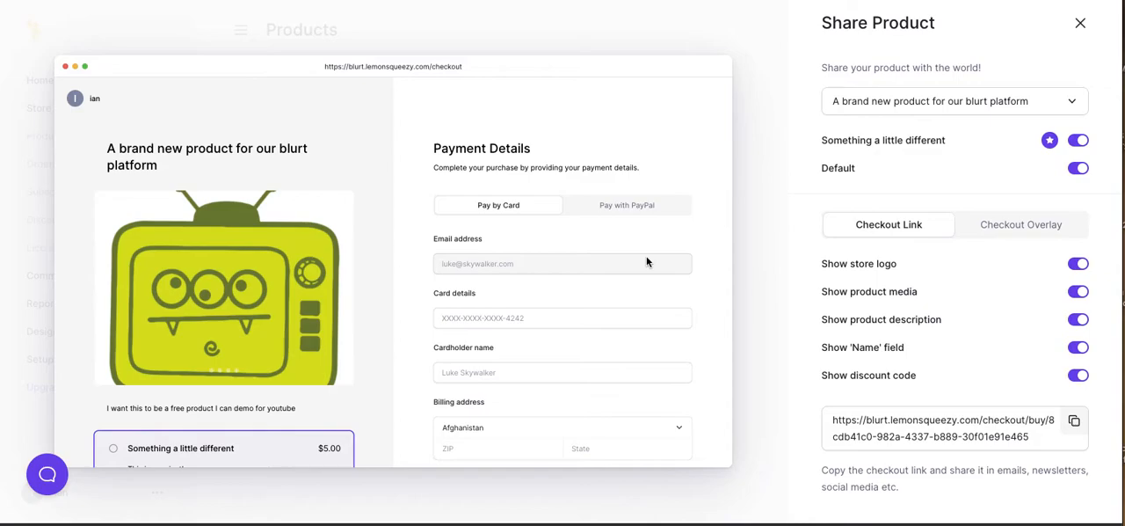
mouse_move(712, 121)
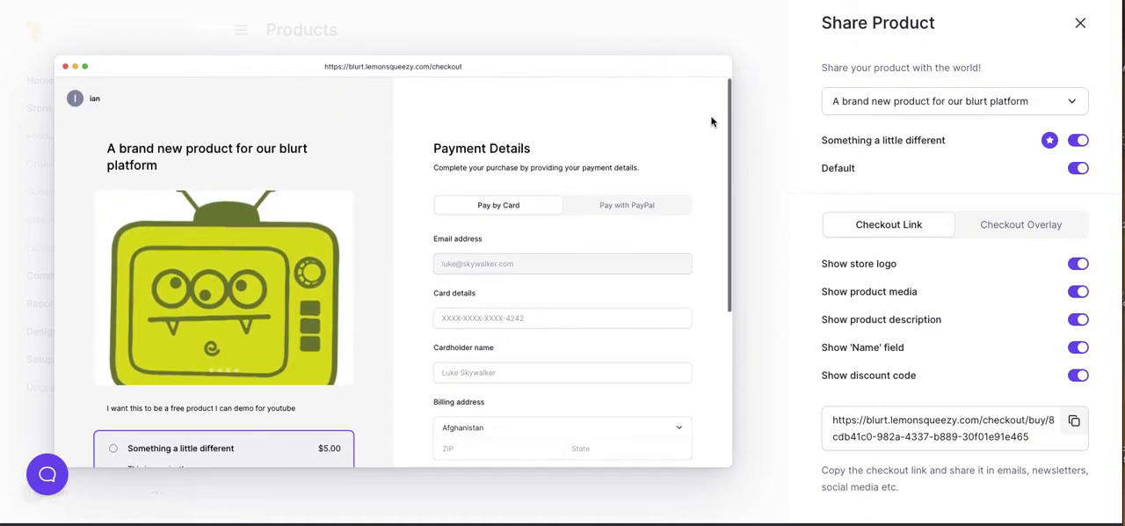
mouse_move(753, 195)
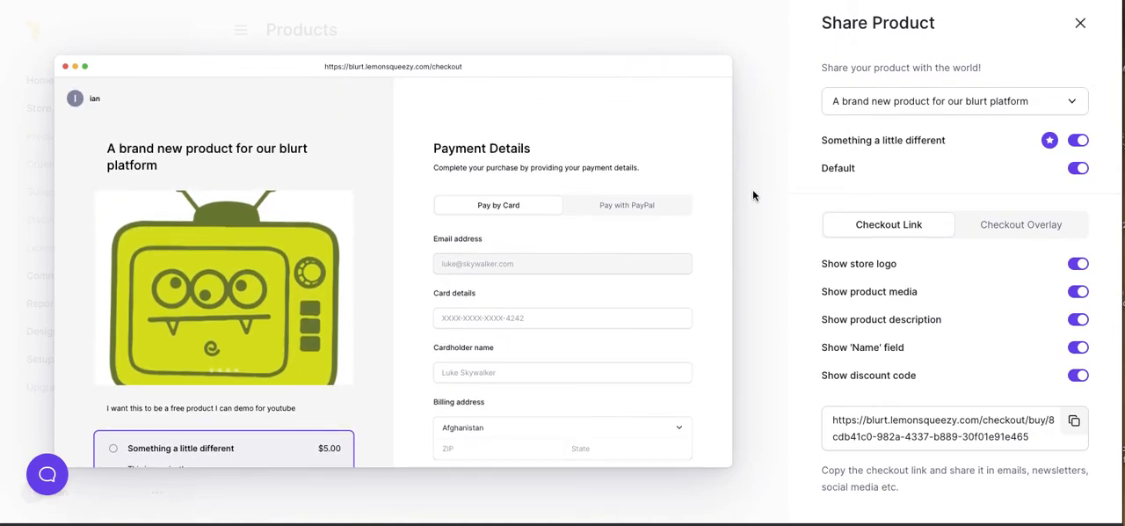
mouse_move(784, 227)
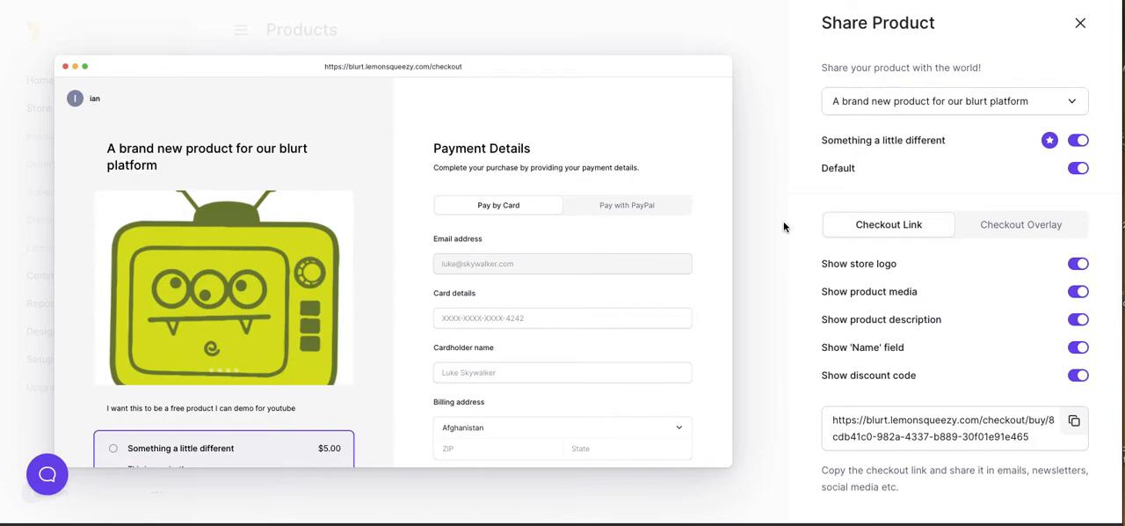
mouse_move(1104, 51)
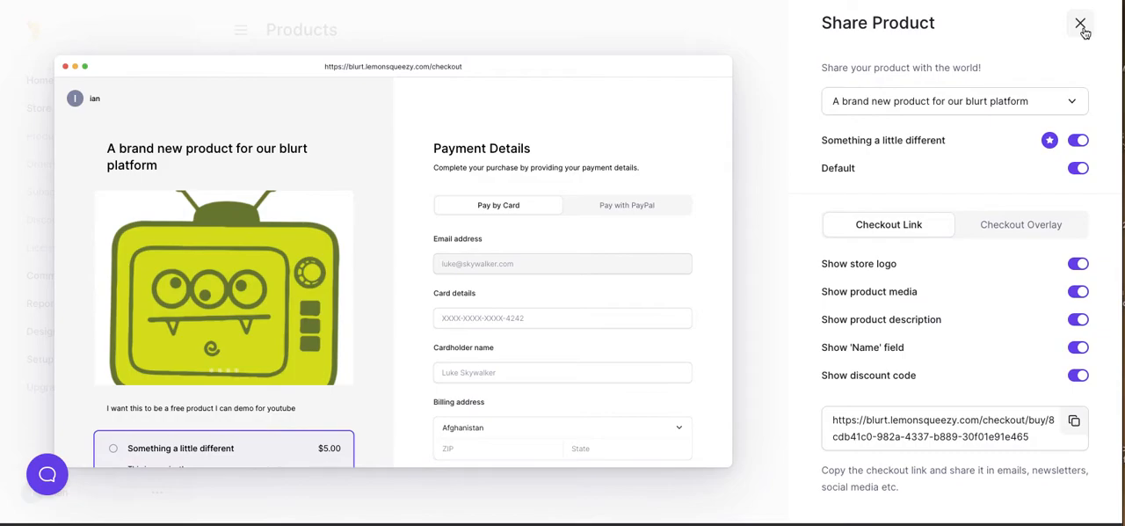
mouse_move(1080, 24)
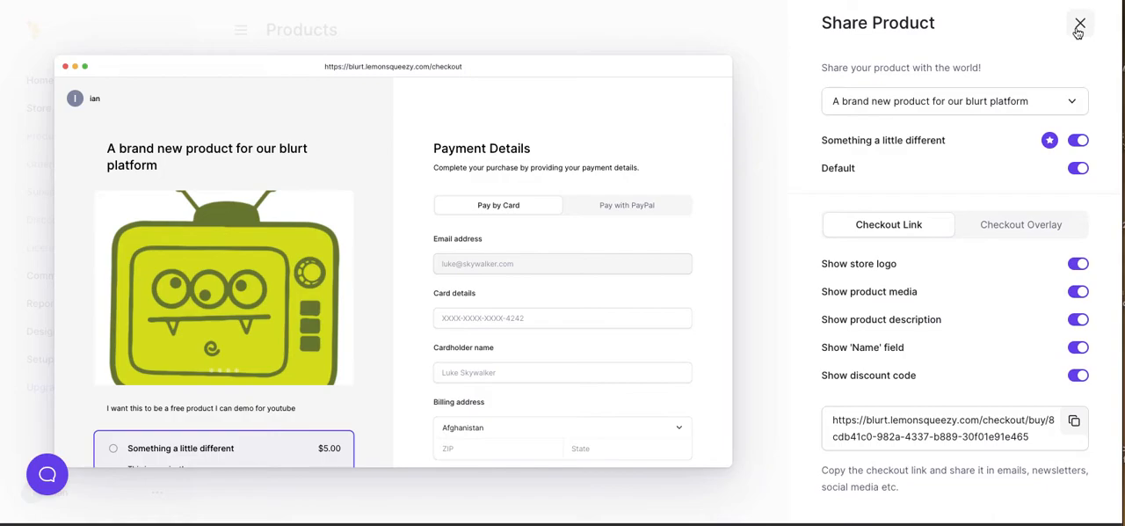
- Close the share panel, visit the home dashboard, and open the storefront Design editor
click(1080, 23)
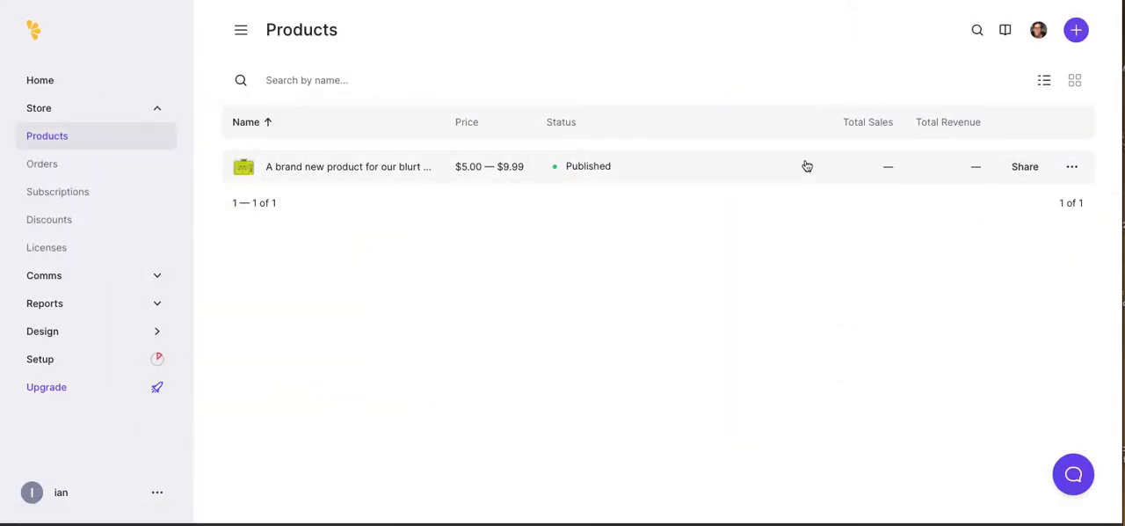
mouse_move(1021, 172)
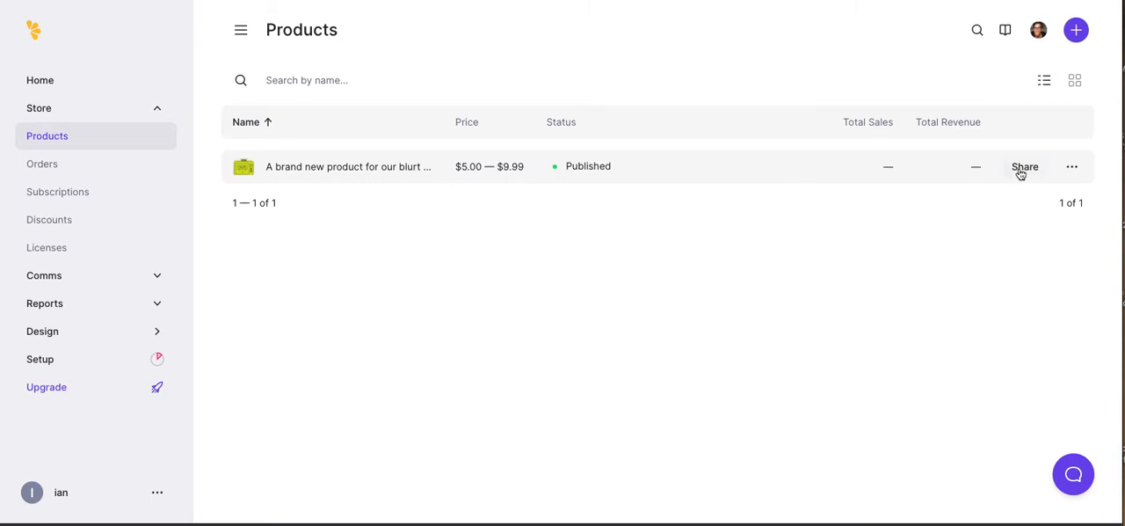
click(1071, 166)
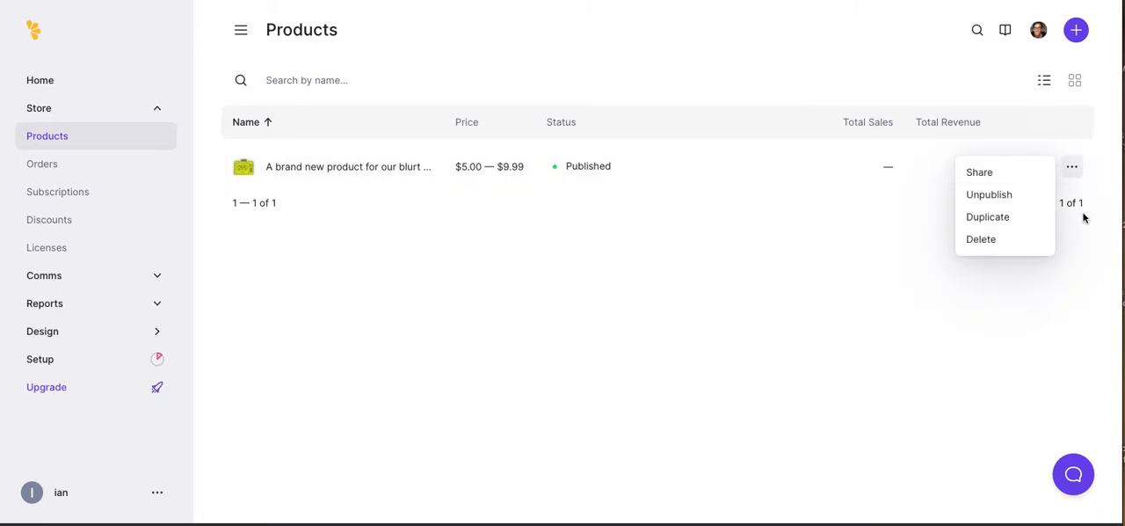
mouse_move(1008, 239)
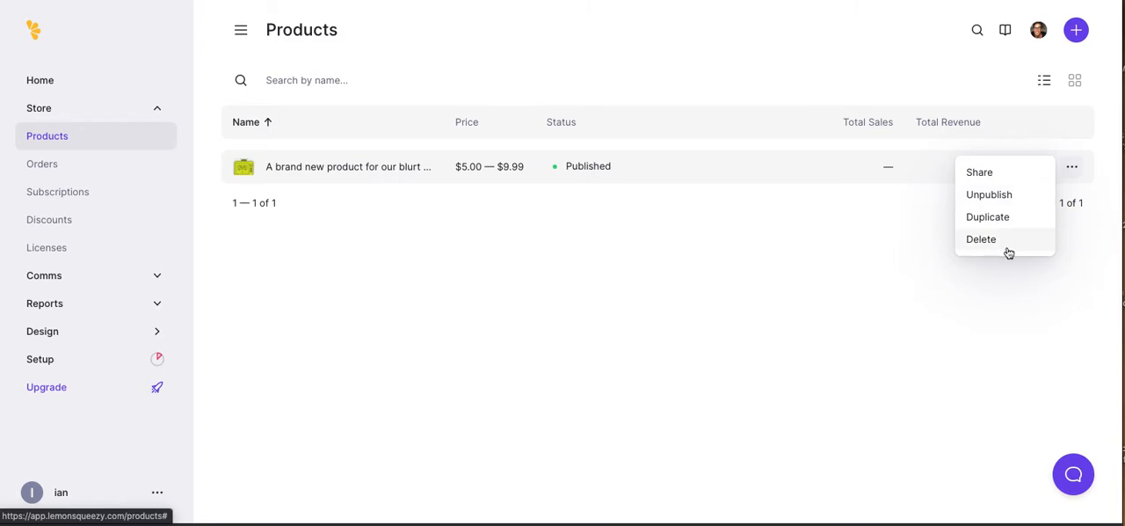
mouse_move(660, 268)
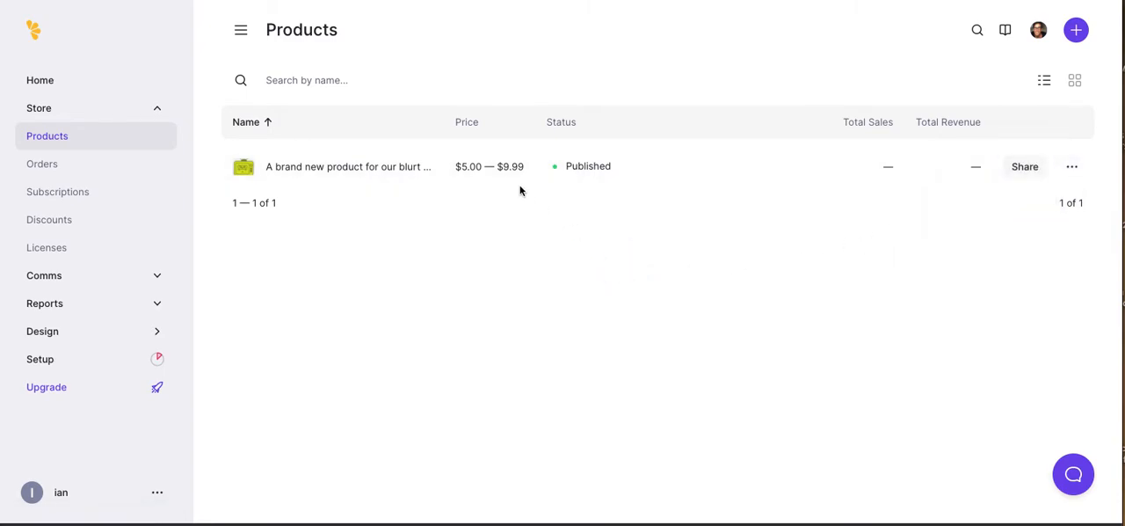
mouse_move(87, 149)
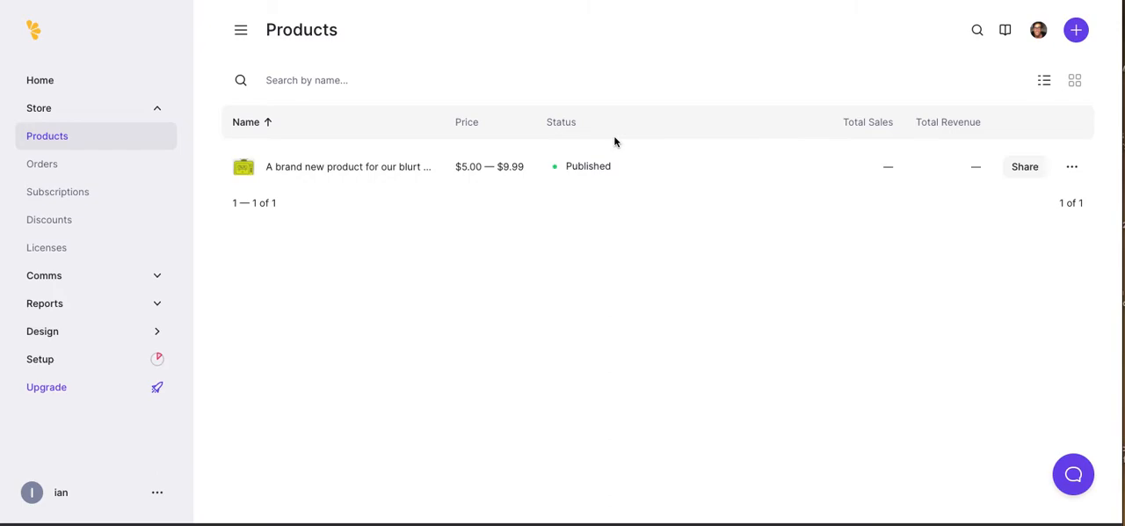
click(39, 107)
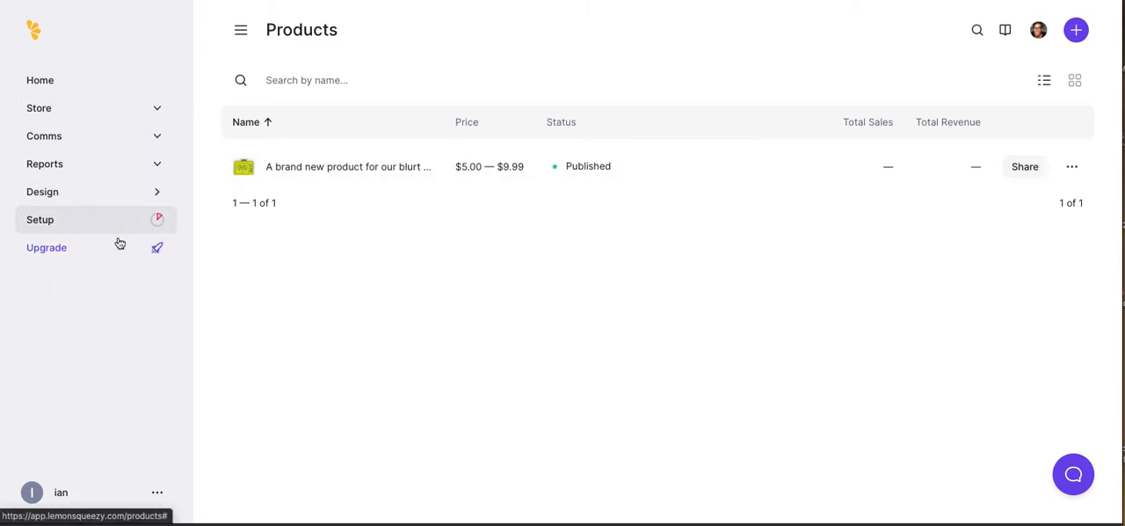
click(38, 107)
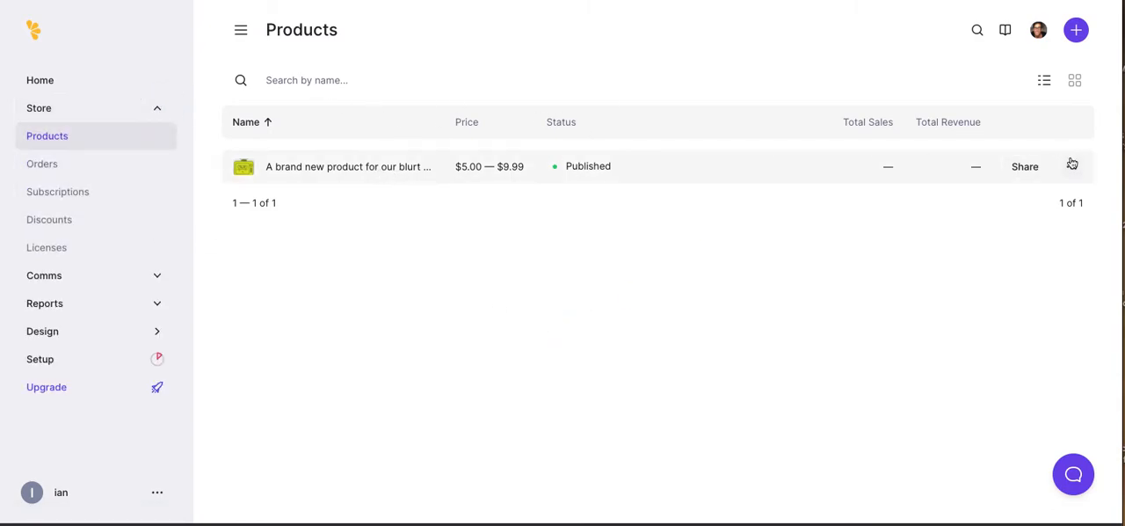
click(1072, 166)
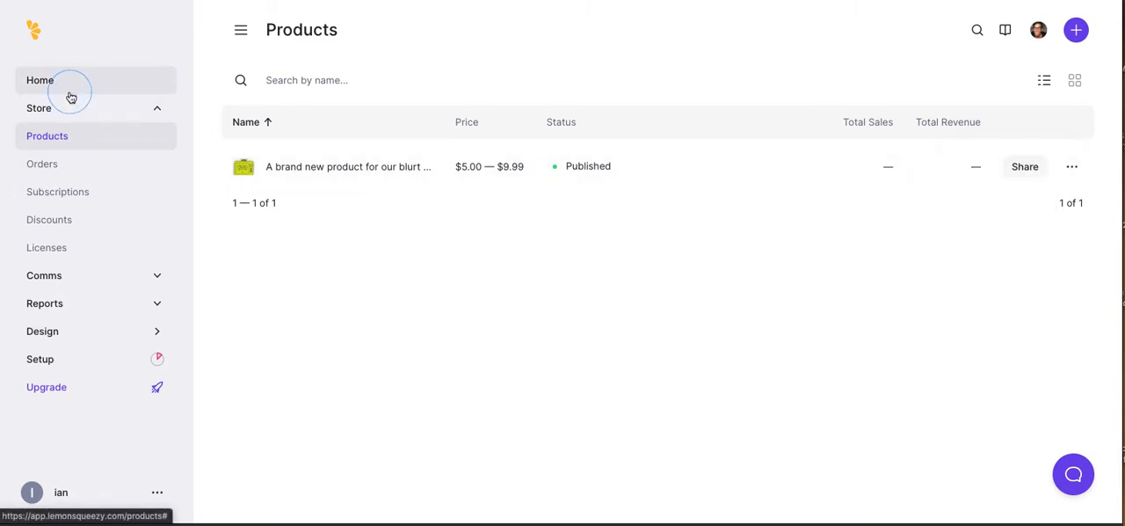
click(38, 80)
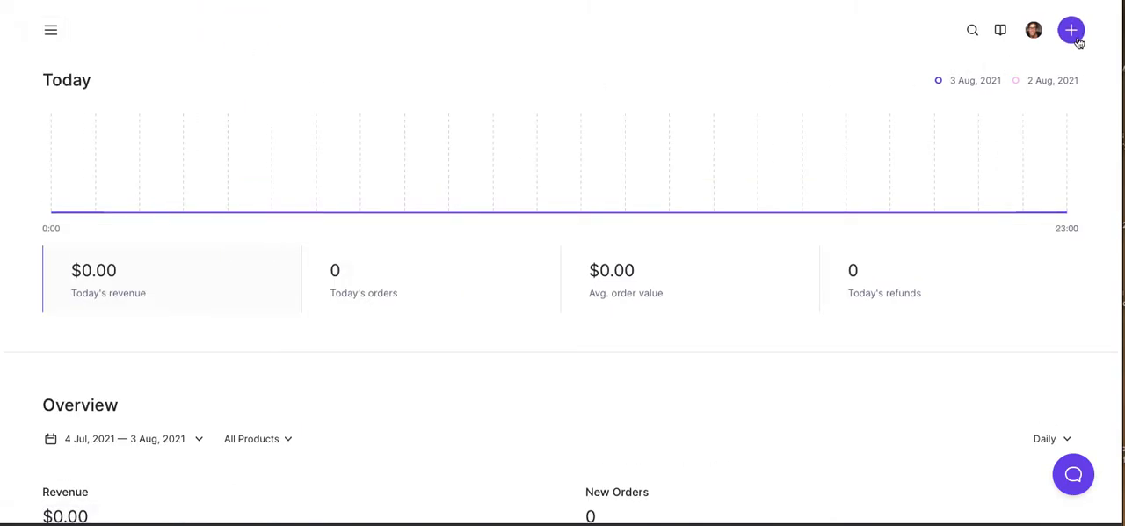
click(50, 30)
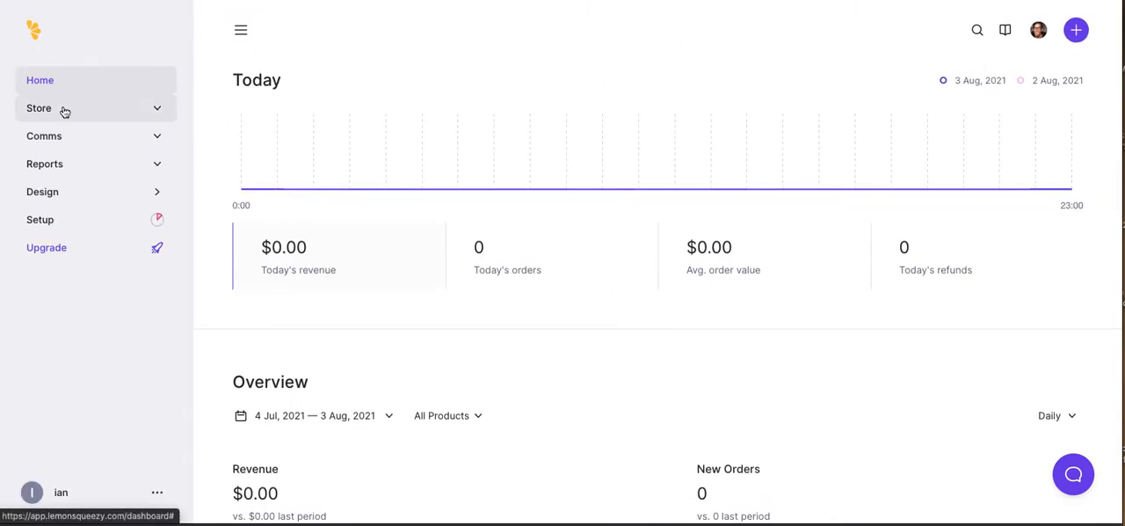
mouse_move(42, 191)
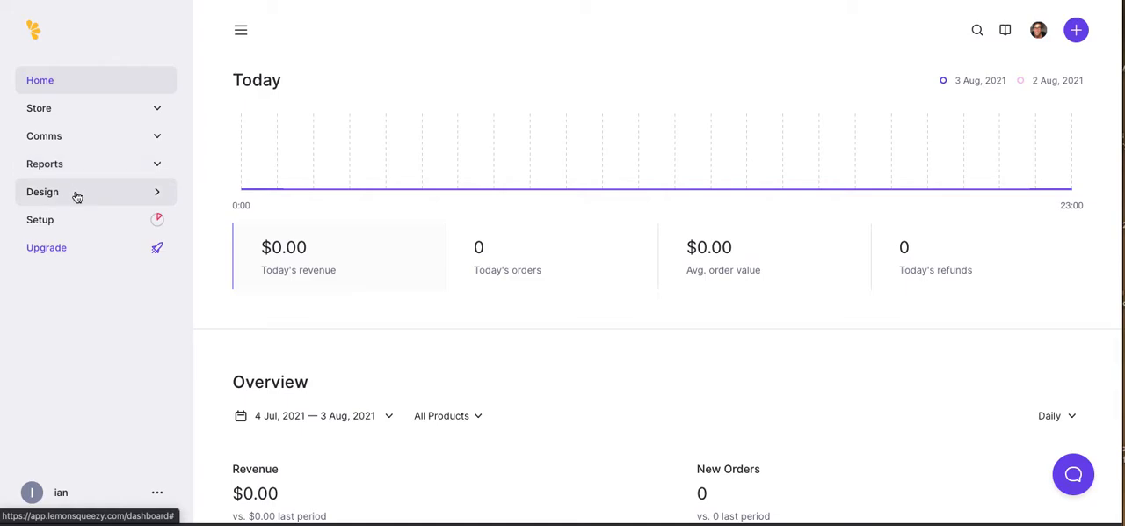
click(41, 191)
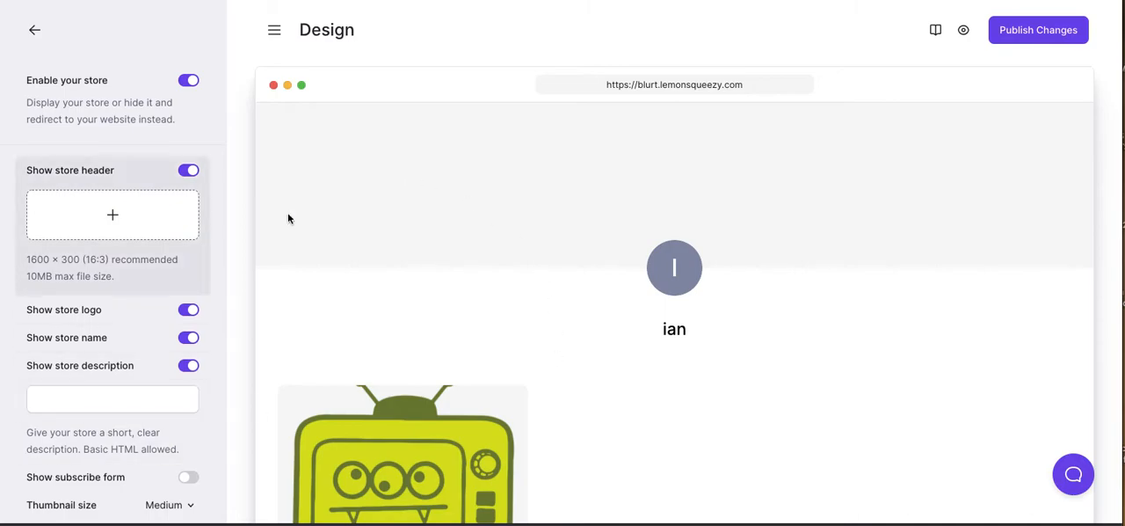
mouse_move(343, 238)
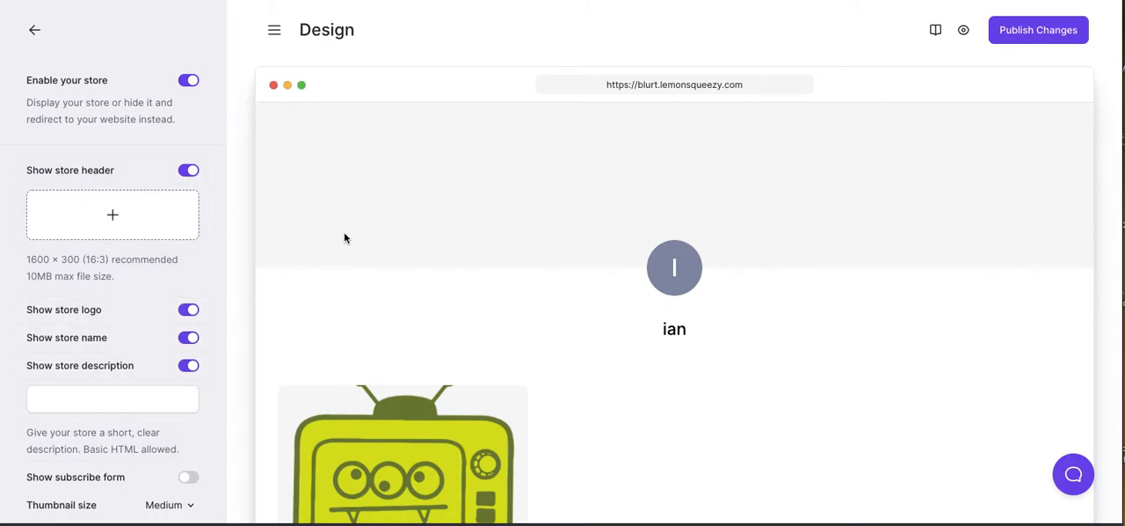
mouse_move(235, 294)
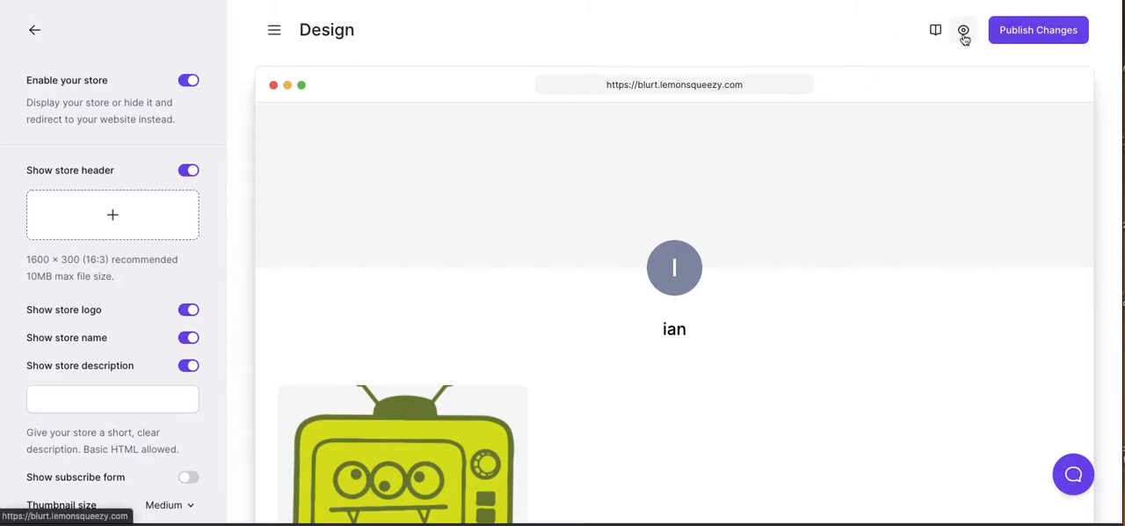
mouse_move(961, 30)
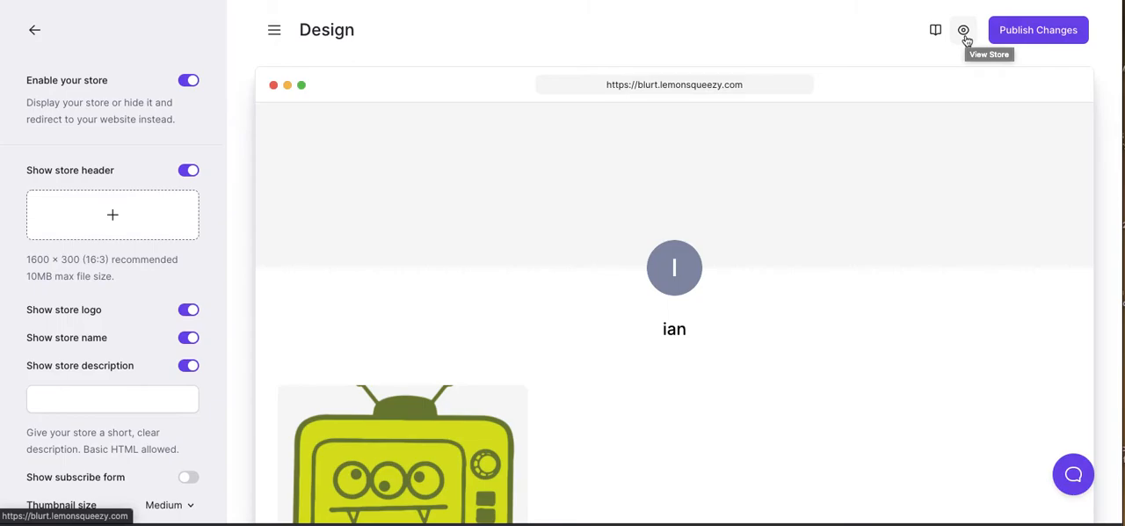
mouse_move(219, 323)
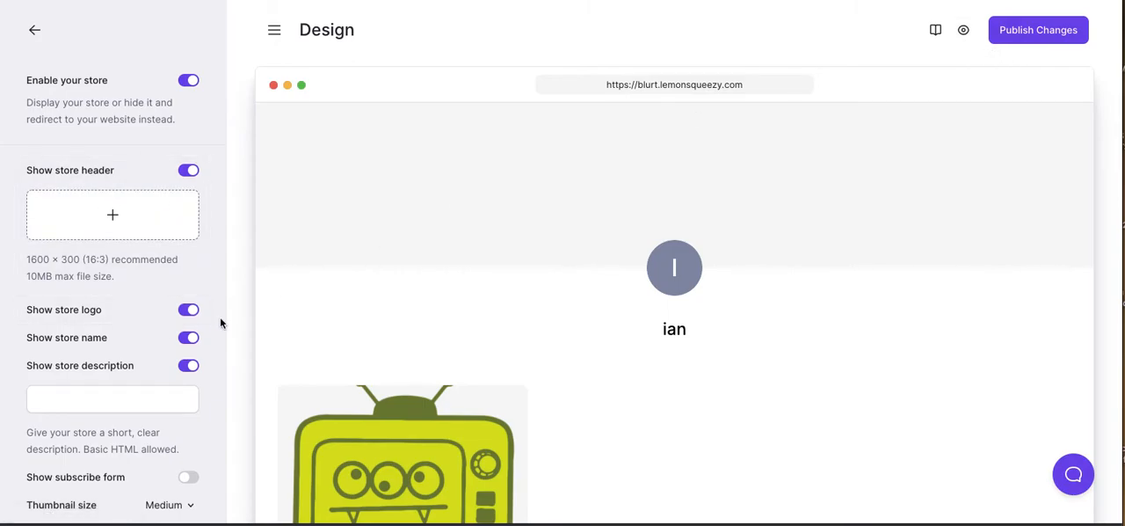
mouse_move(224, 251)
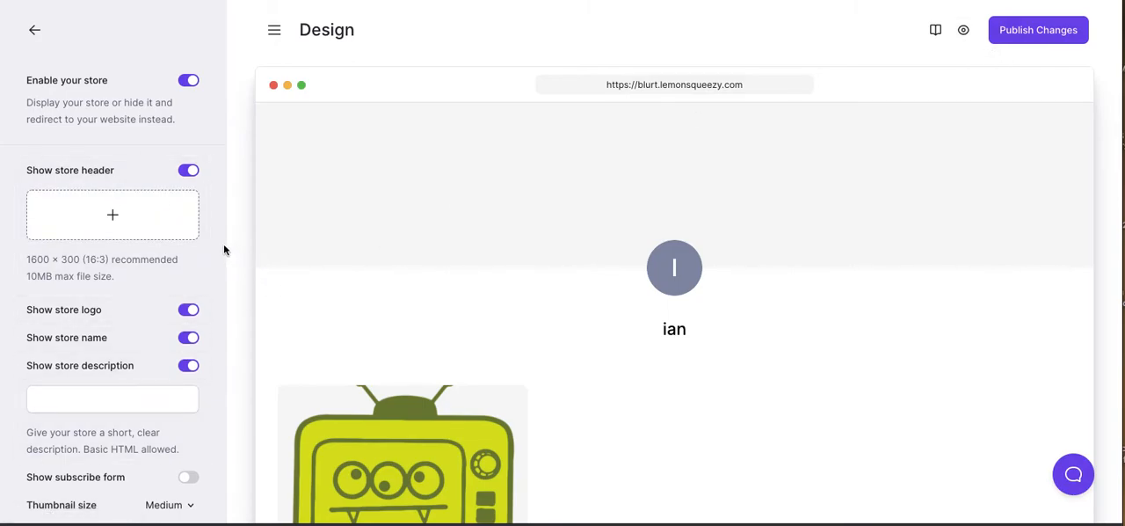
- Turn on the subscribe form and product details, settling on Small thumbnails after trying Full
scroll(down, 3)
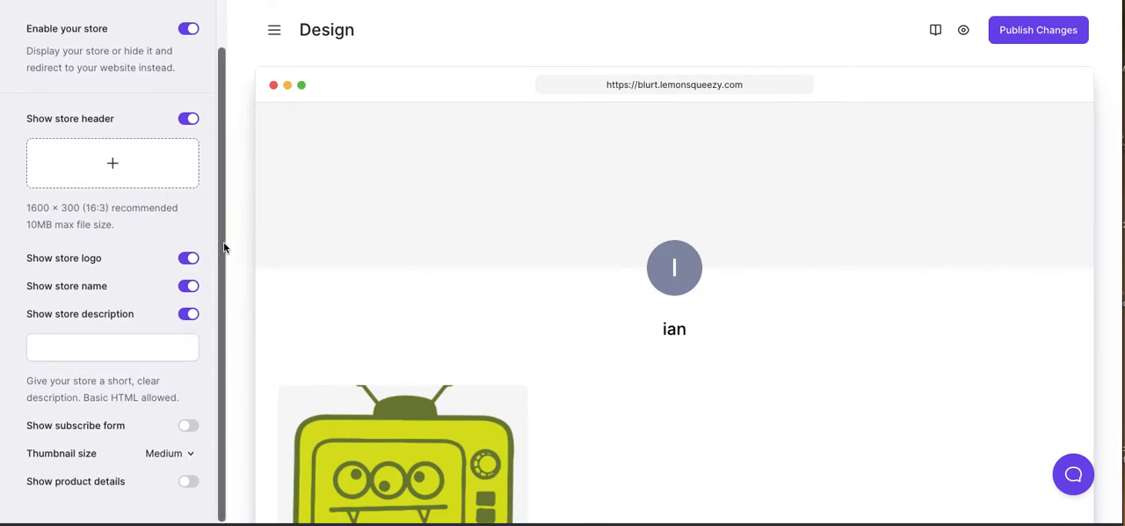
click(188, 424)
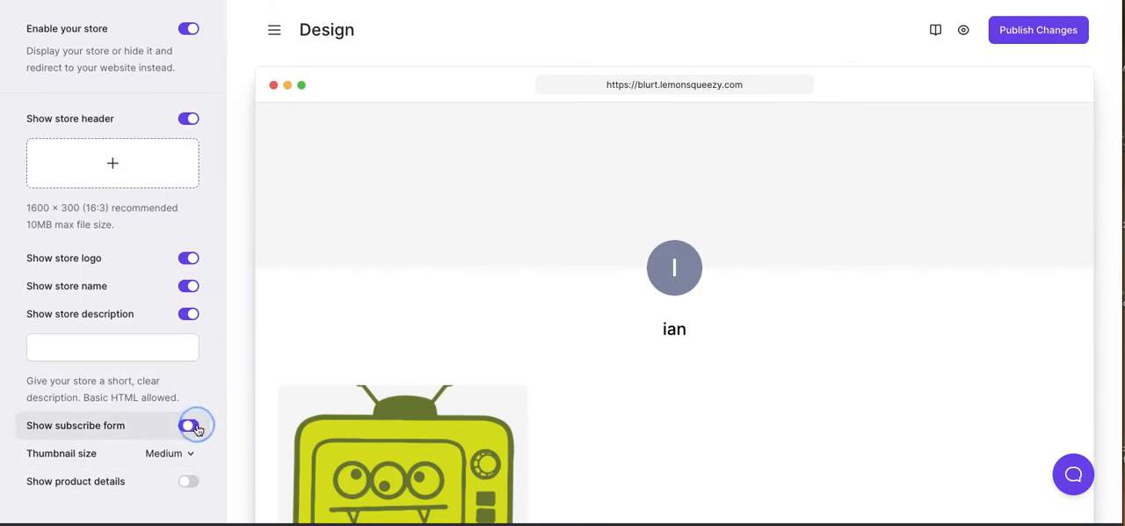
click(167, 453)
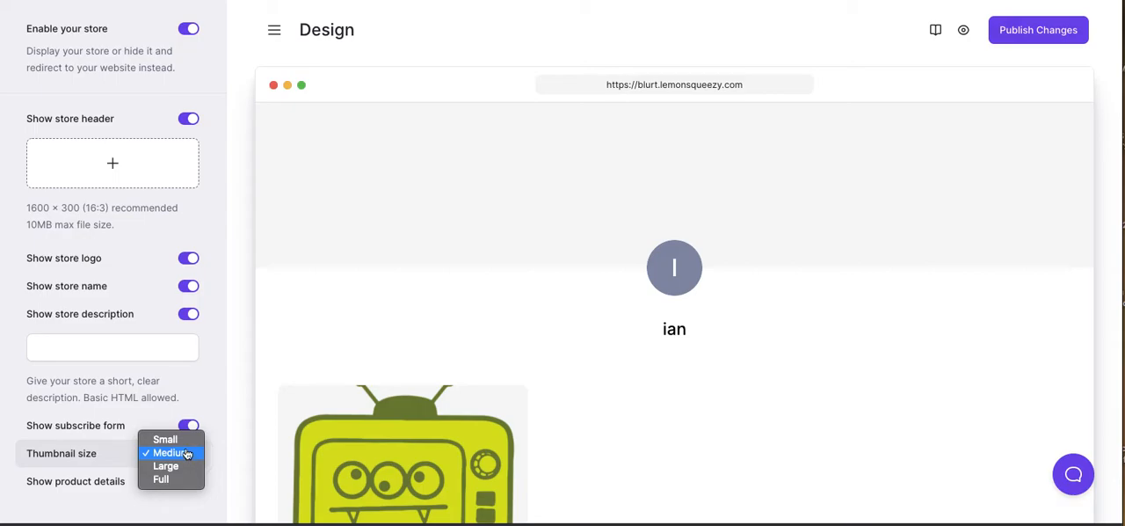
click(165, 438)
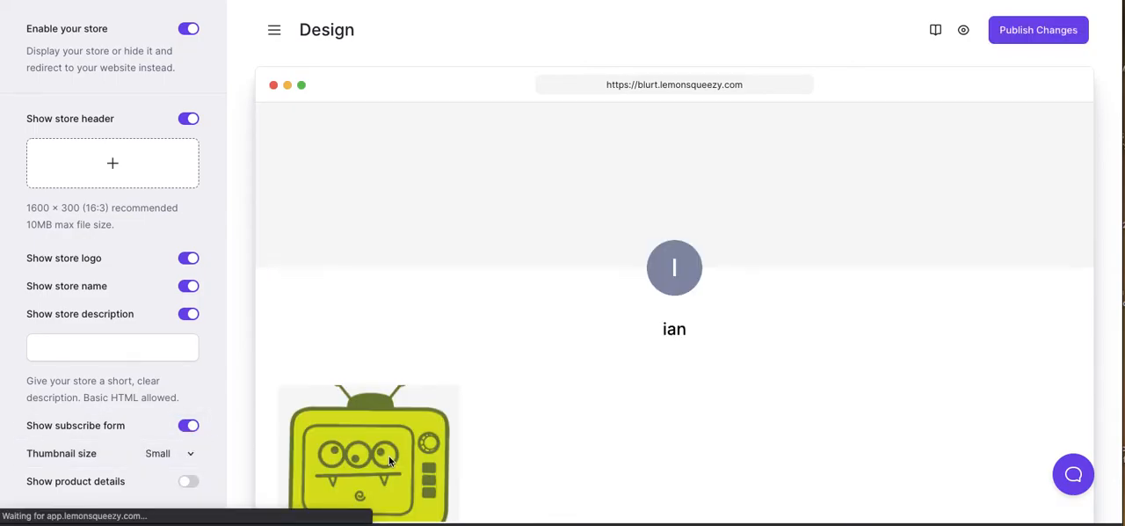
click(167, 453)
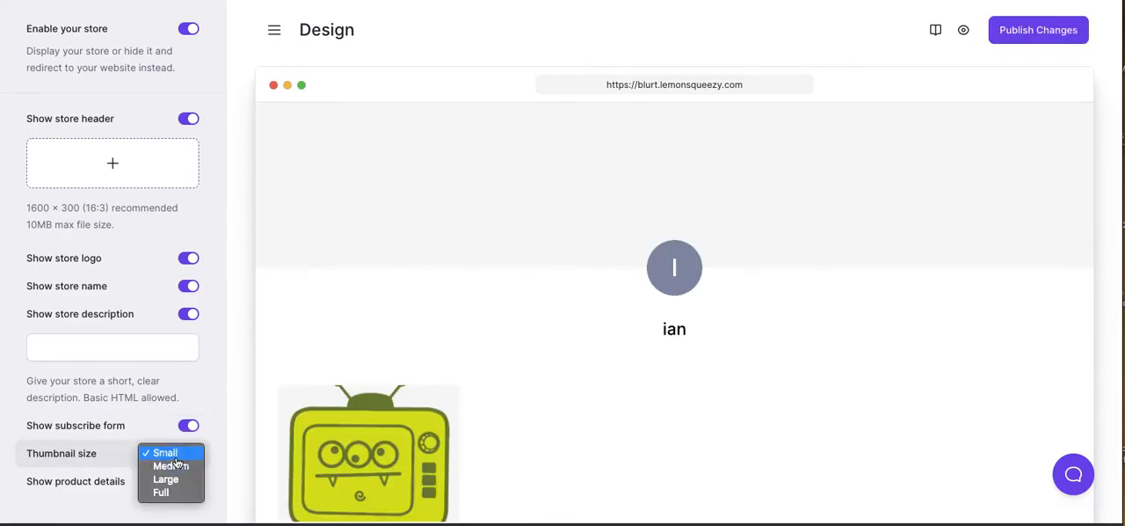
click(161, 492)
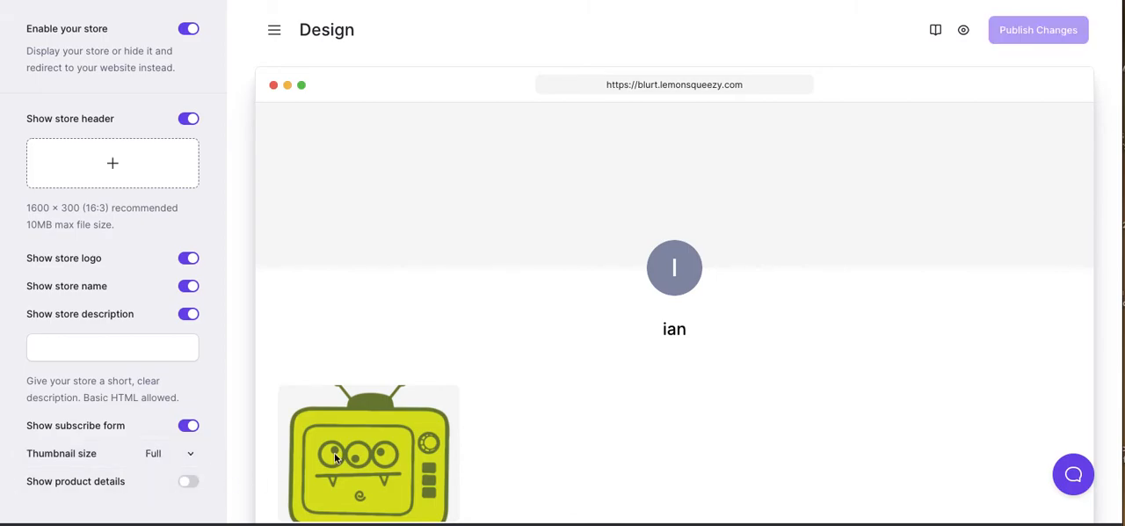
click(171, 453)
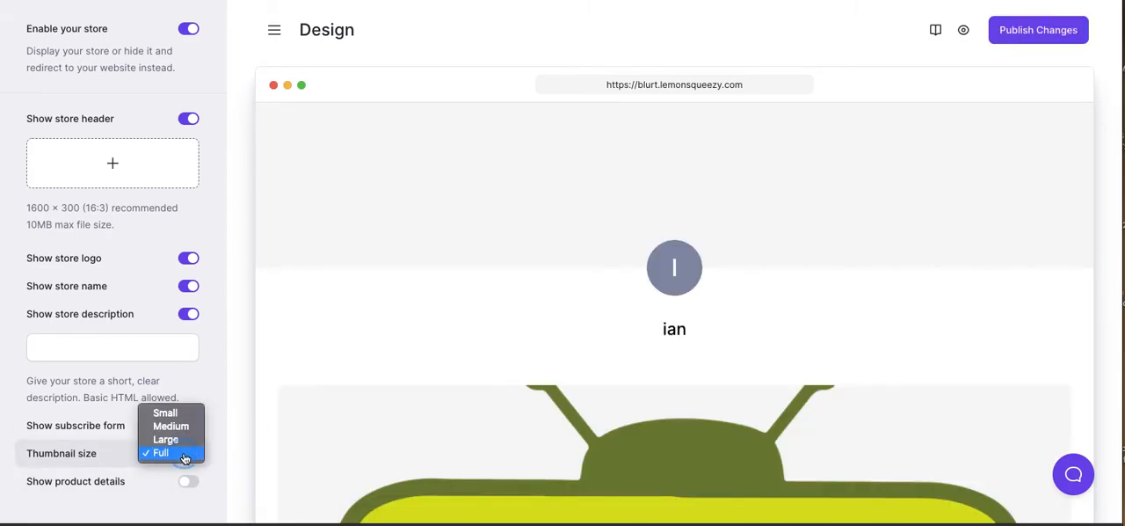
click(164, 412)
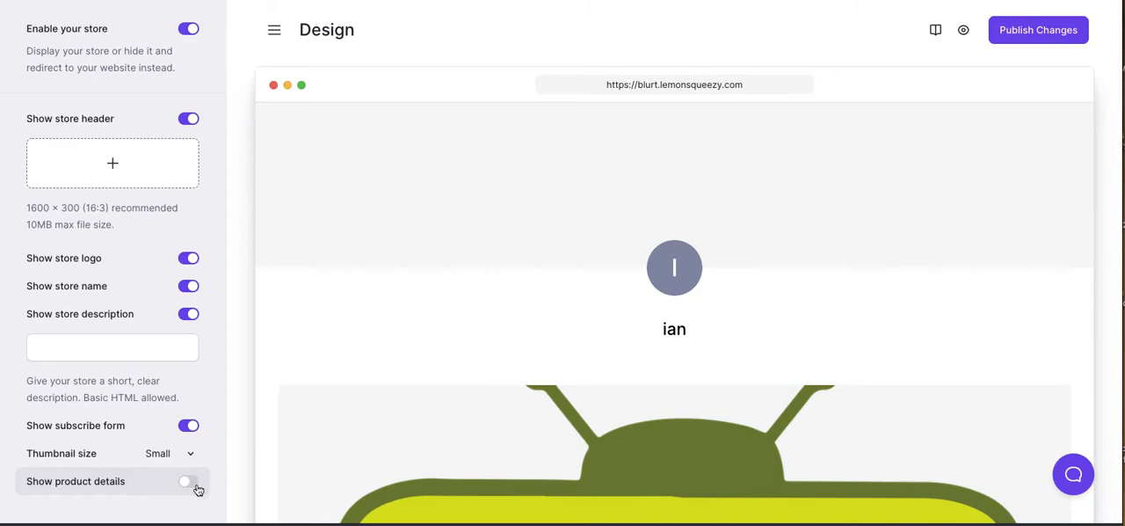
click(188, 481)
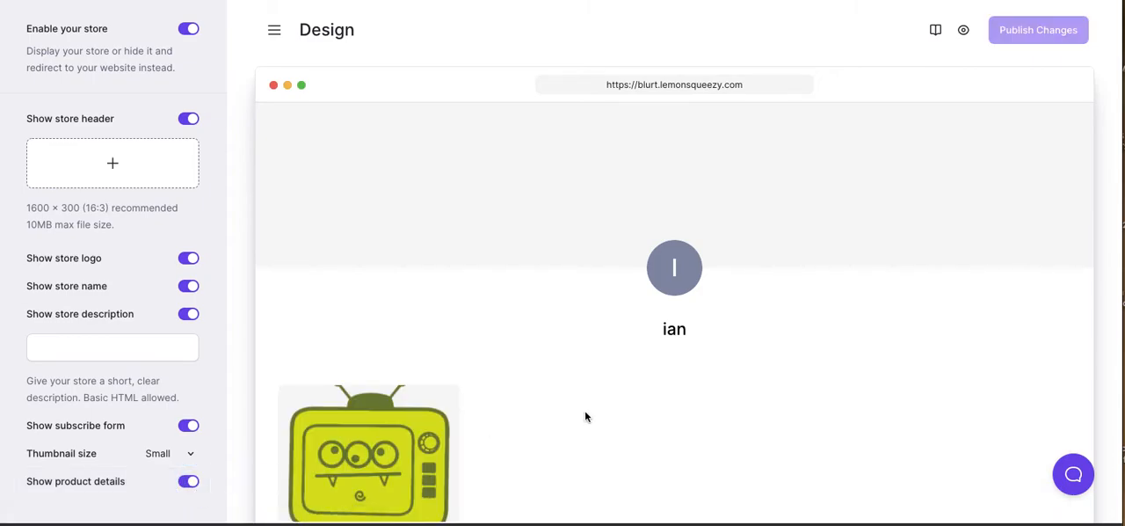
scroll(down, 3)
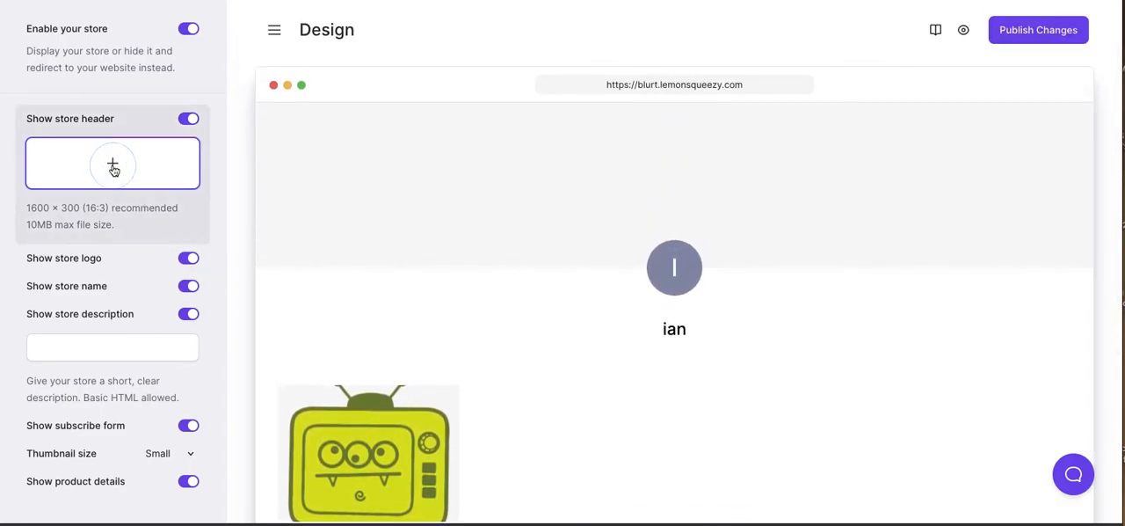
- Set Monsters - Outdoors.png as the storefront header image
click(112, 163)
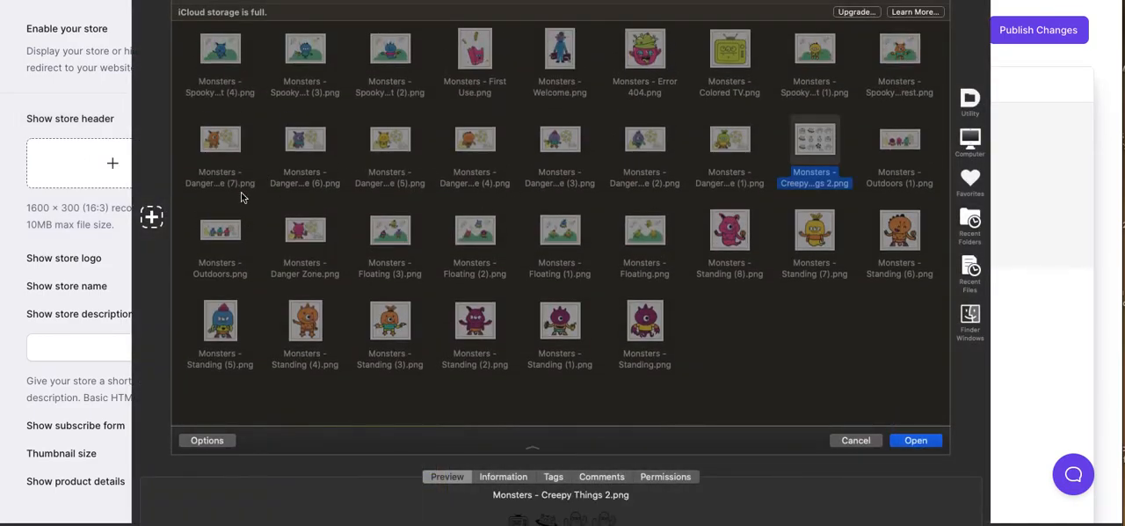
click(219, 229)
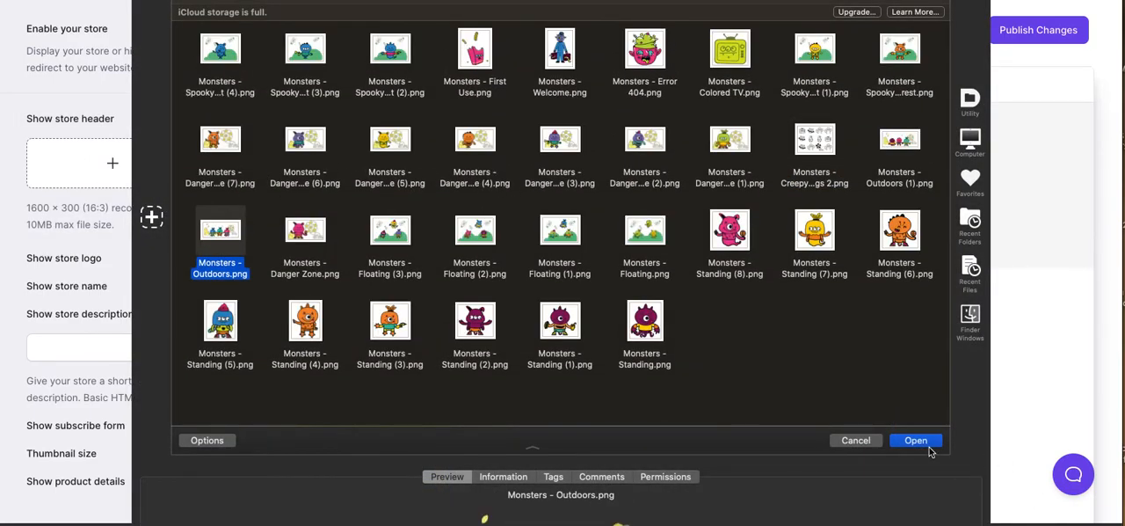
click(915, 440)
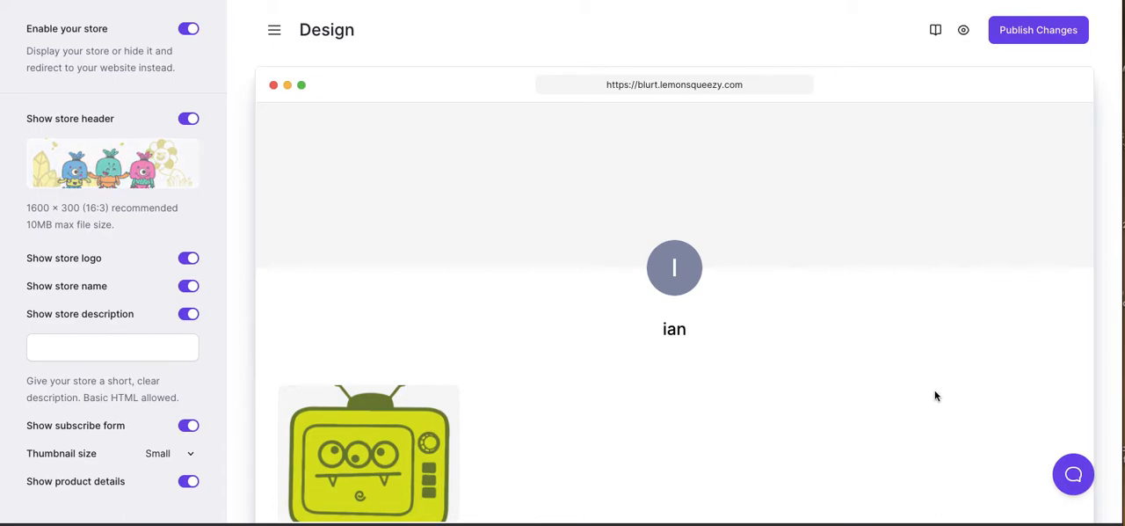
mouse_move(466, 341)
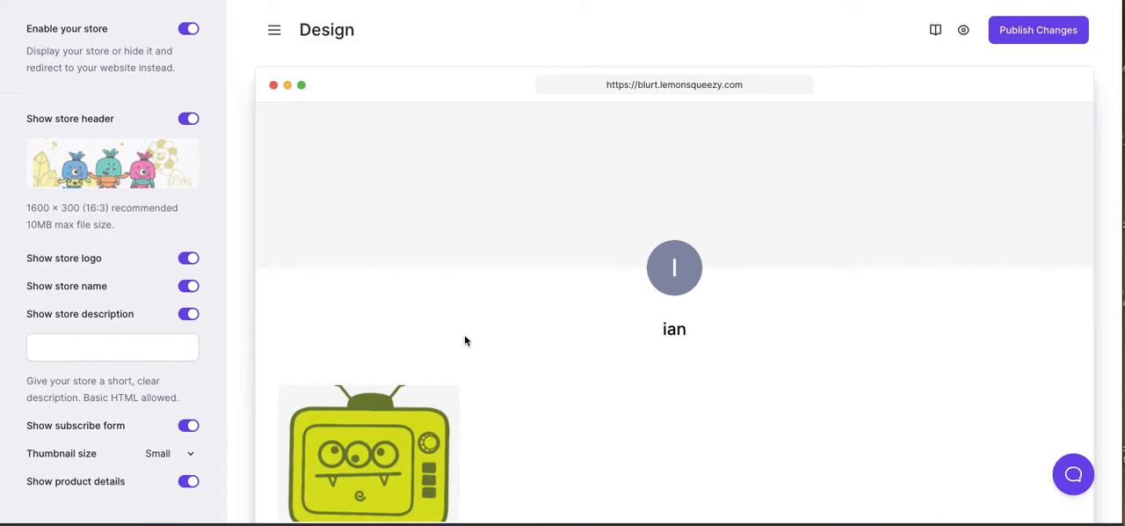
- Publish the storefront design changes and scroll the live store
click(1038, 29)
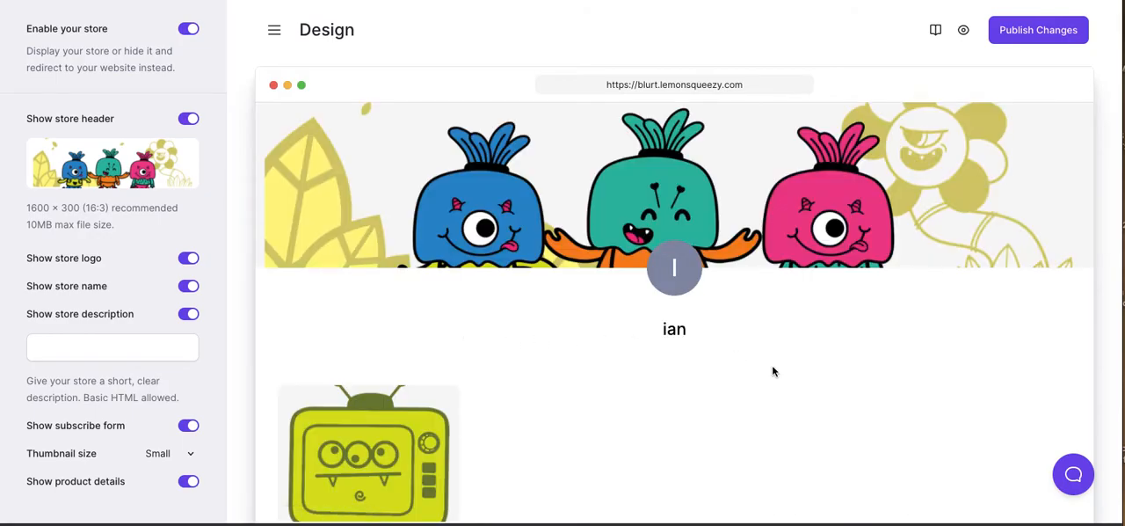
mouse_move(1038, 30)
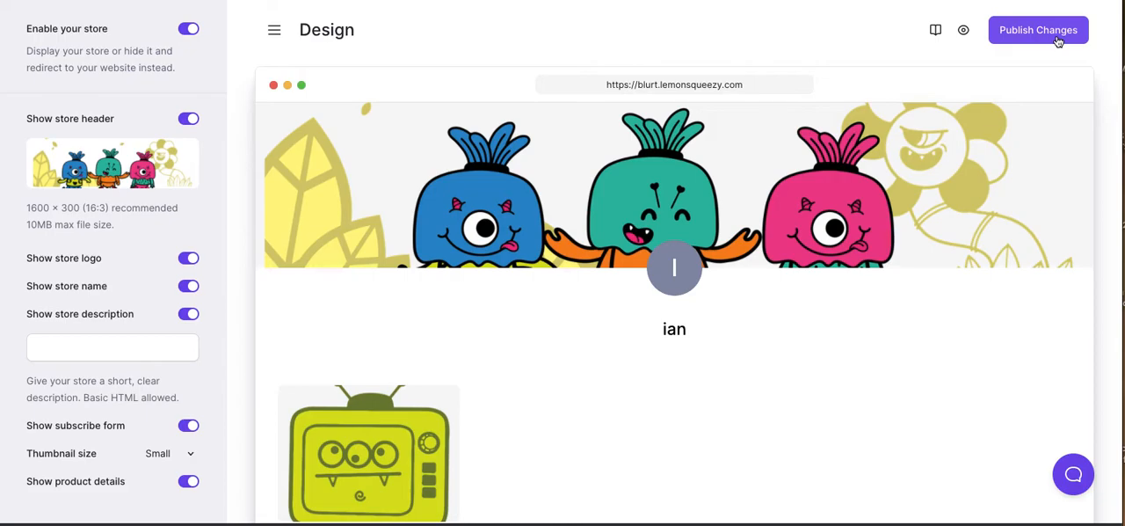
click(1038, 29)
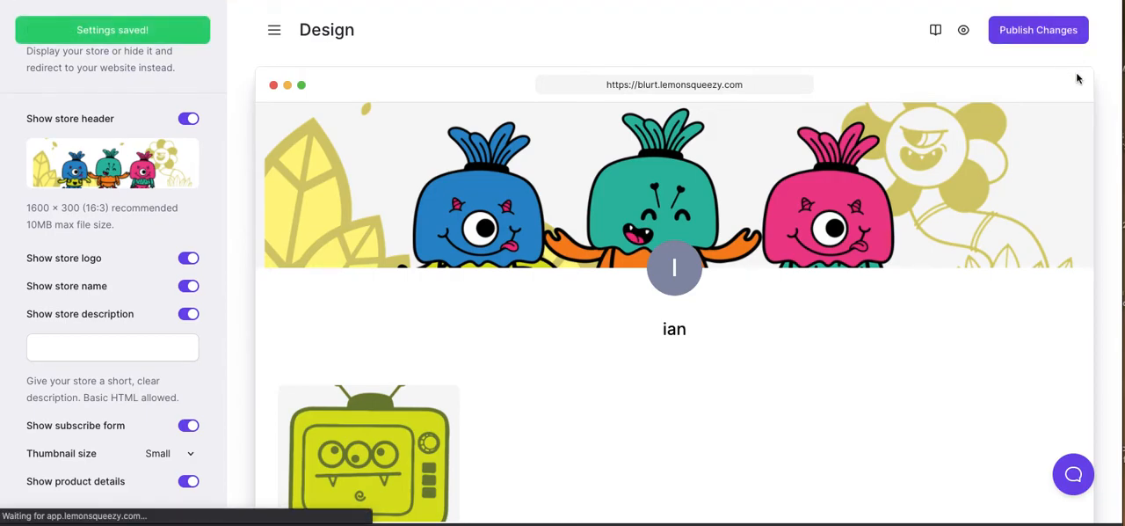
scroll(down, 3)
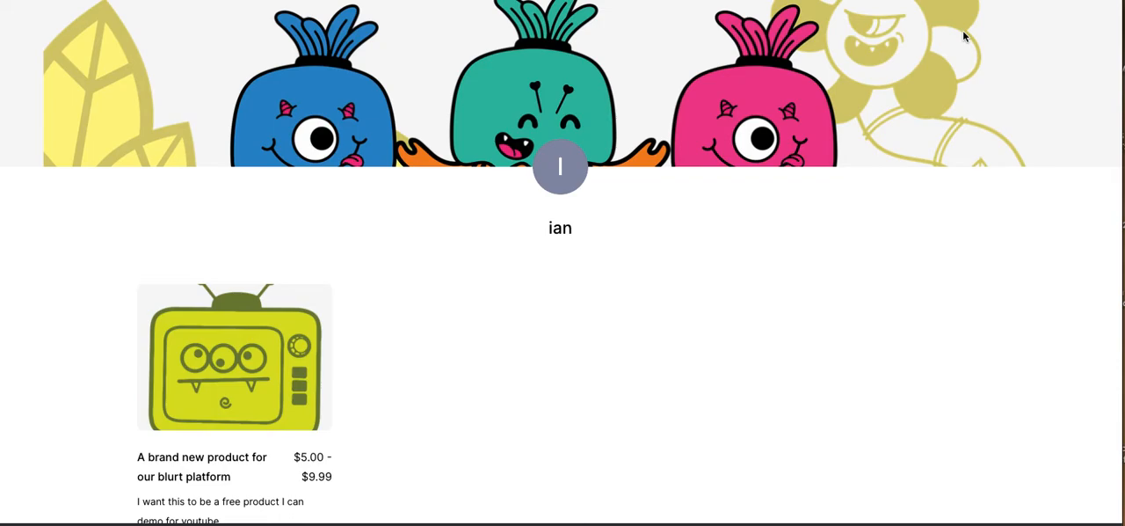
- Scroll the storefront and use View Product to open Blurt's checkout page
scroll(down, 3)
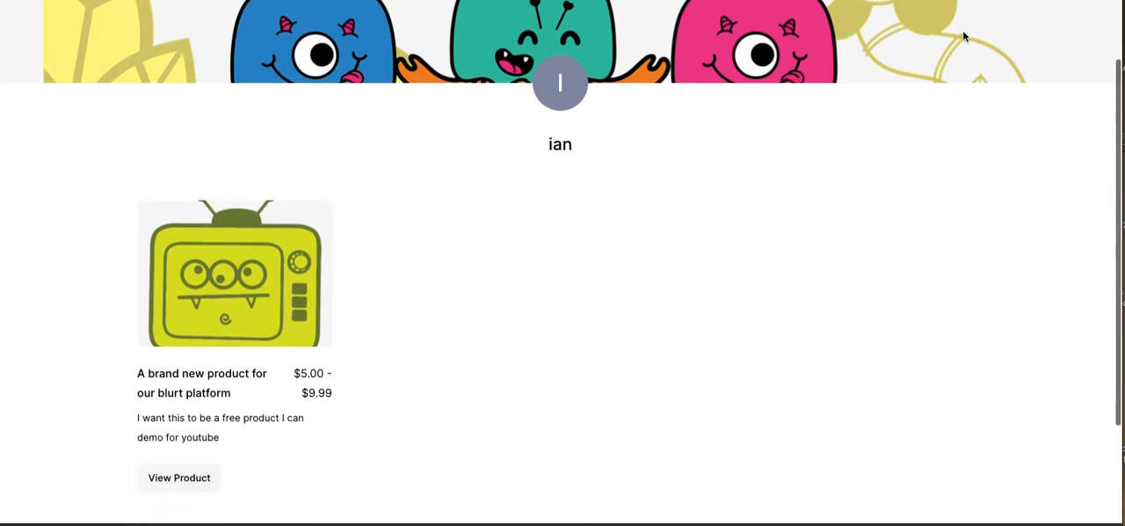
scroll(down, 3)
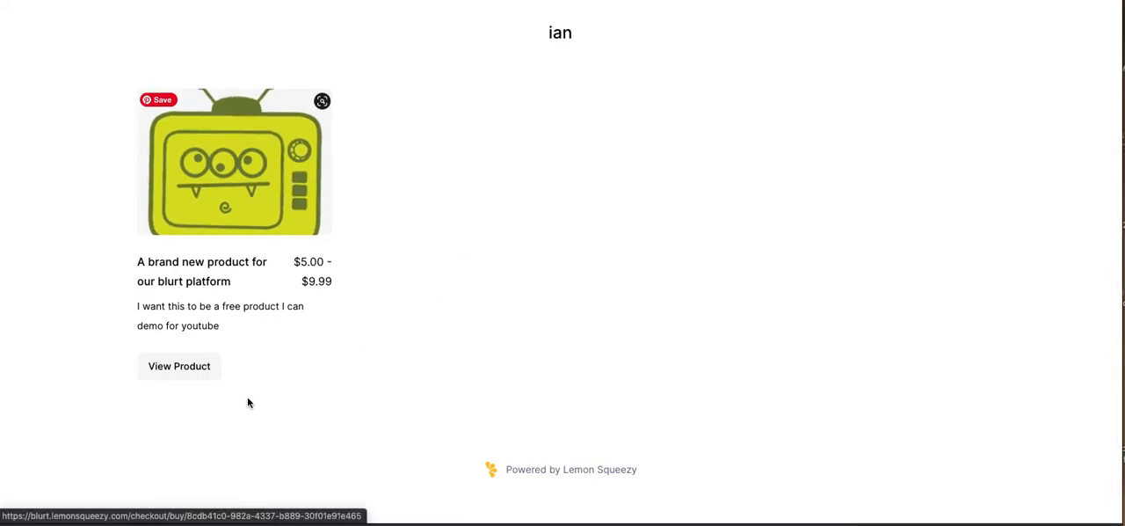
mouse_move(423, 372)
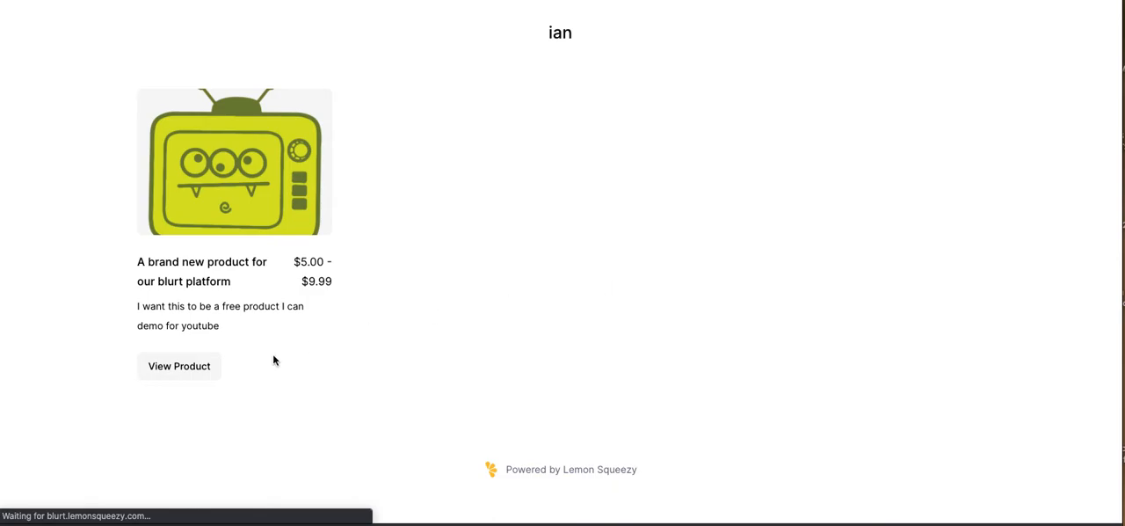
click(178, 365)
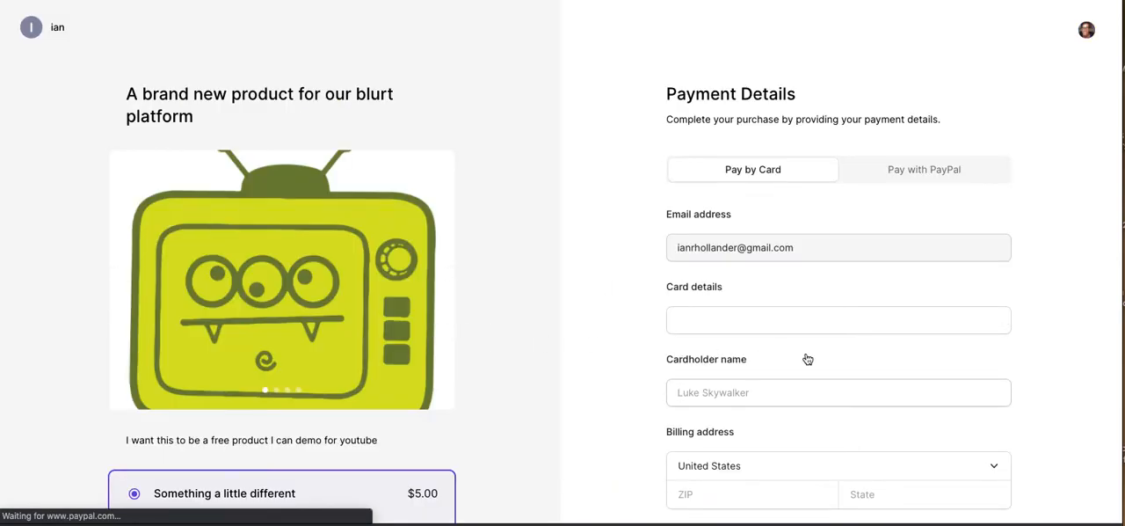
- Review the checkout variants and $5.00 total, then choose Pay with PayPal
scroll(down, 3)
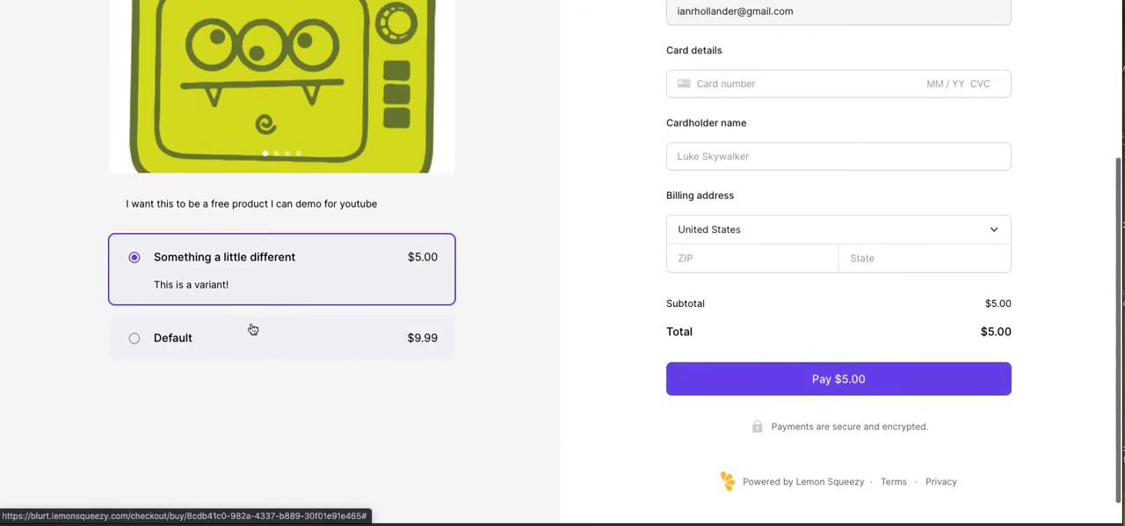
click(836, 378)
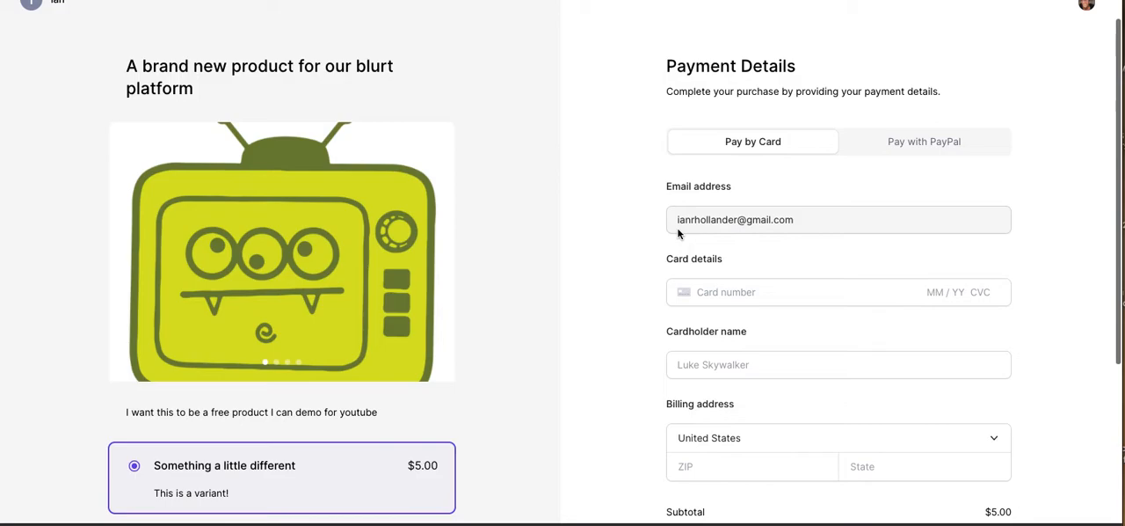
scroll(down, 3)
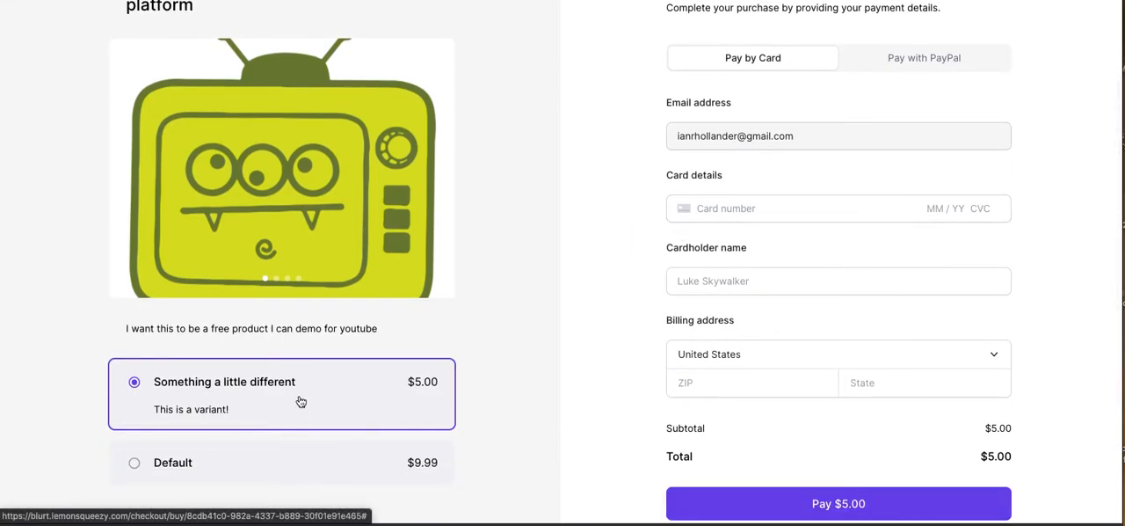
mouse_move(136, 473)
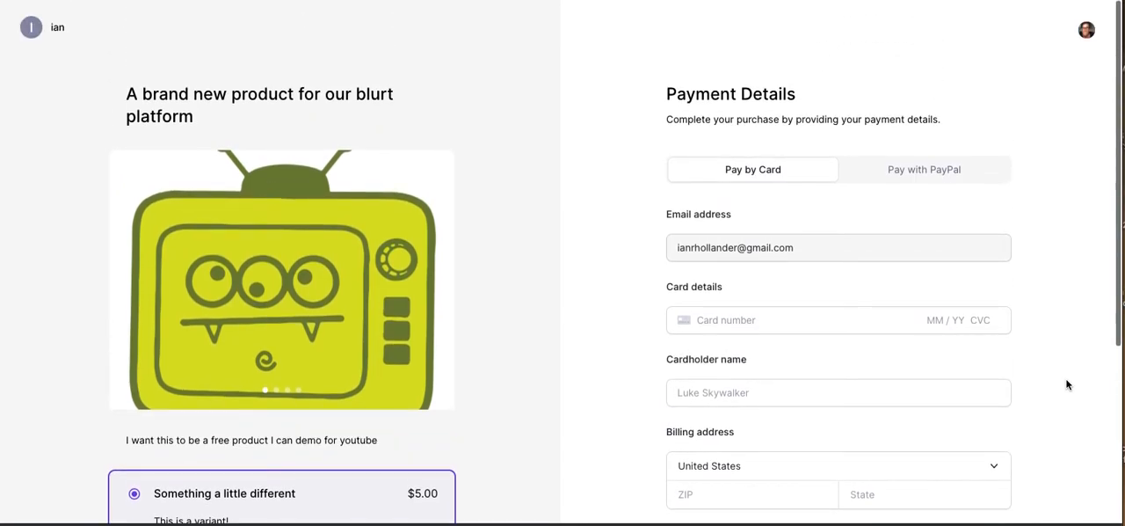
click(923, 168)
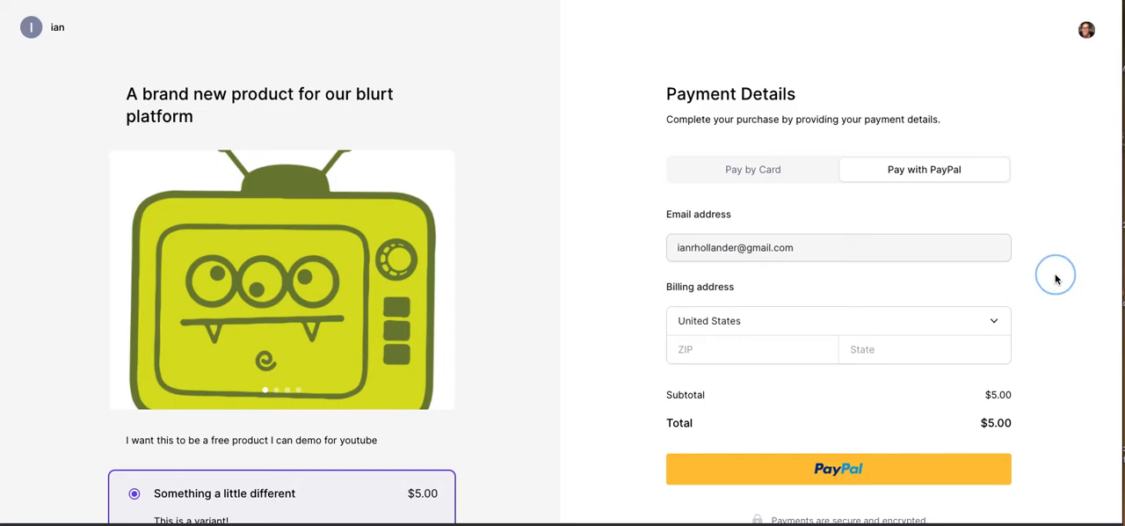
scroll(down, 3)
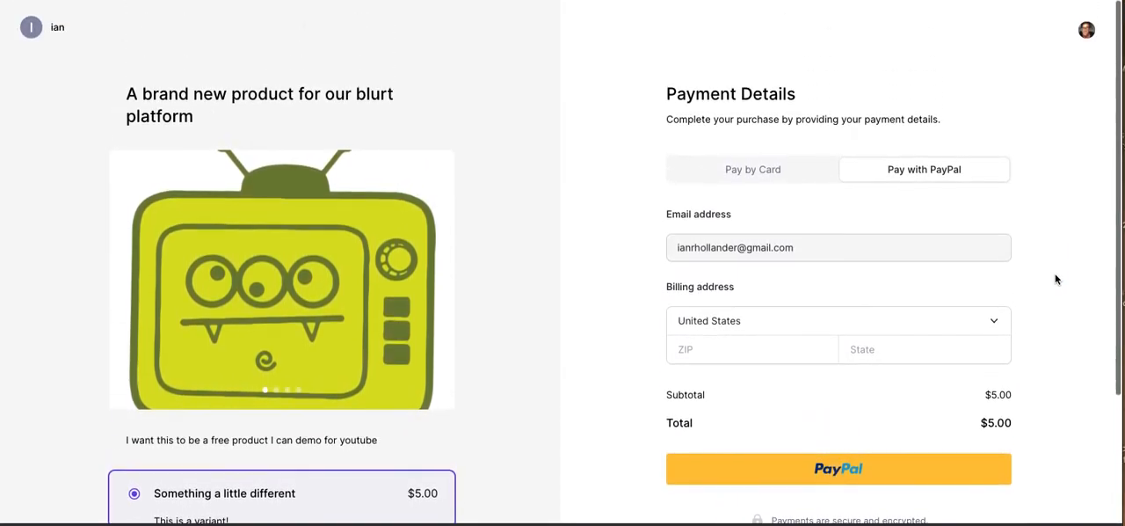
mouse_move(1015, 108)
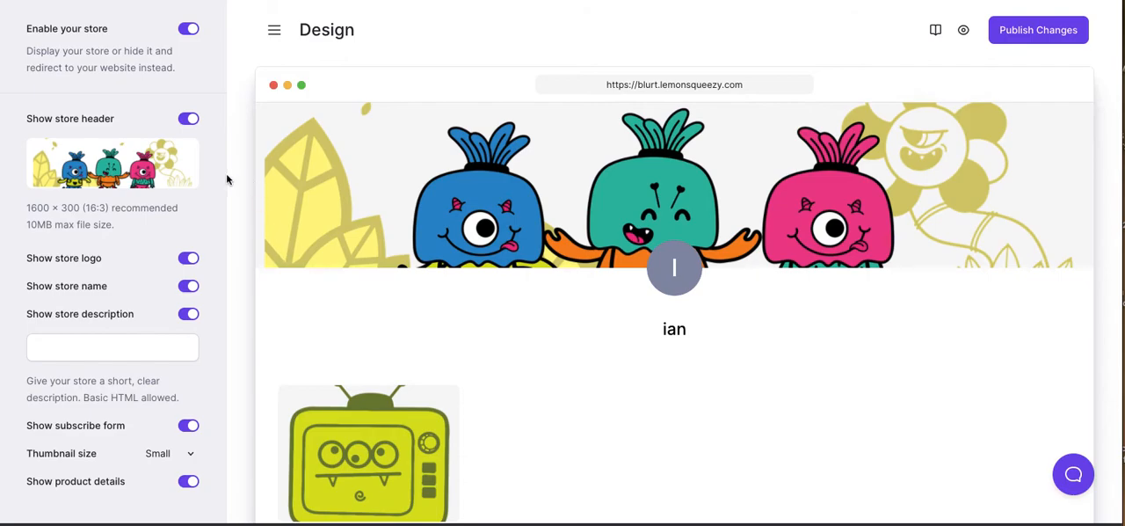
mouse_move(235, 184)
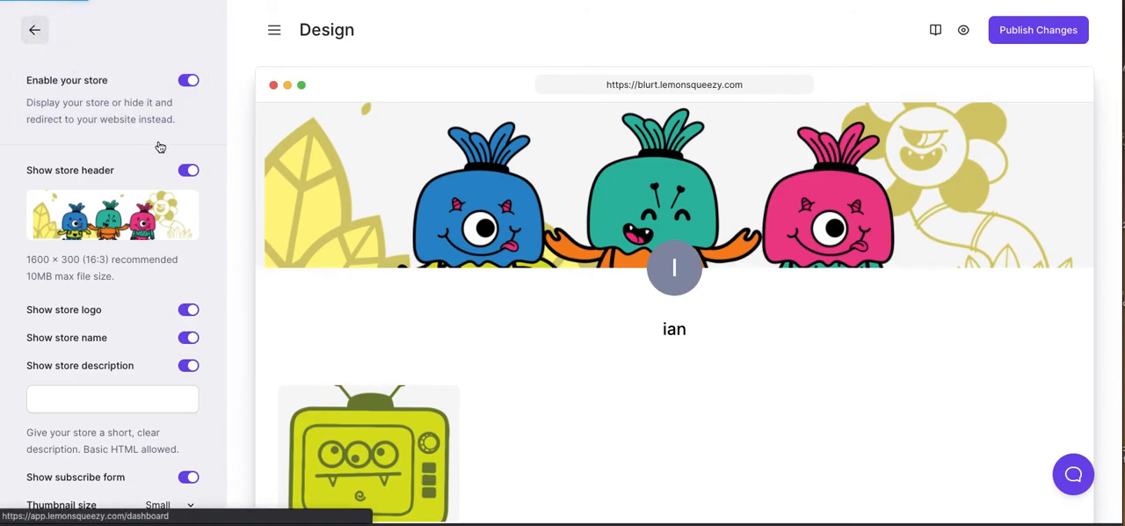
- Exit the Design editor to the dashboard showing zero revenue and orders today
click(34, 29)
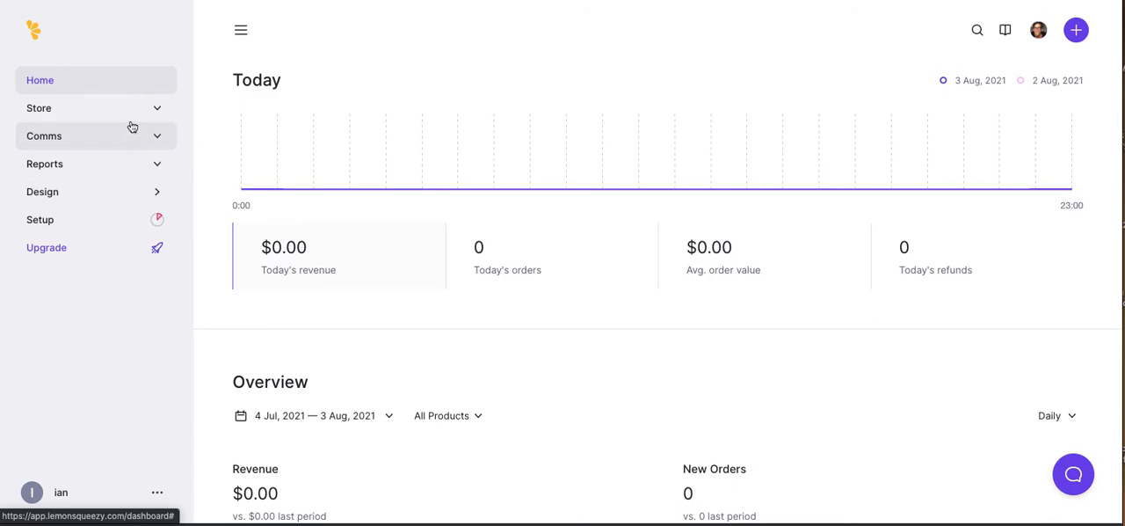
- Expand Store and open Products, showing Blurt at $5.00–$9.99 with no sales
click(38, 108)
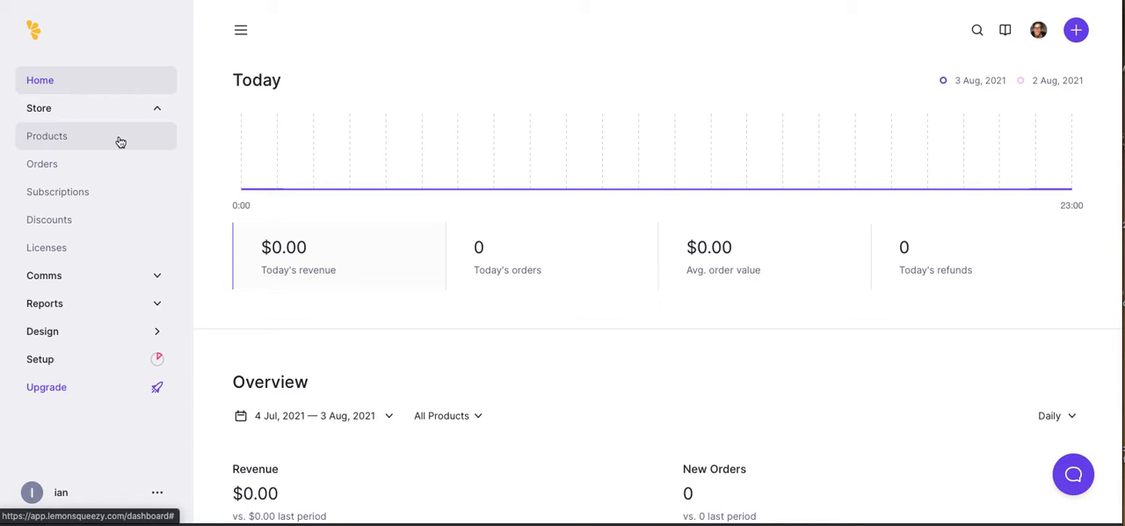
click(47, 136)
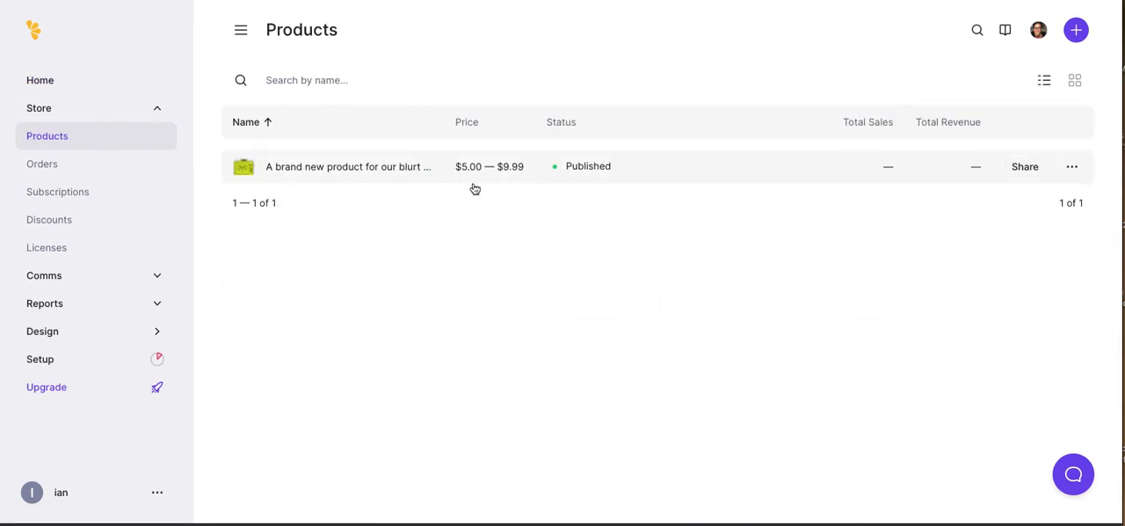
click(1074, 29)
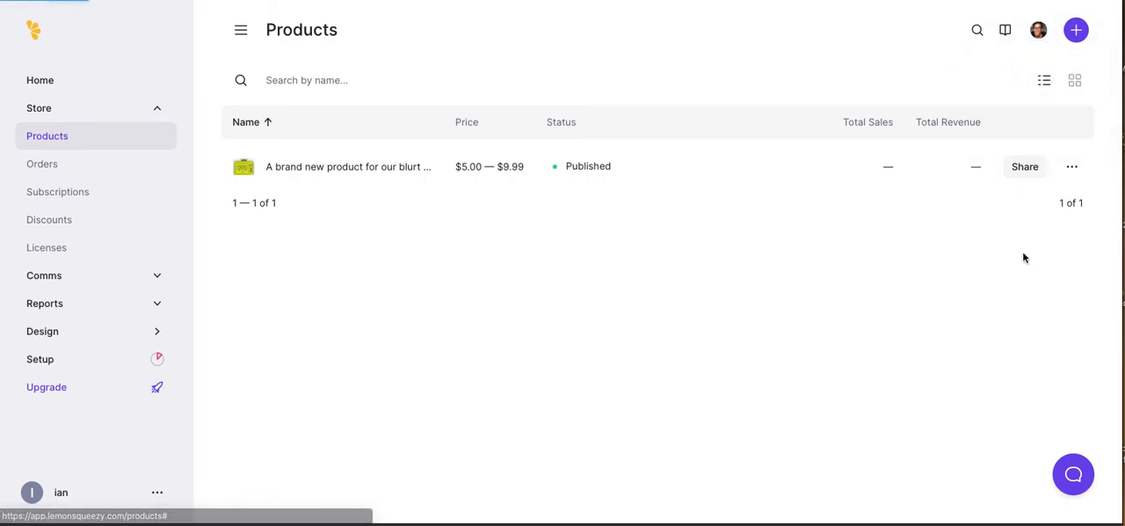
- Add a product named 'This is going to re-direct', described as free with an external URL redirect
click(1076, 29)
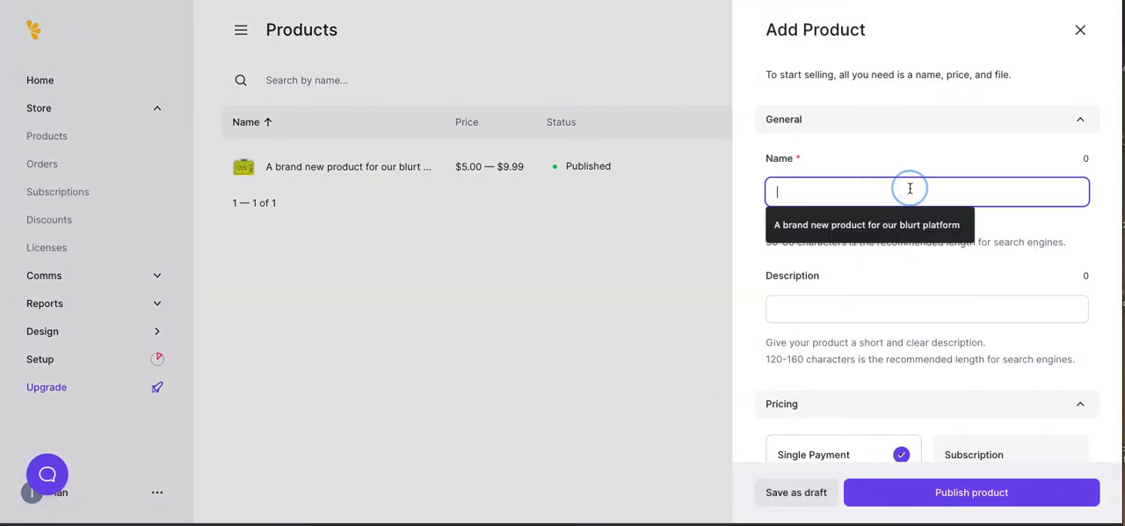
text(This is goi)
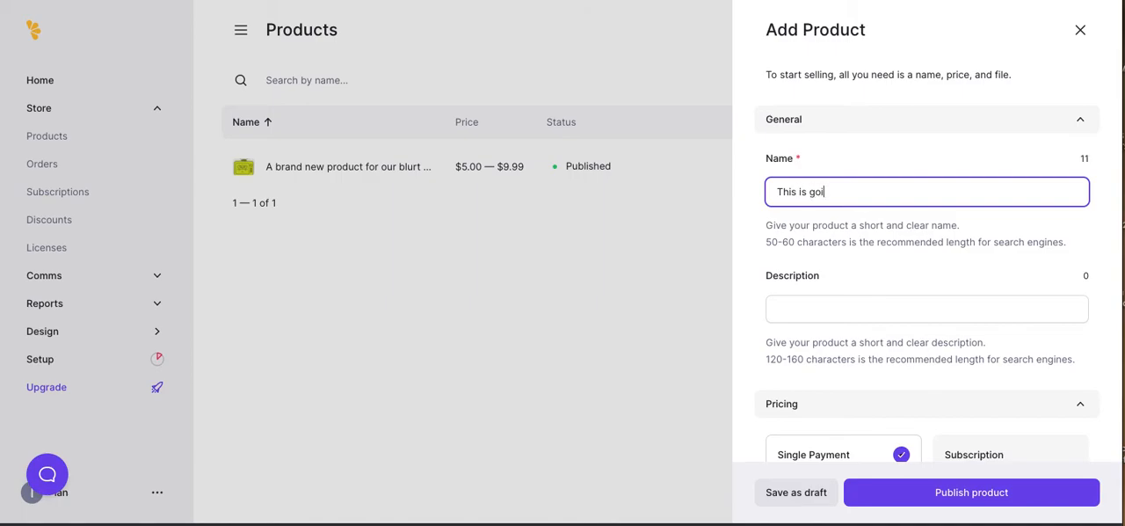
text(ng to re-direct)
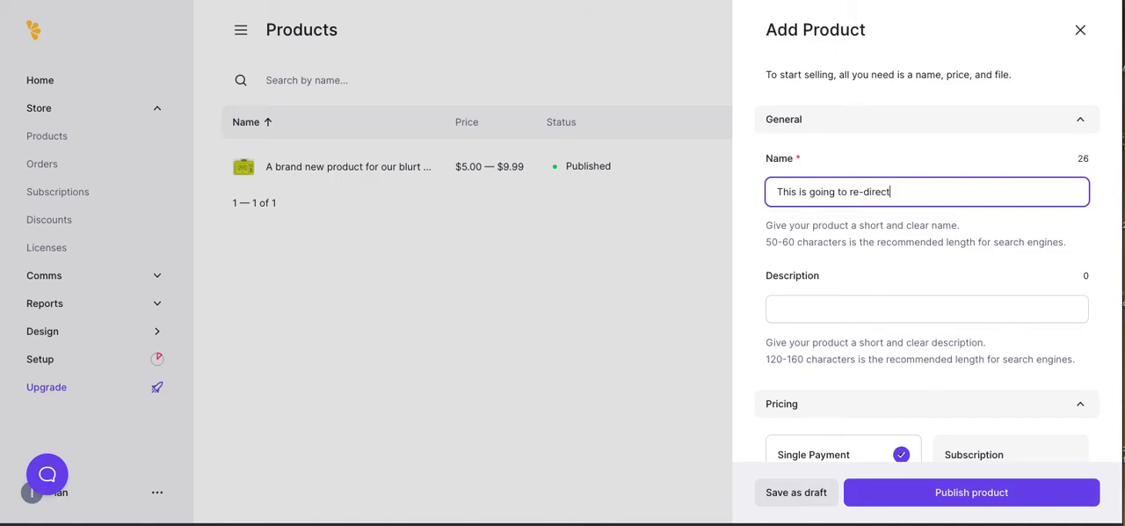
text(this)
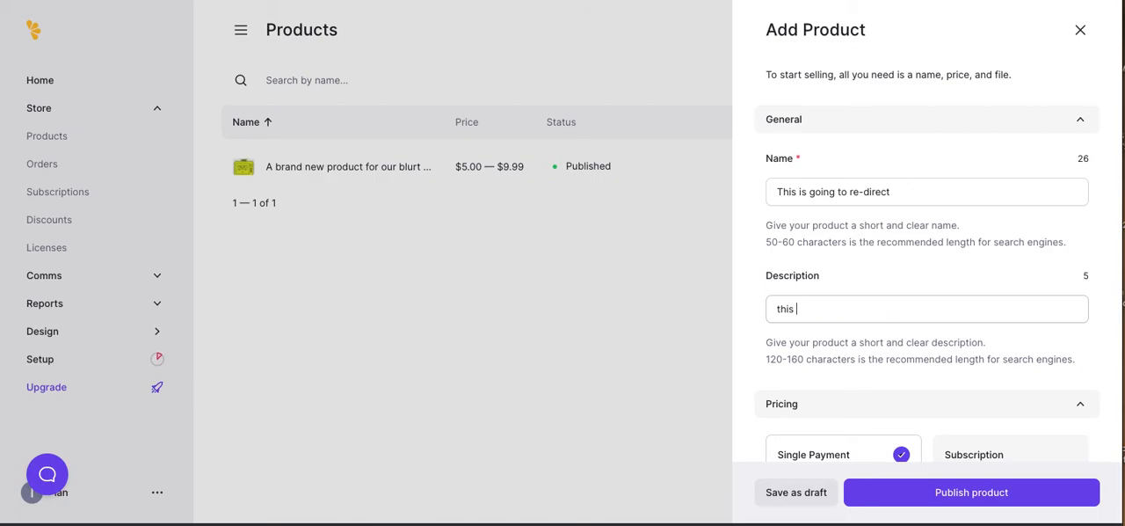
text(product will cost nothing - and redirect to an ext)
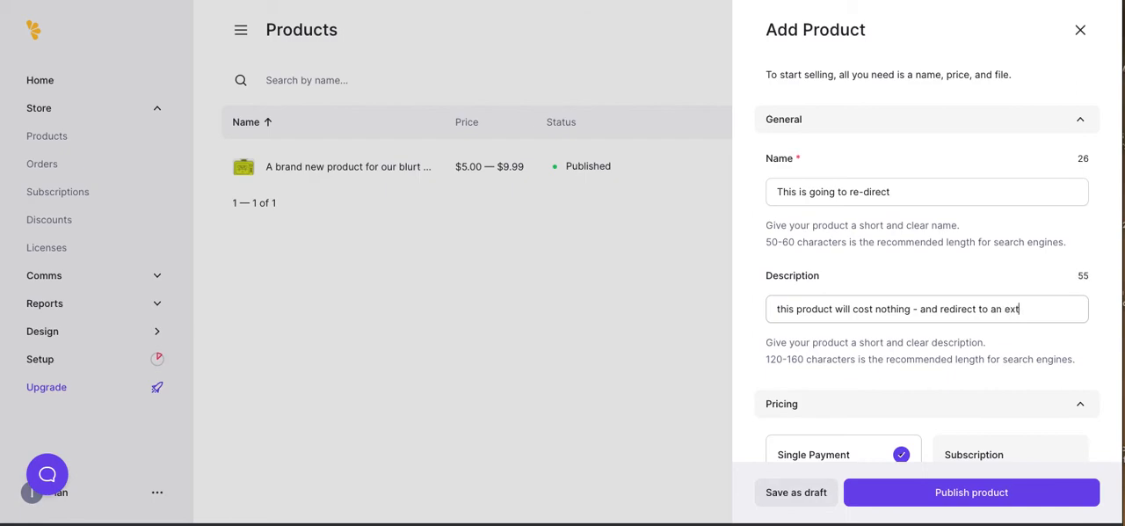
text(ernal url)
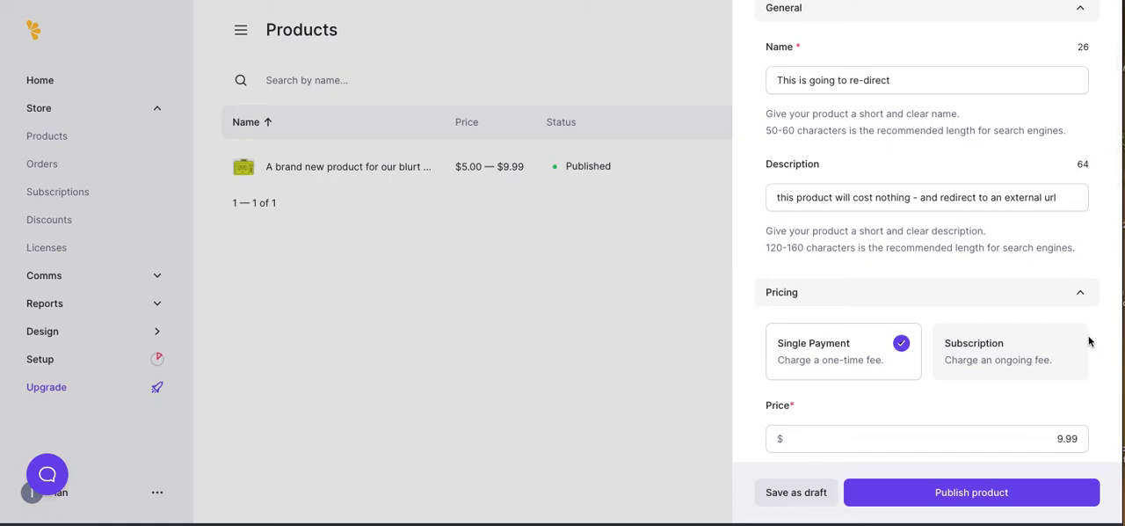
- Set the new product's price to 0.00
scroll(down, 3)
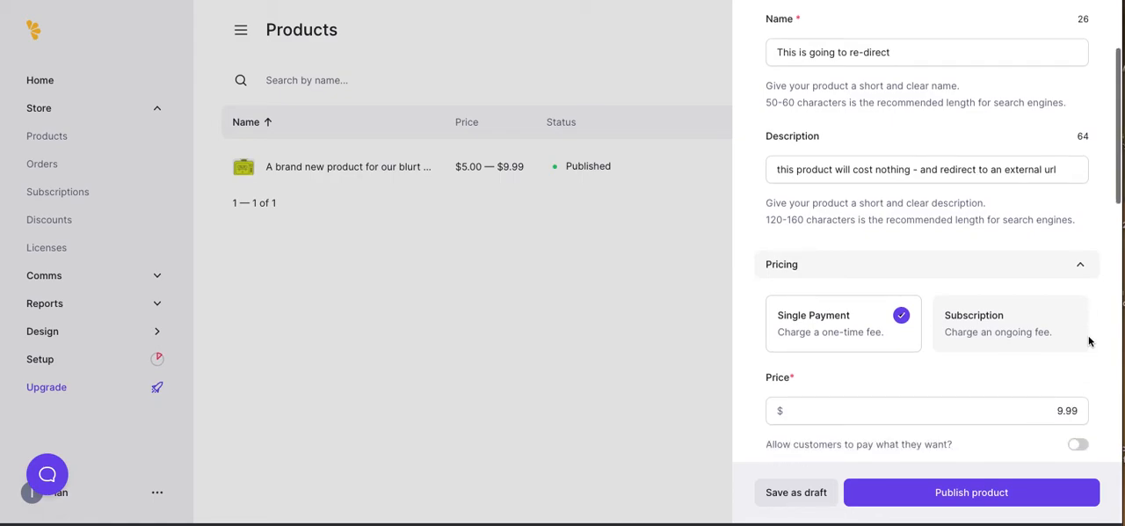
scroll(down, 3)
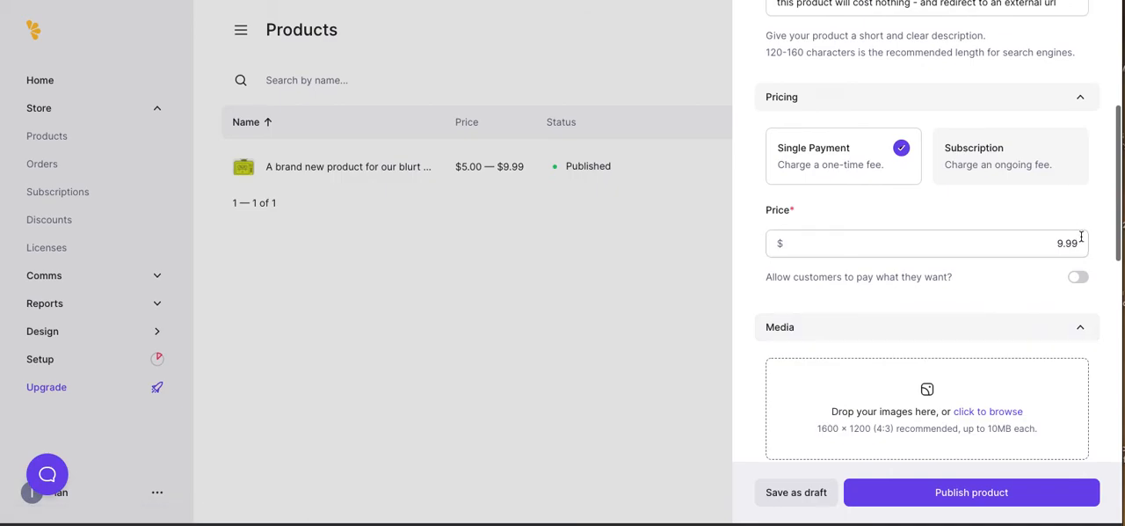
click(927, 244)
text(0)
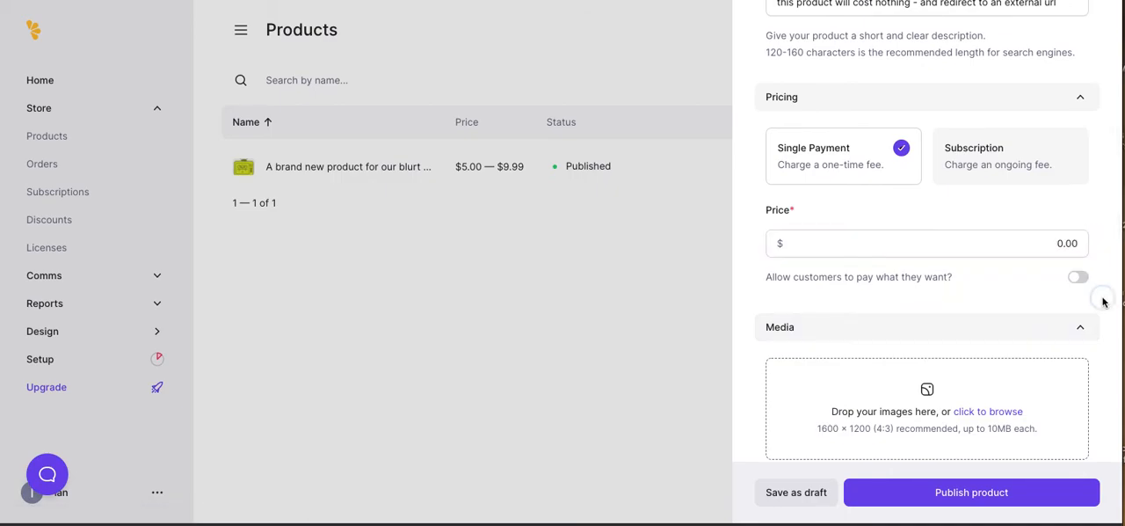
scroll(down, 3)
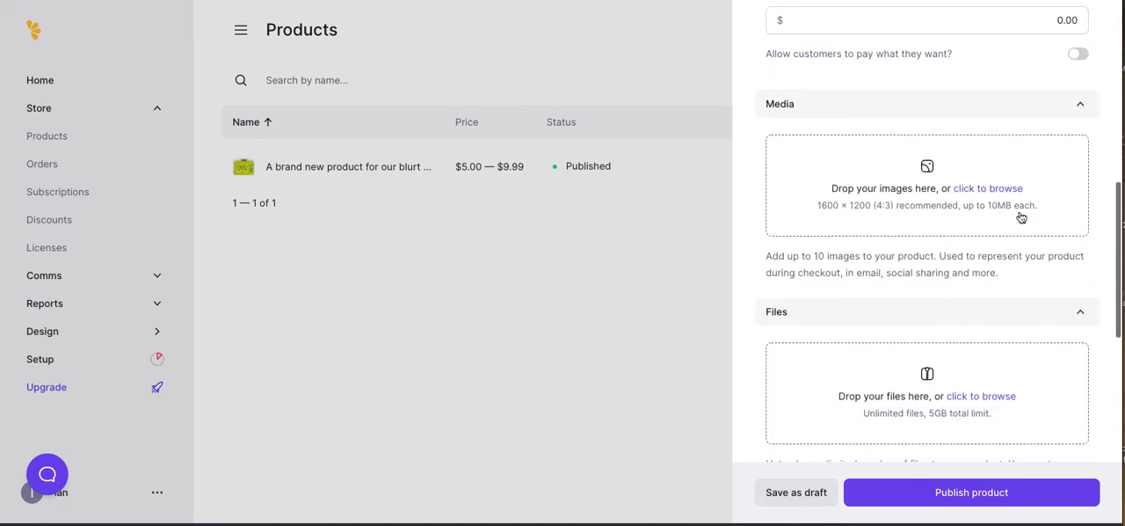
- Upload Monsters - Error 404.png as the redirect product's image
click(987, 188)
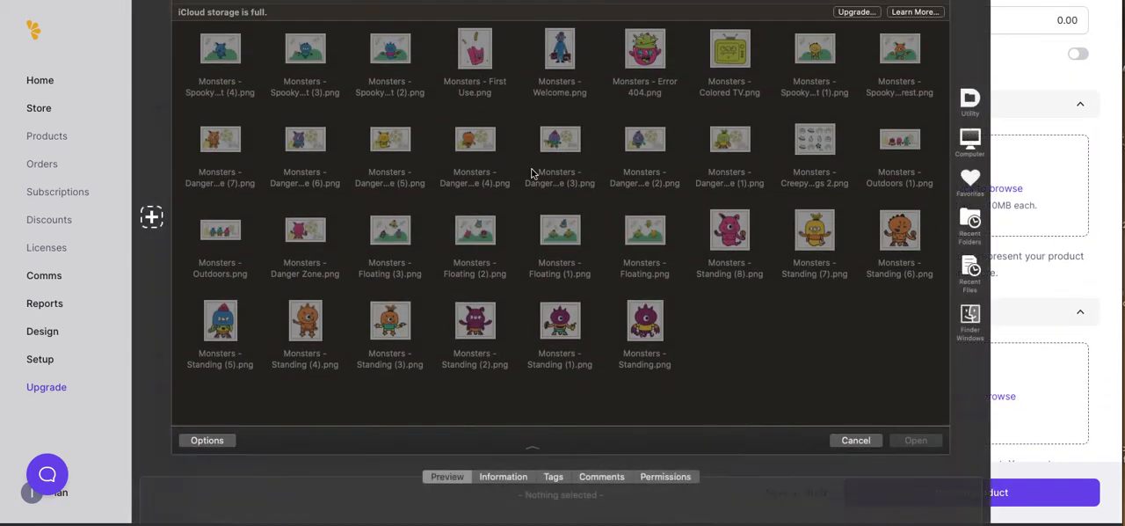
click(644, 49)
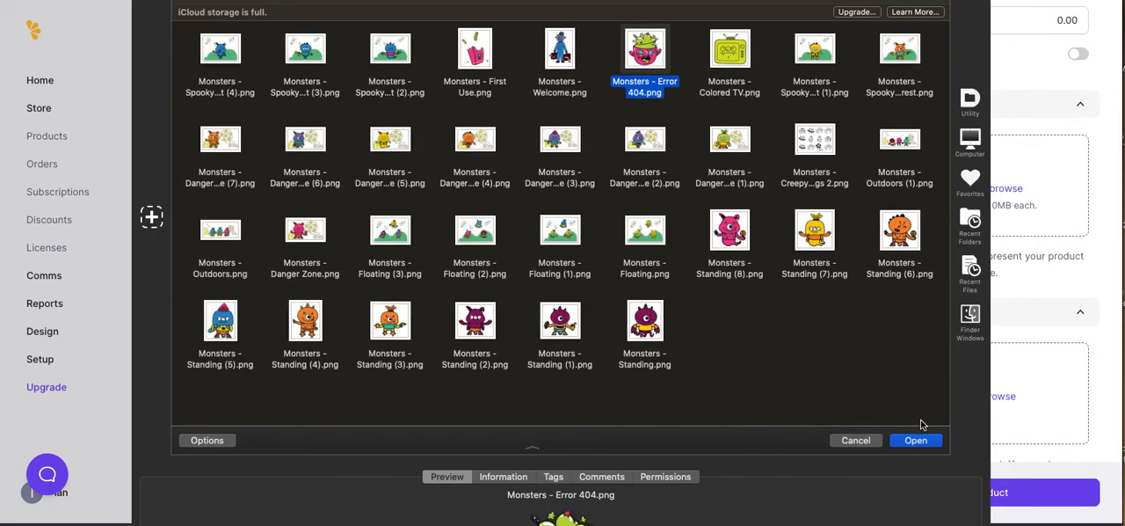
click(915, 440)
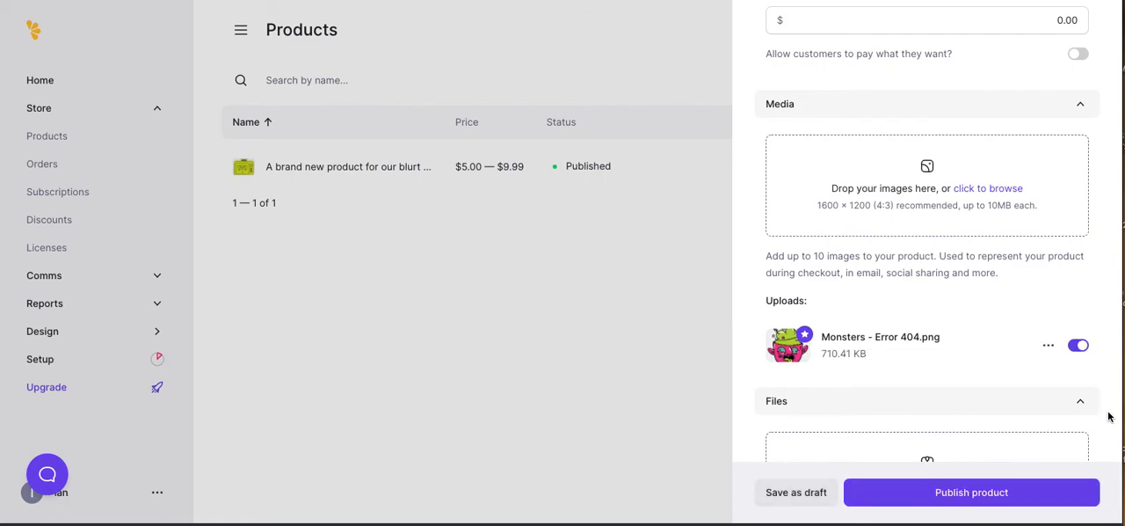
scroll(down, 3)
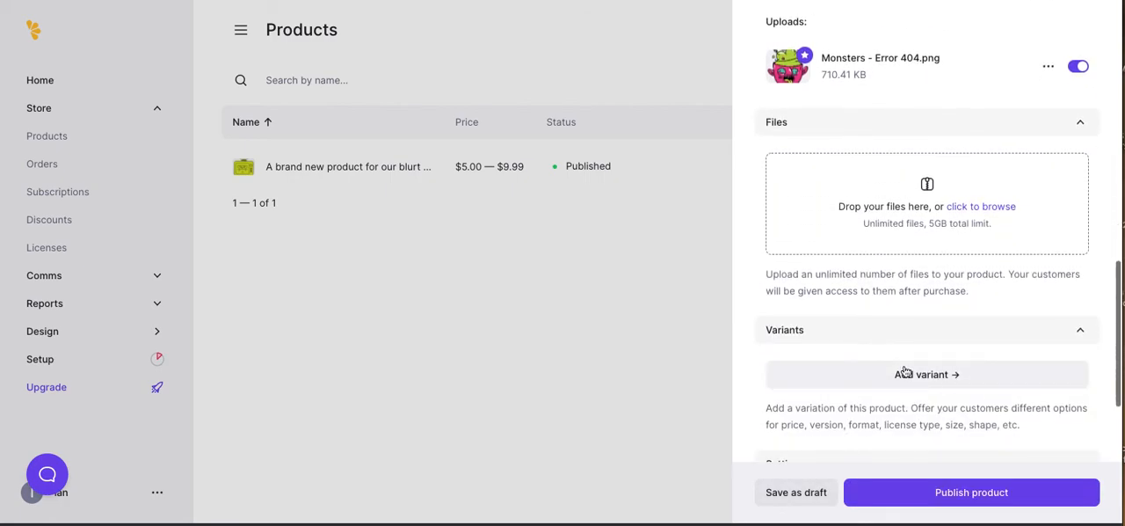
mouse_move(927, 203)
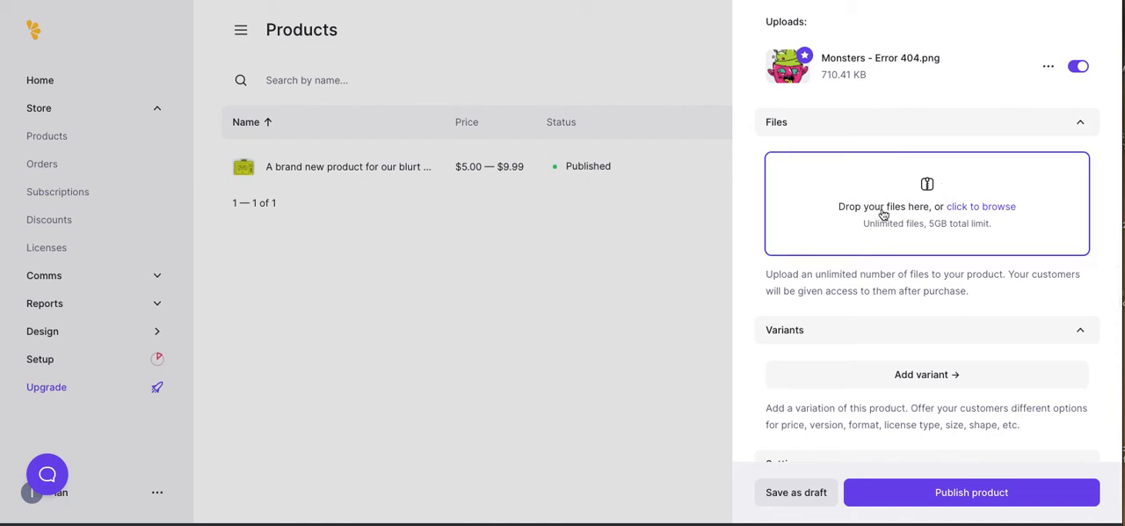
mouse_move(976, 236)
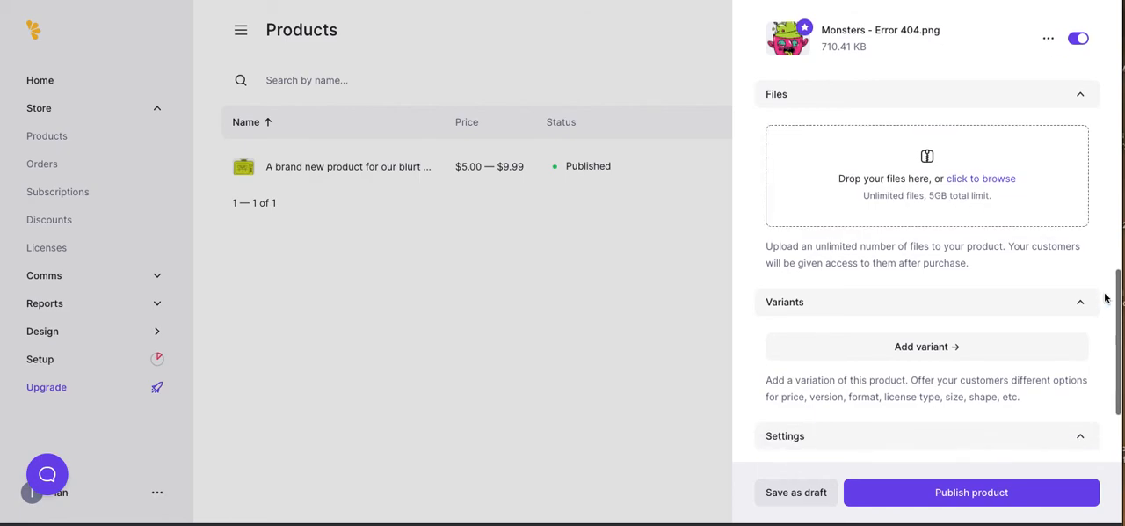
scroll(down, 3)
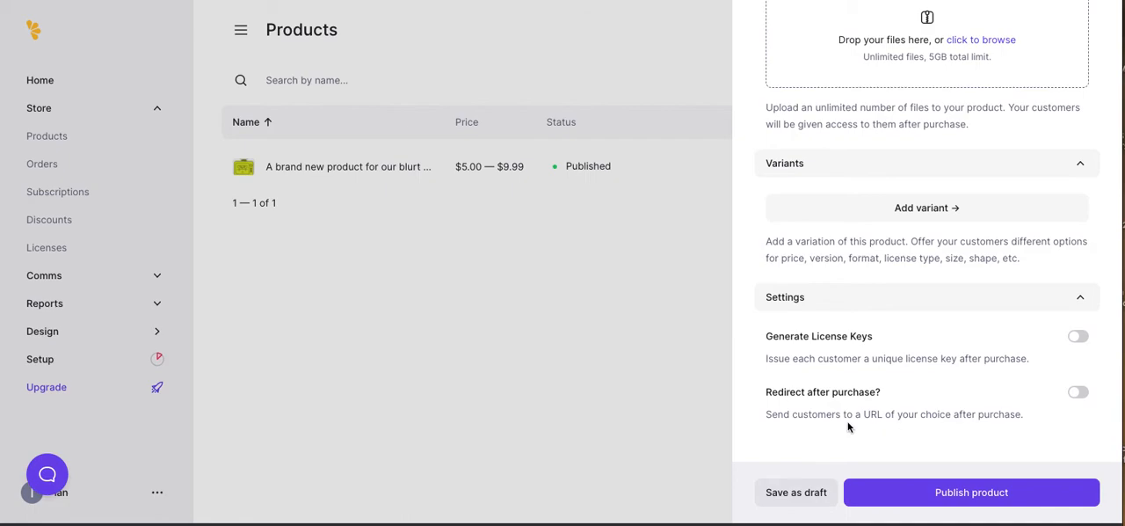
mouse_move(788, 437)
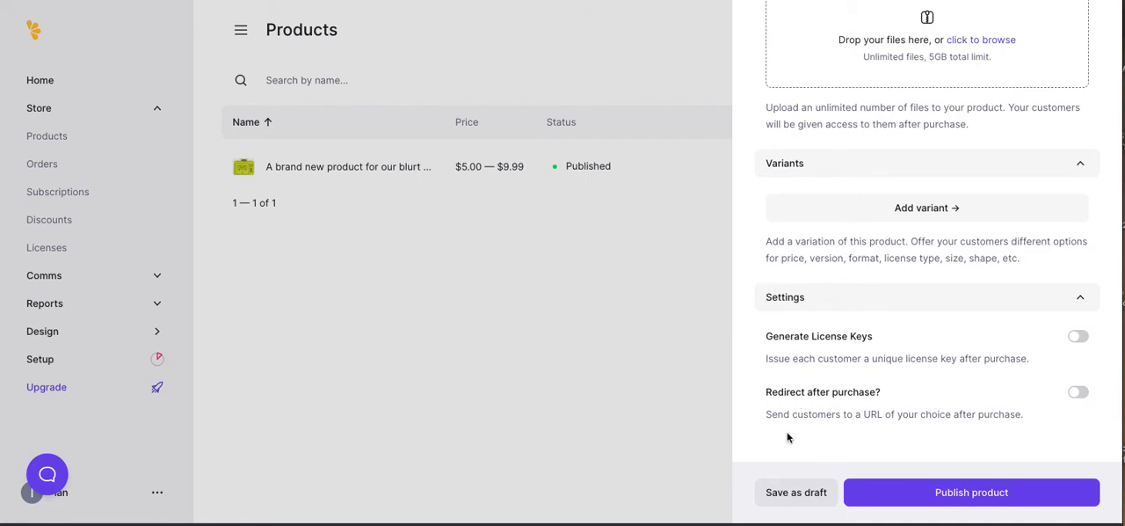
mouse_move(841, 430)
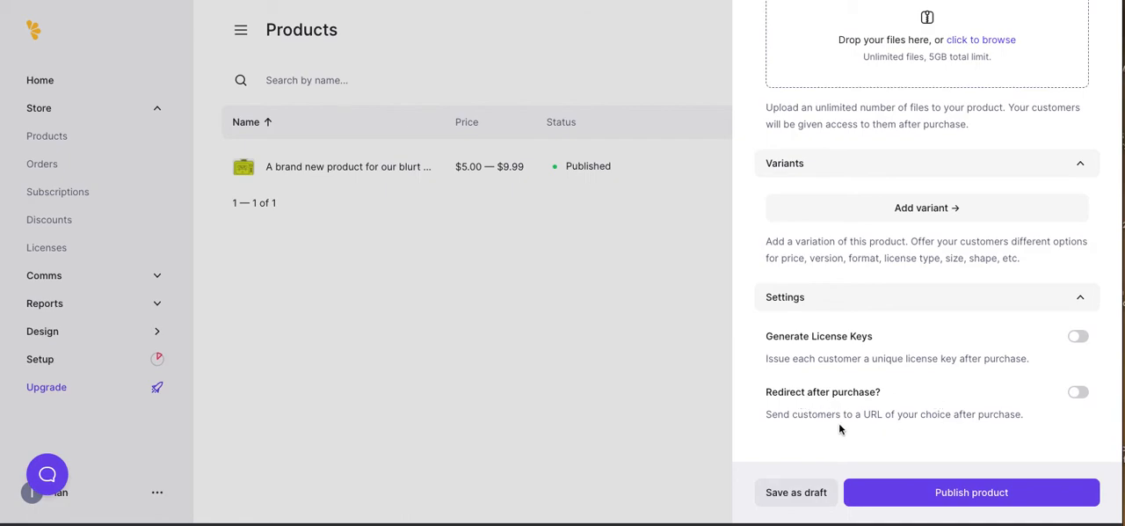
mouse_move(1027, 414)
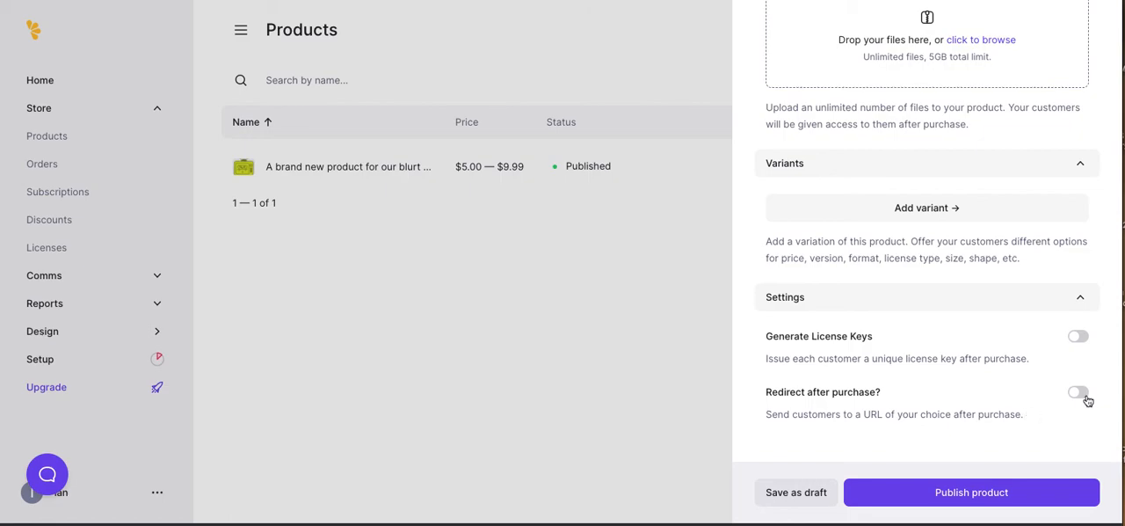
mouse_move(1085, 396)
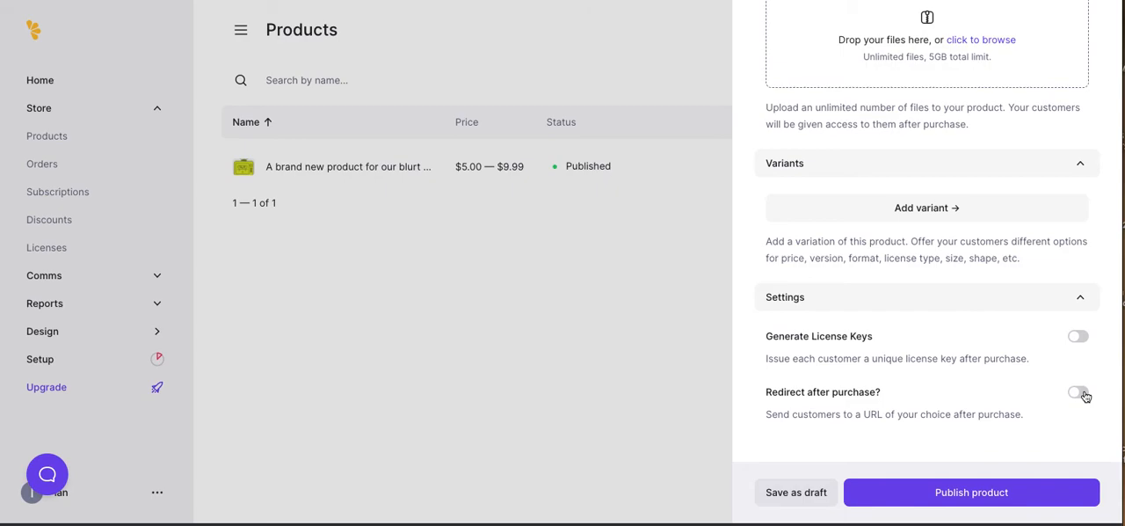
click(1078, 392)
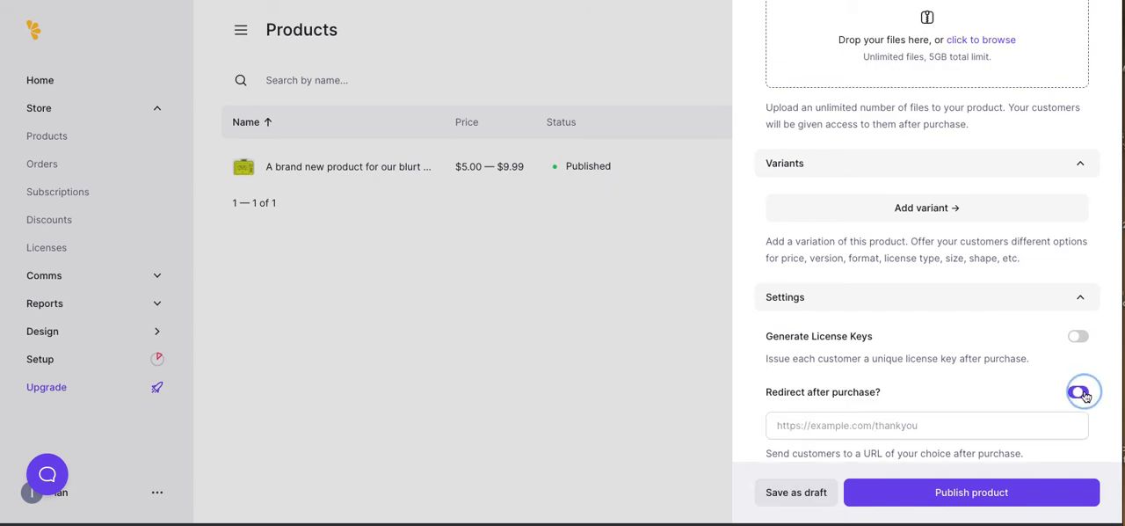
click(1079, 391)
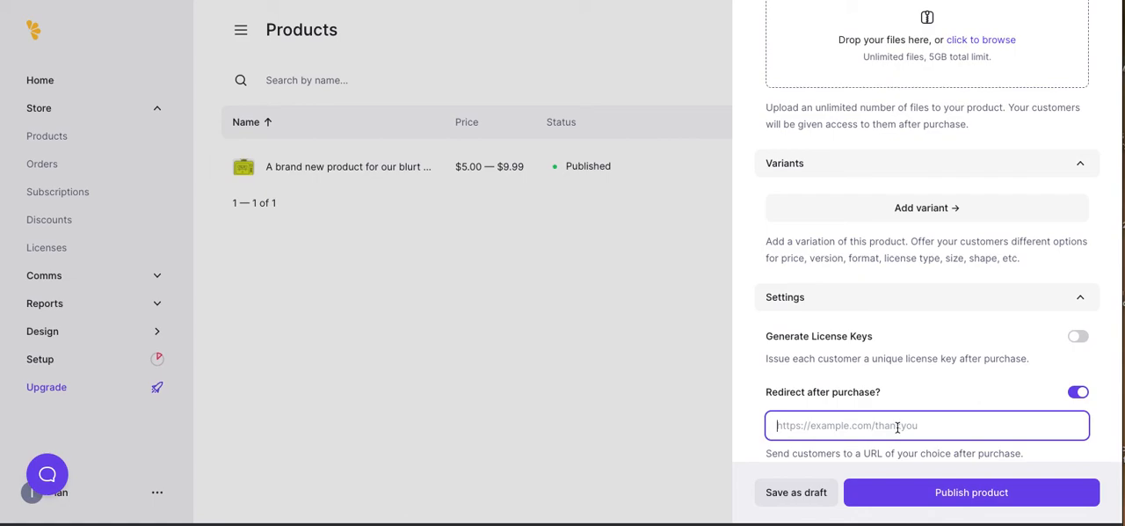
text(http://enlightenup.mindfulmarketplace.co)
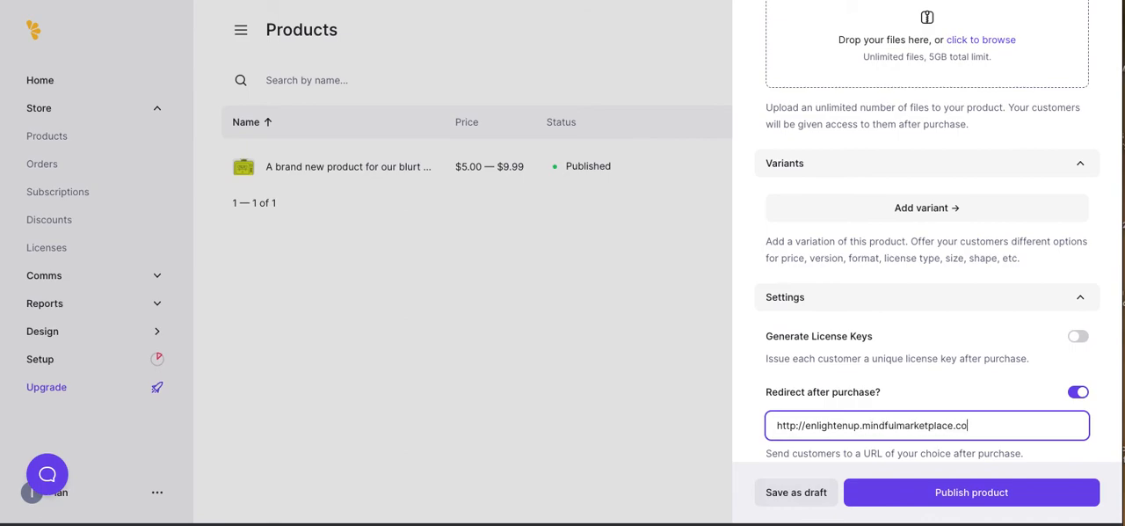
text(m)
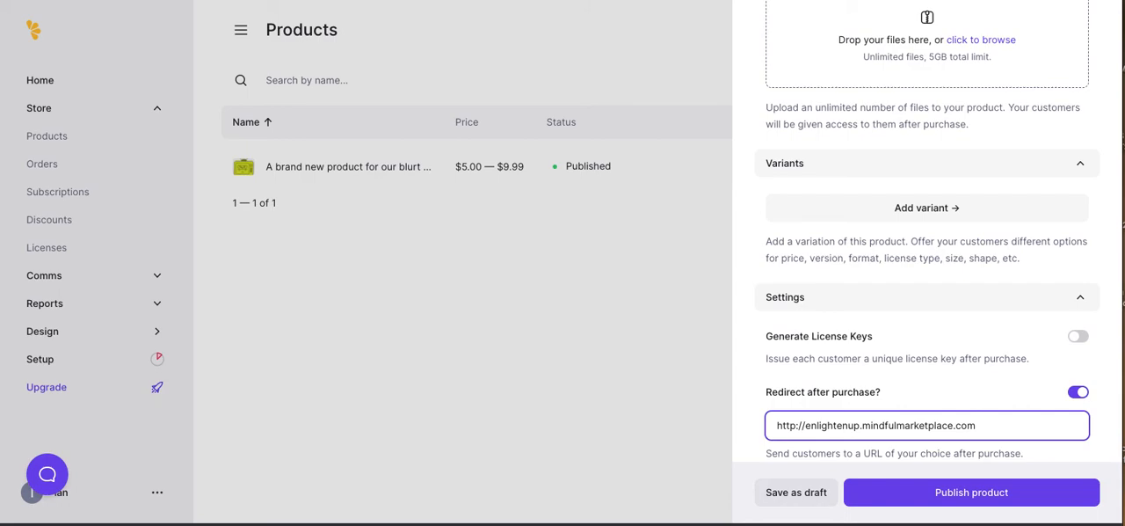
mouse_move(1107, 444)
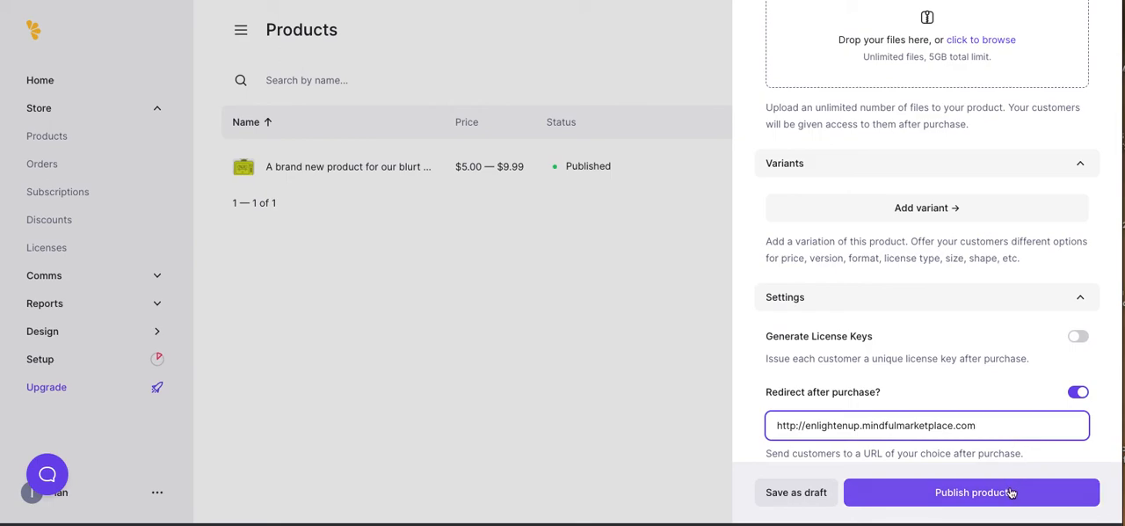
- Publish the 'This is going to re-direct' product and close the editor
click(970, 491)
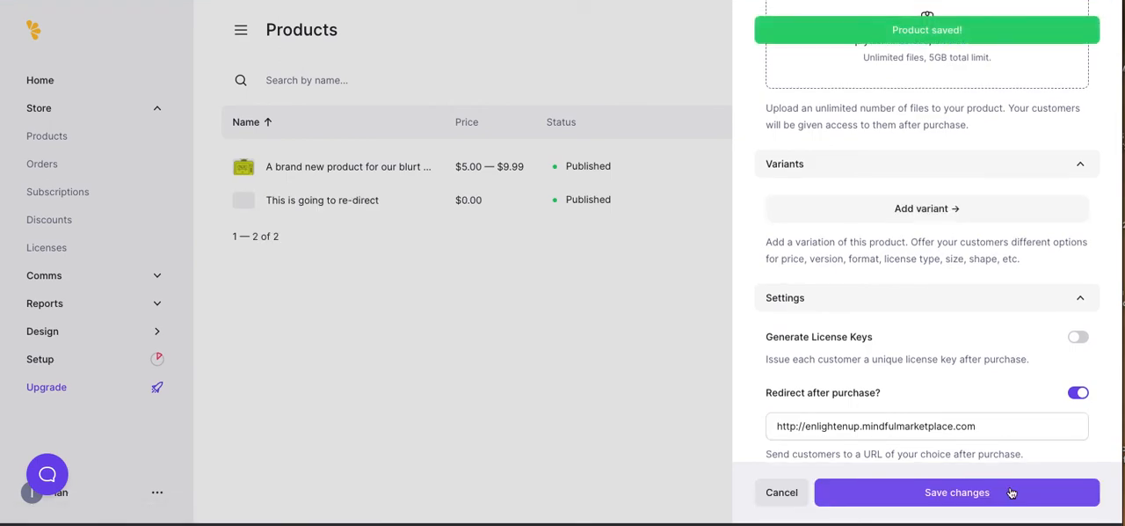
click(956, 492)
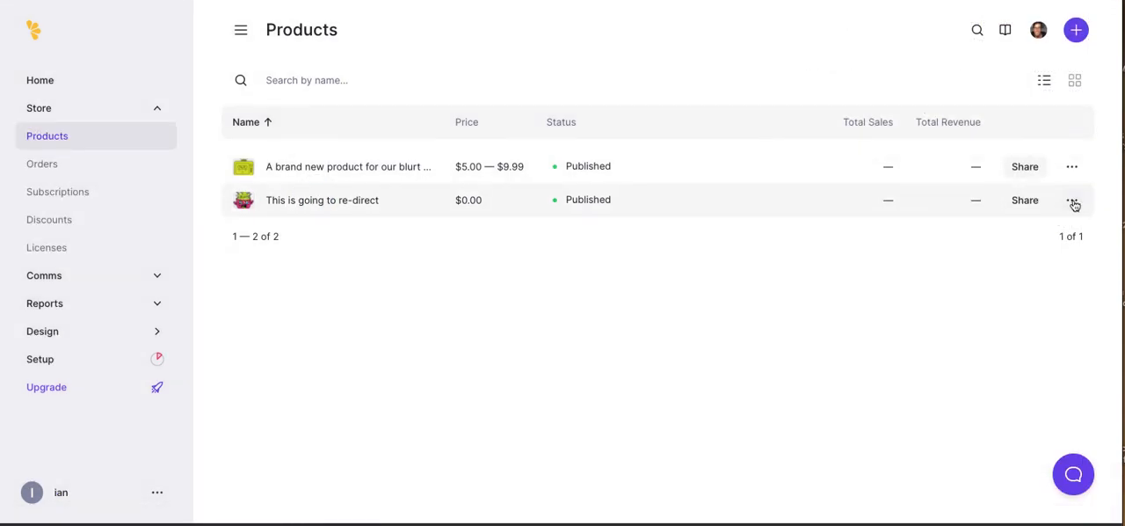
click(1072, 200)
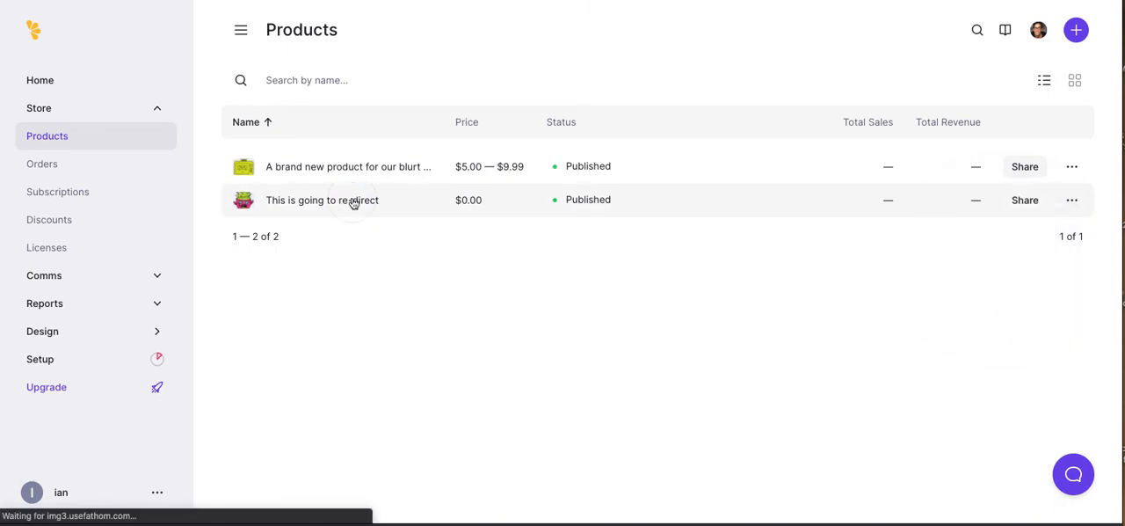
- Check the redirect product's details, then return to the dashboard home
click(322, 200)
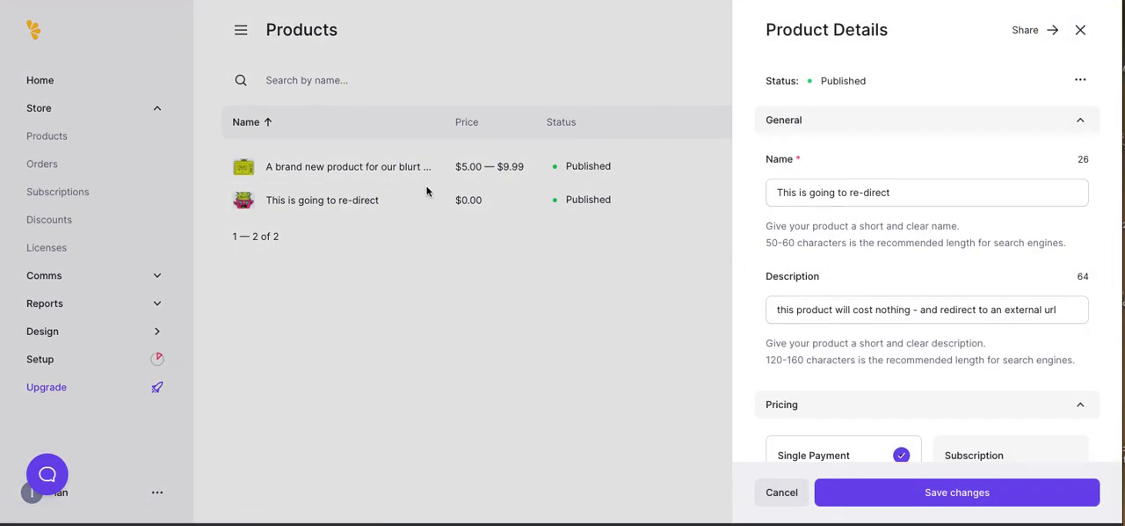
mouse_move(447, 103)
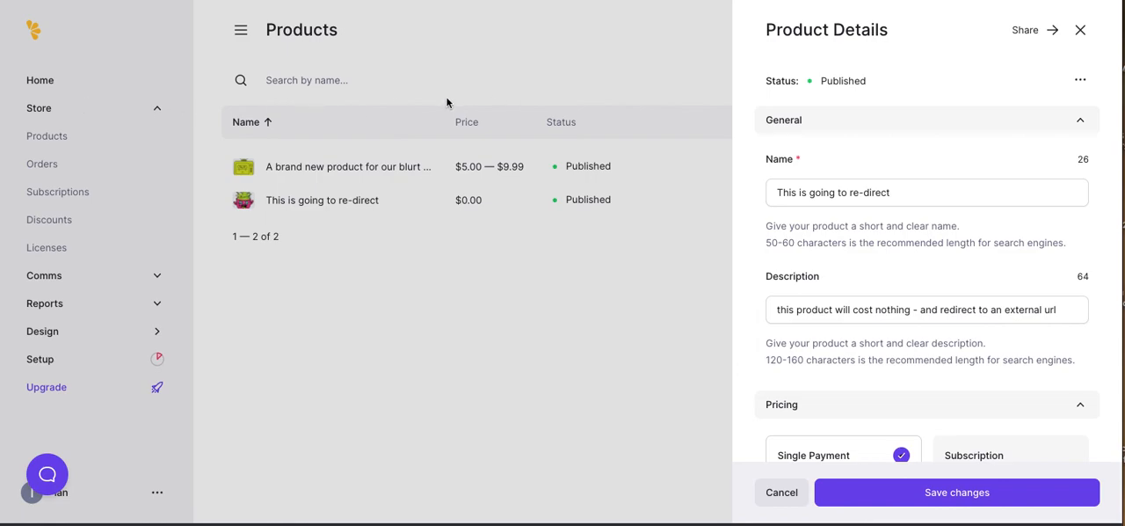
click(1080, 29)
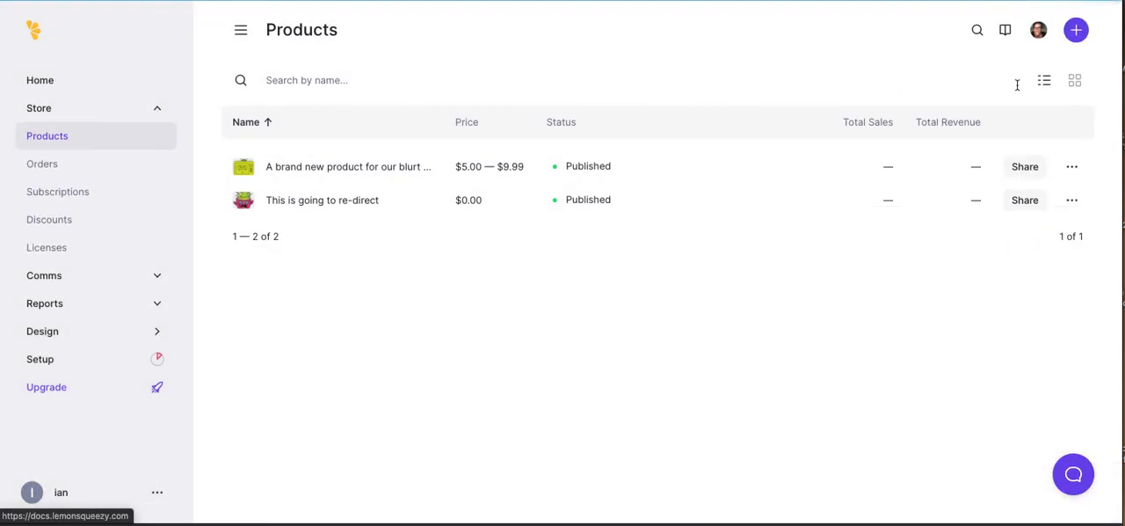
mouse_move(10, 99)
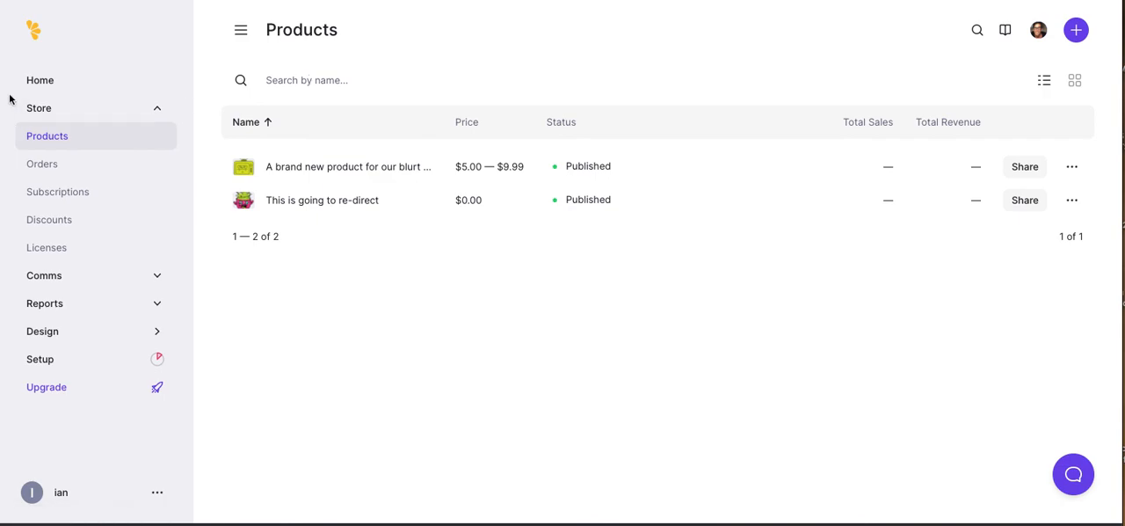
mouse_move(91, 162)
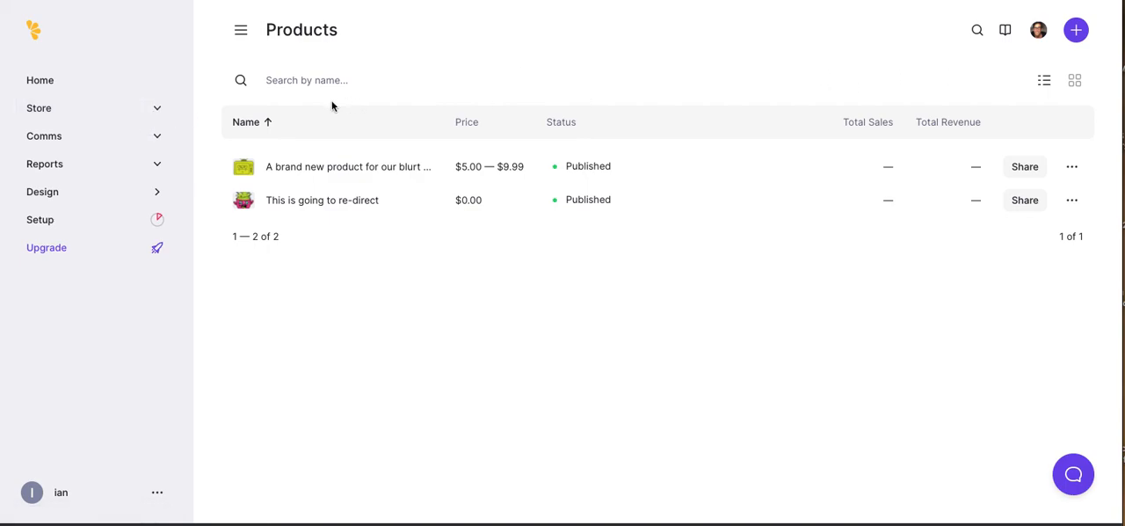
click(40, 80)
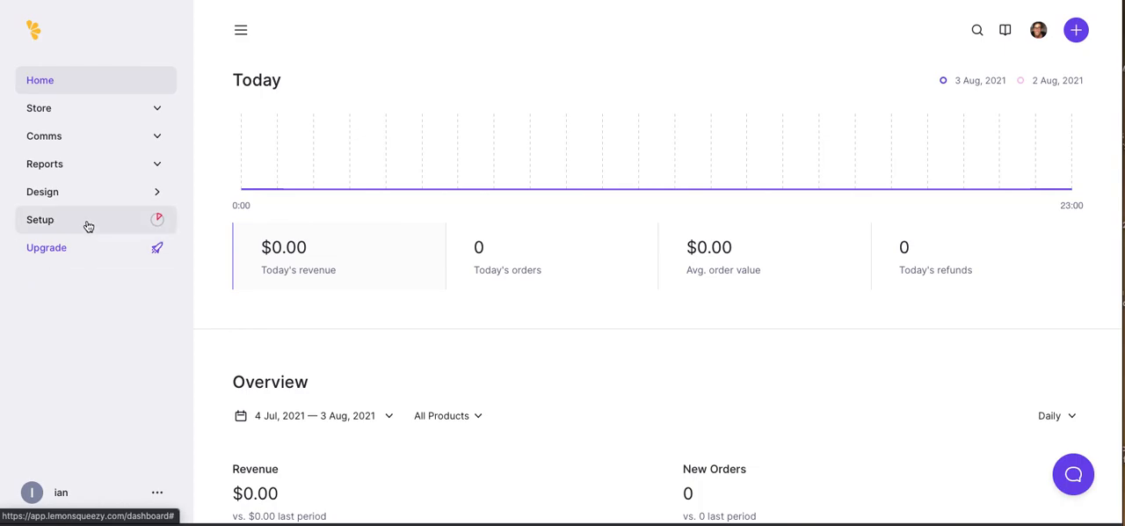
- From the blurt storefront, view 'This is going to re-direct' and download it free
click(42, 192)
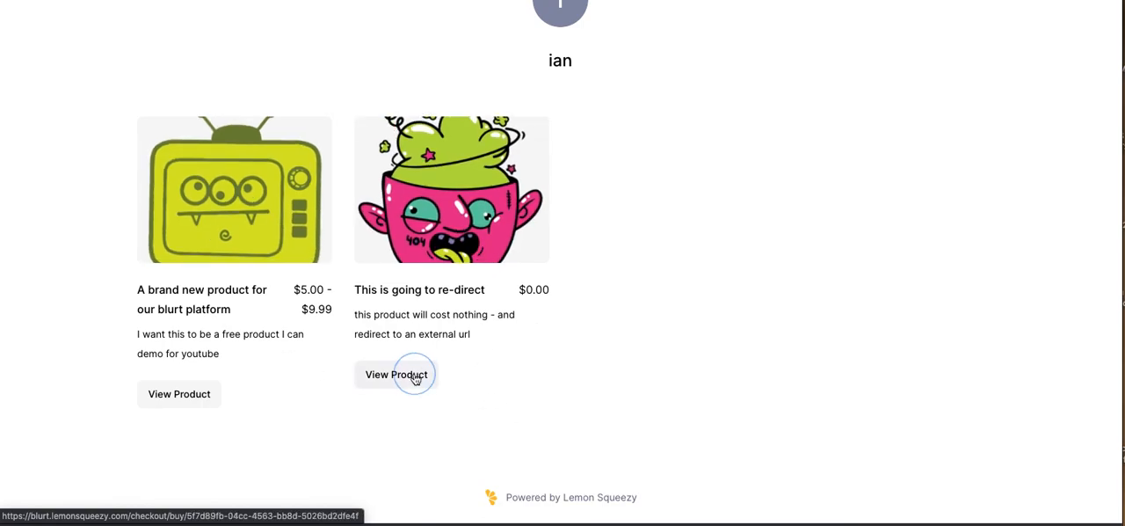
click(396, 374)
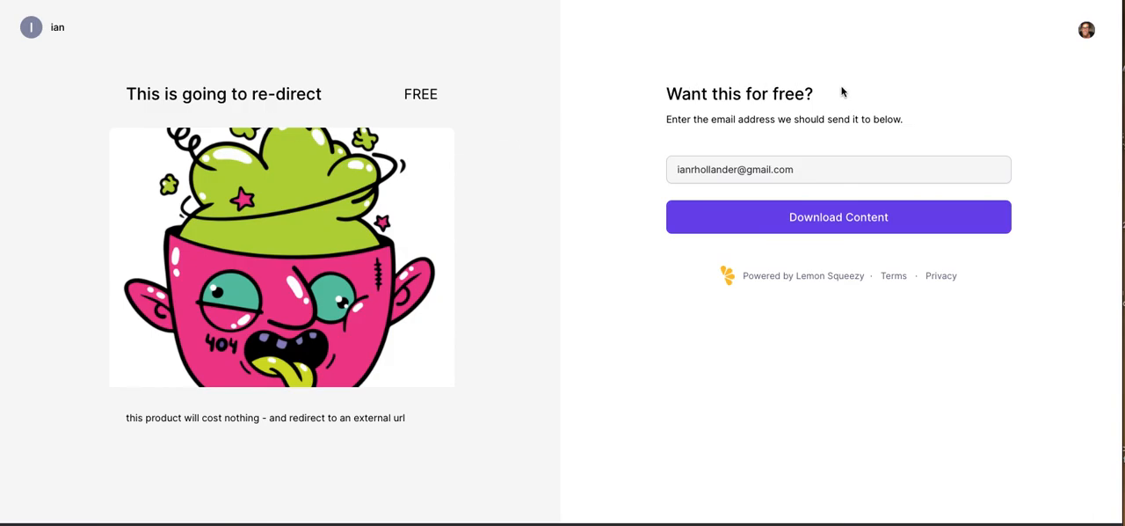
mouse_move(838, 217)
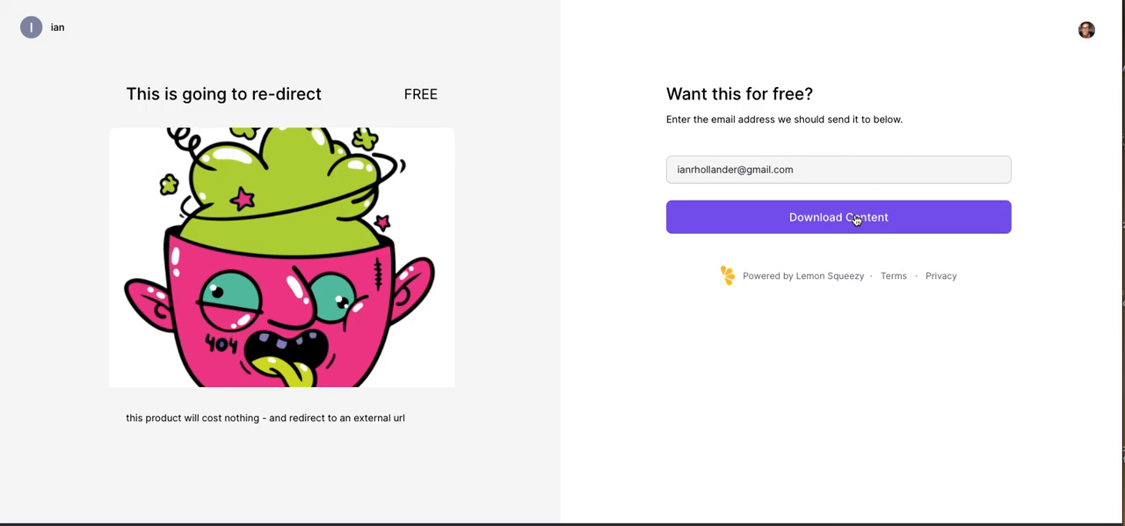
click(837, 217)
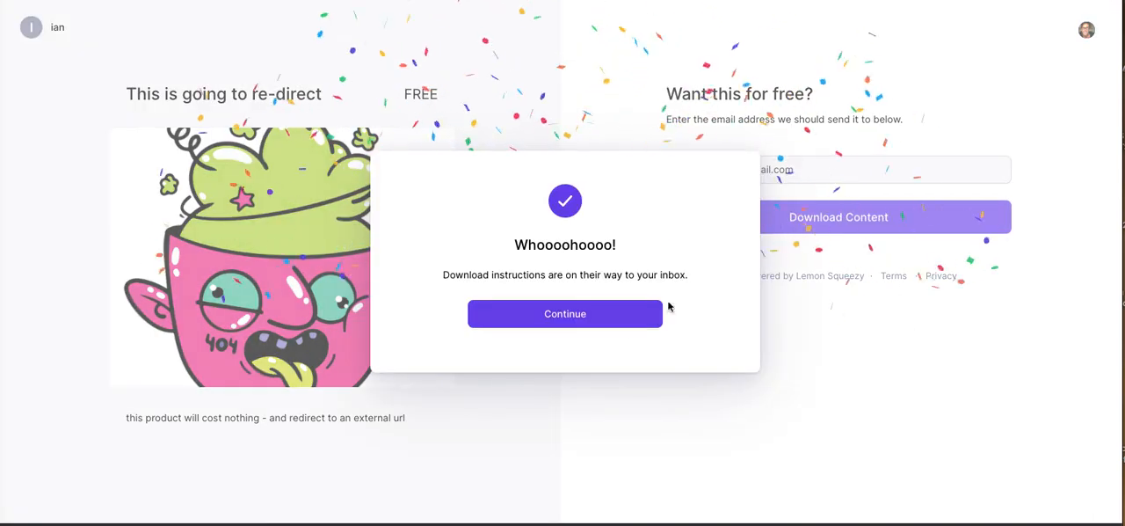